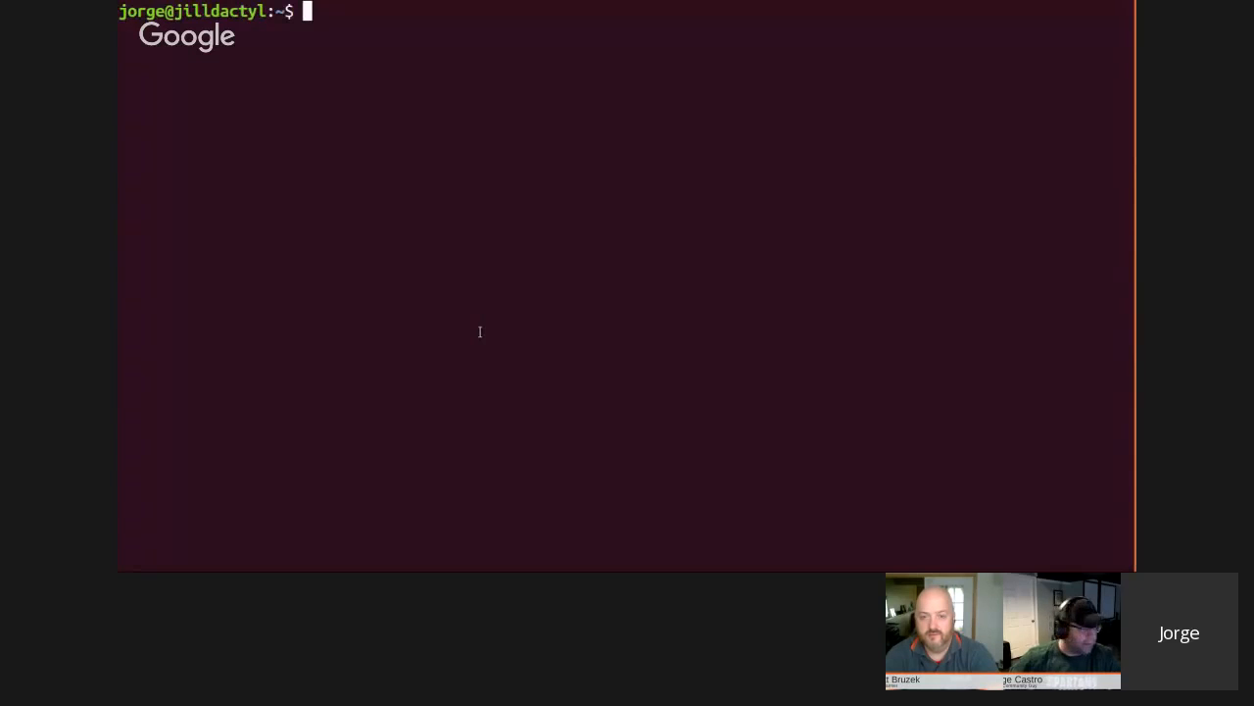
Set the shell prompt to a plain '$' via export PS1 and clear the screen.
{"action": "type", "text": "export PS"}
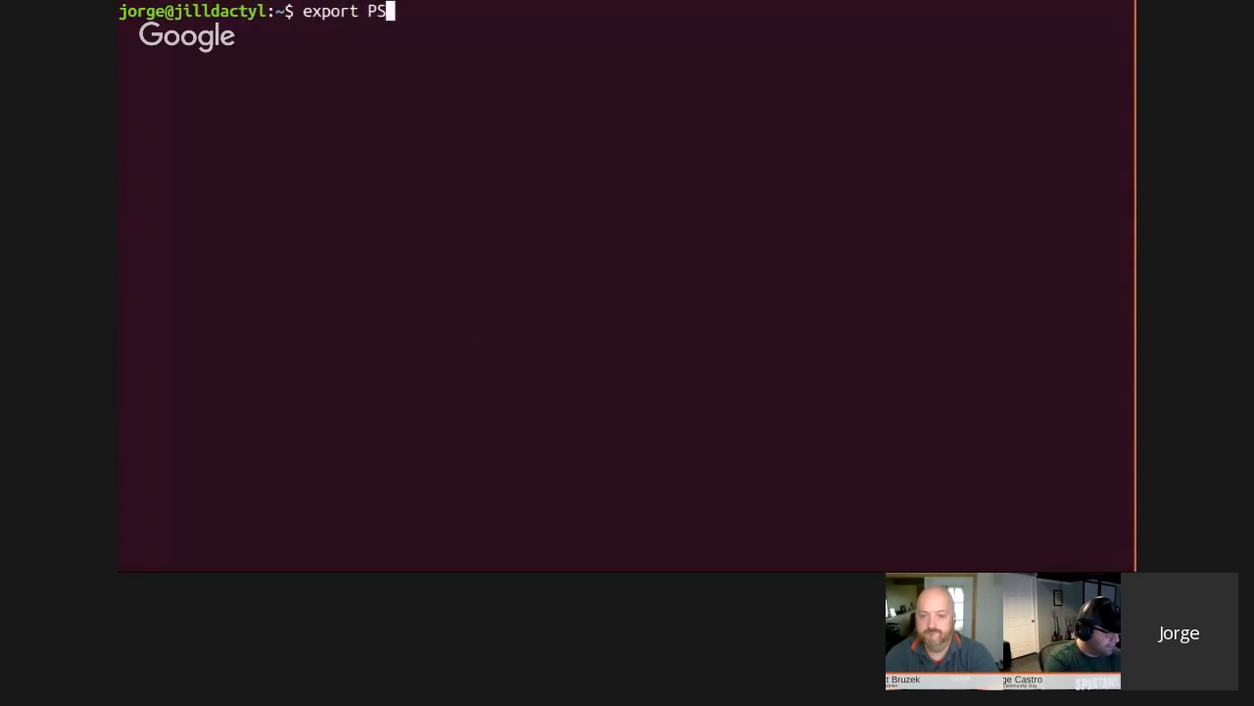
{"action": "type", "text": "1=\"$"}
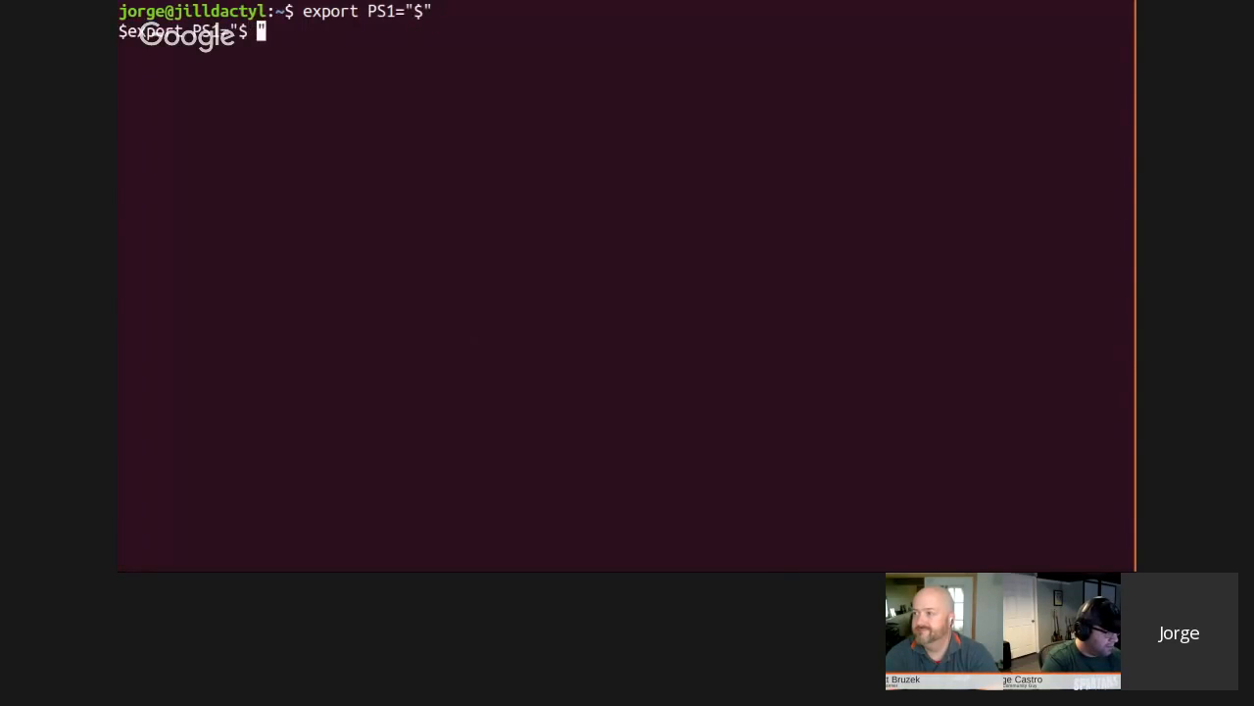
{"action": "key", "text": "Return"}
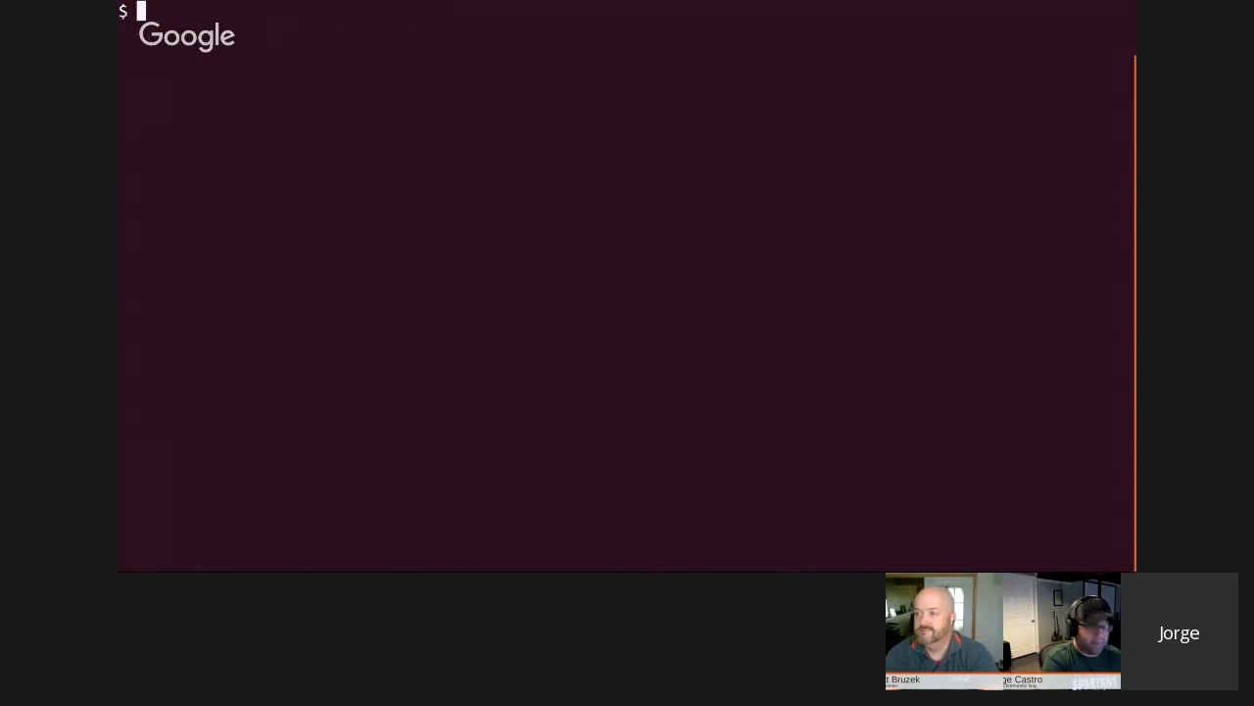
{"action": "key", "text": "Return"}
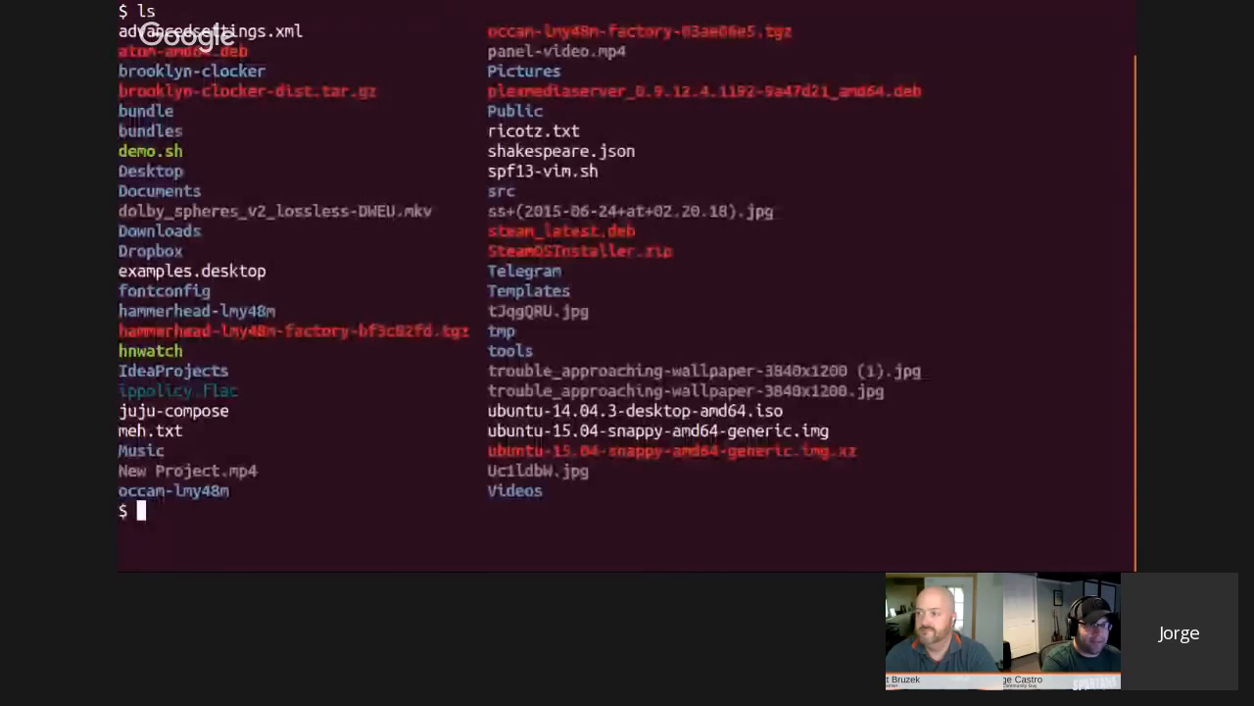
{"action": "type", "text": "clear"}
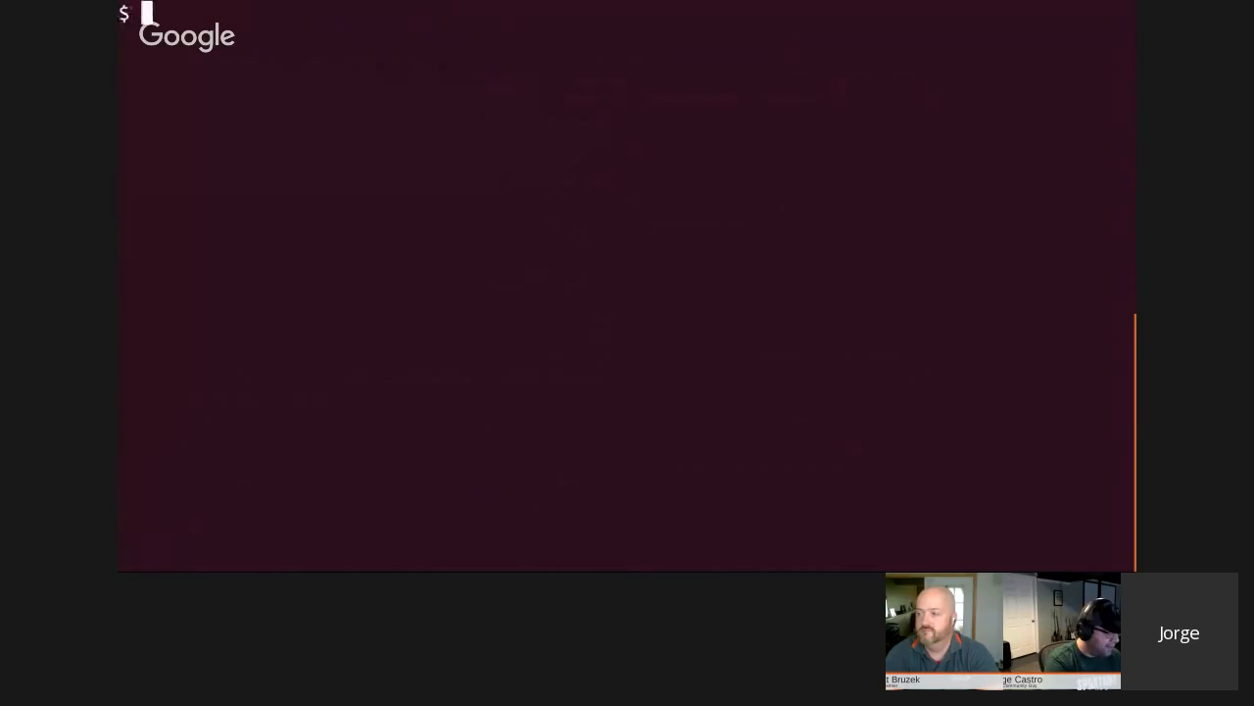
Run juju bootstrap to launch the amazon environment's bootstrap instance.
{"action": "type", "text": "juju bo"}
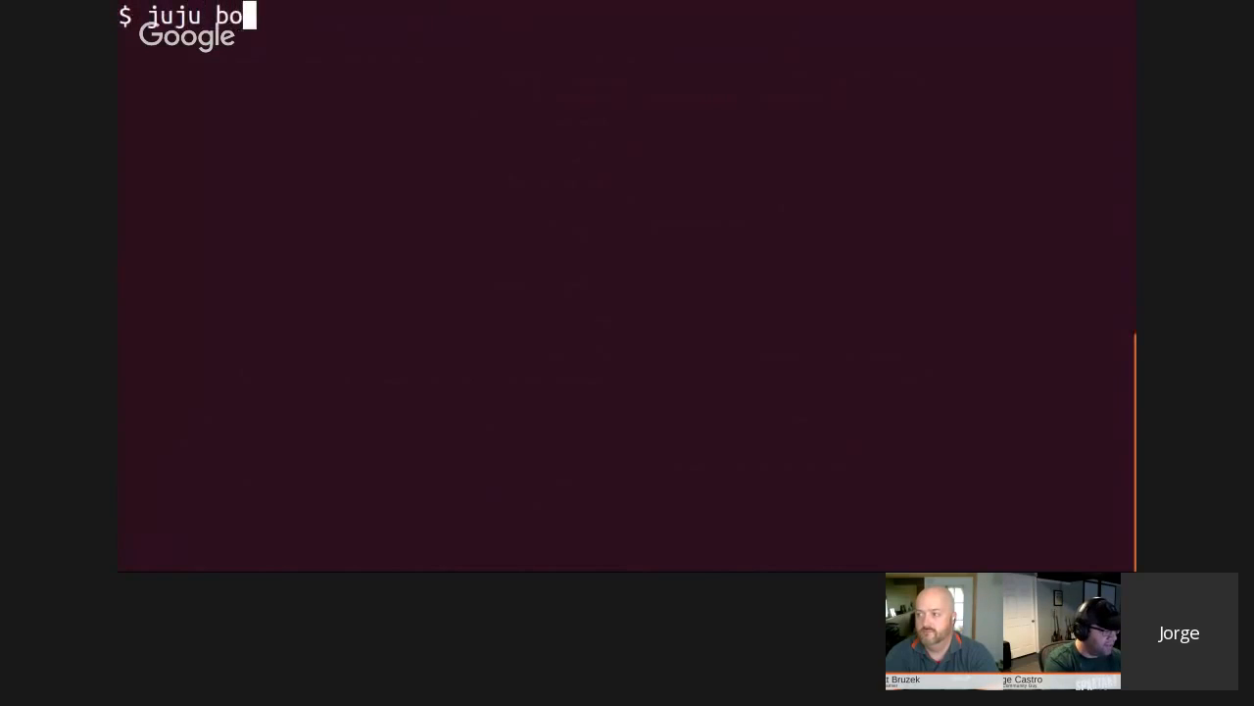
{"action": "type", "text": "otstrap"}
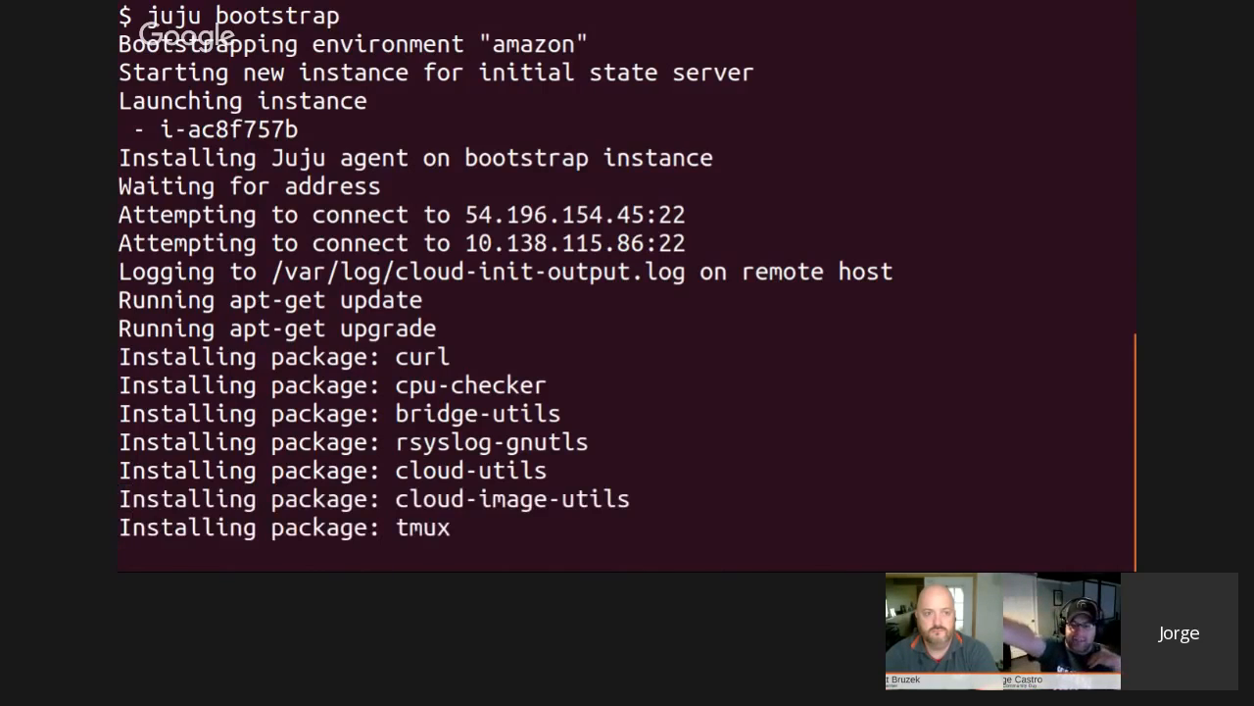
Scroll through the bootstrap output until 'Bootstrap complete' and the prompt appear.
{"action": "scroll", "scroll_direction": "down", "scroll_amount": 3}
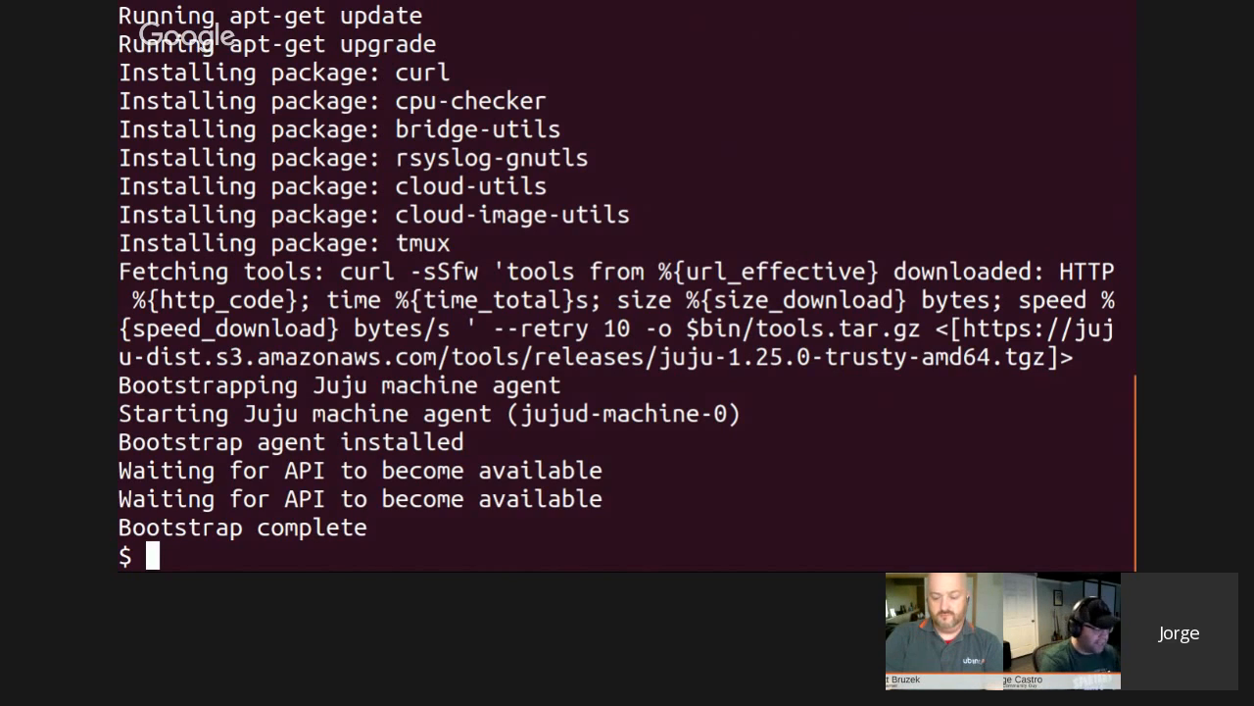
Search apt-cache for juju packages, then type and abandon adding ppa:juju/stable.
{"action": "type", "text": "apt-cache search juju"}
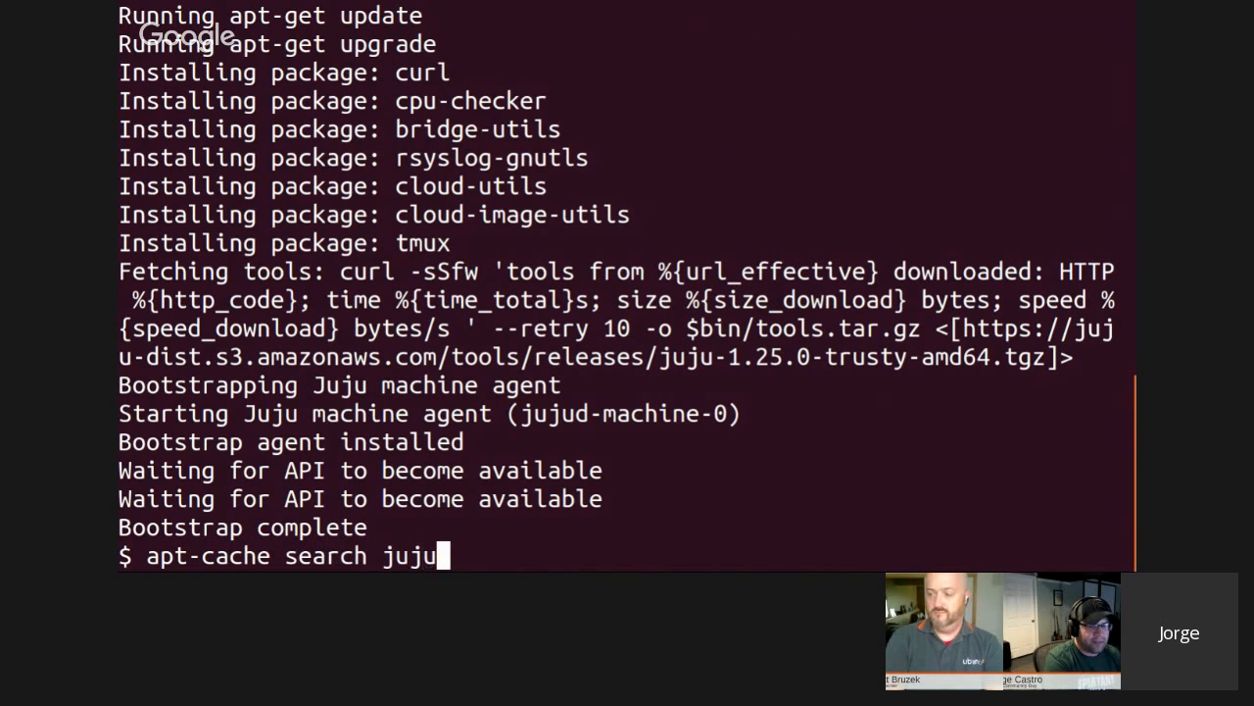
{"action": "key", "text": "Return"}
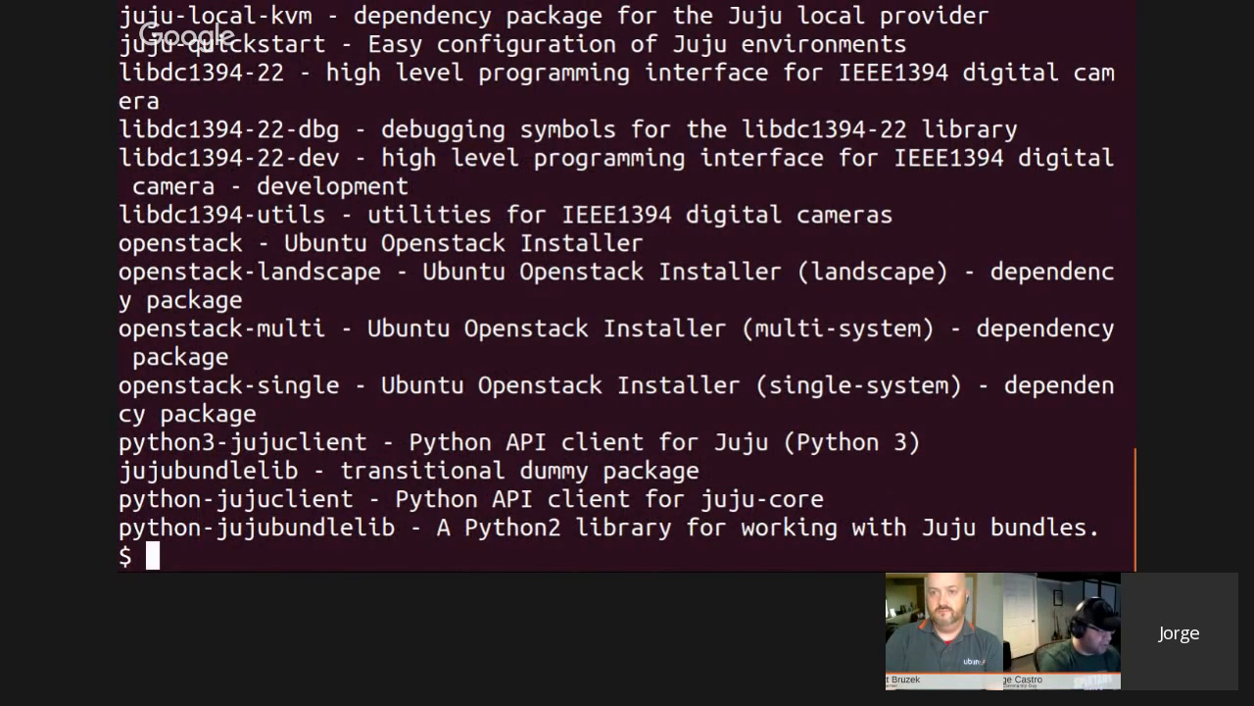
{"action": "type", "text": "sudo add-"}
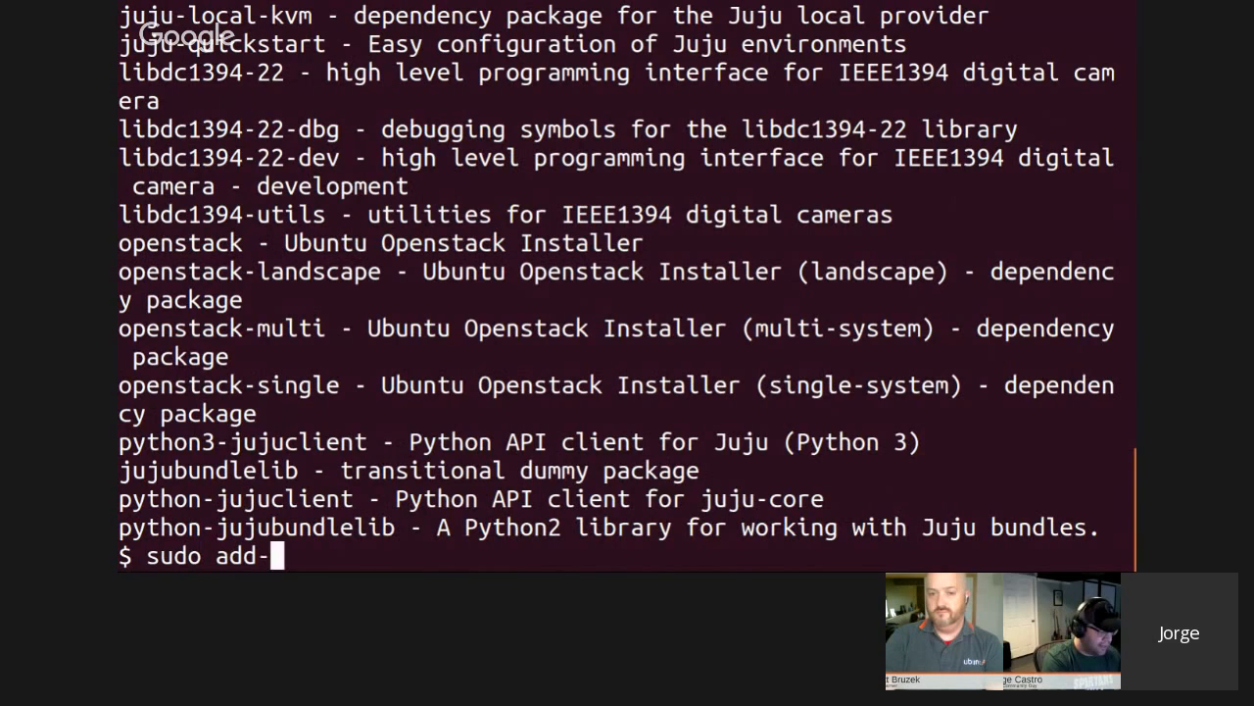
{"action": "type", "text": "apt-repository"}
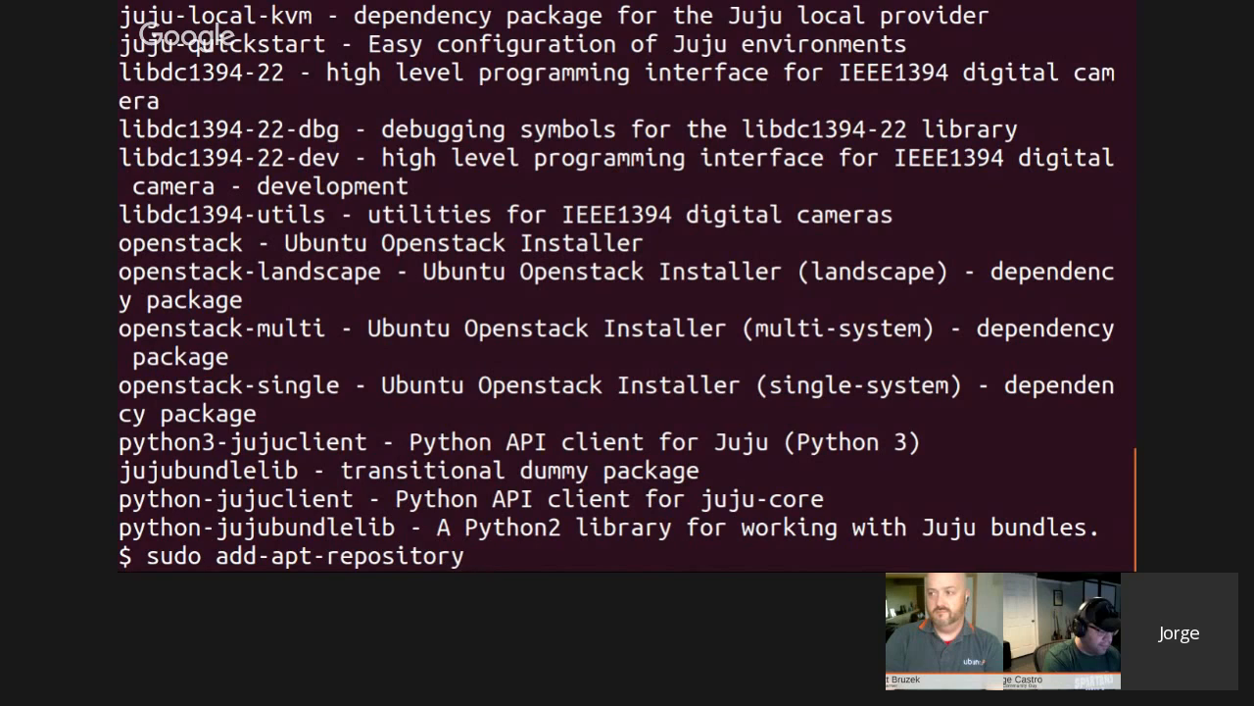
{"action": "type", "text": "ppa:juju/"}
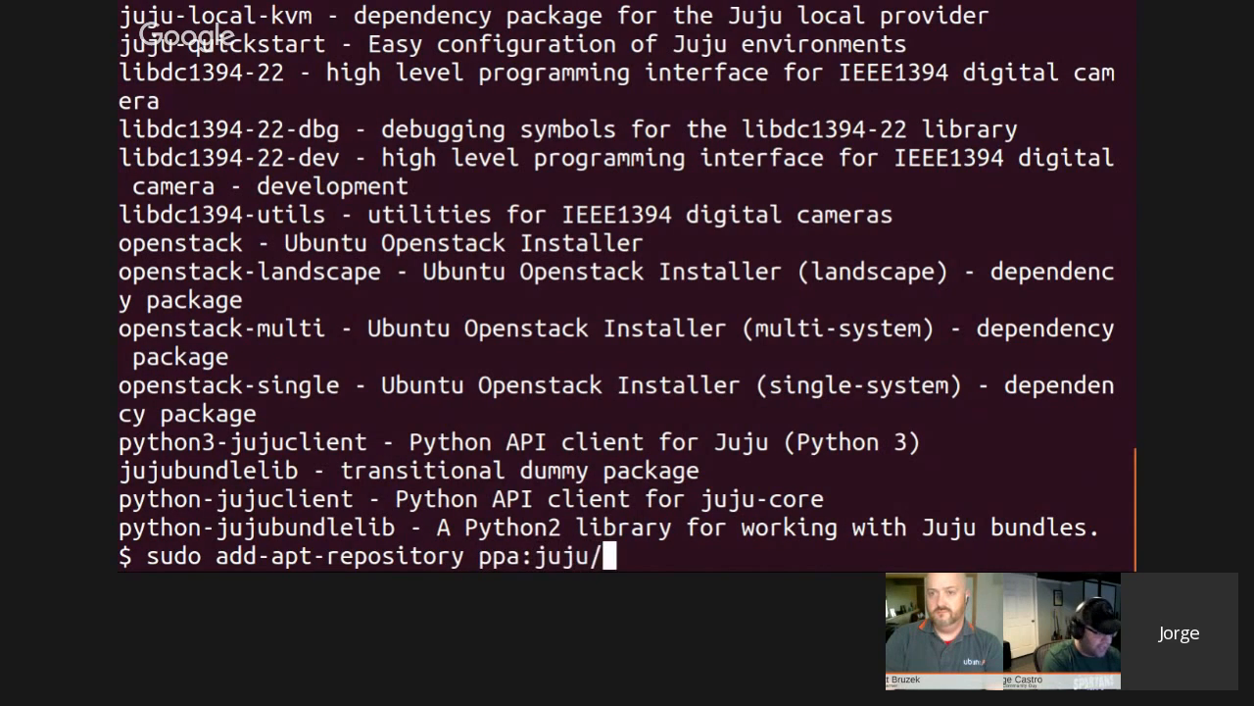
{"action": "type", "text": "stable"}
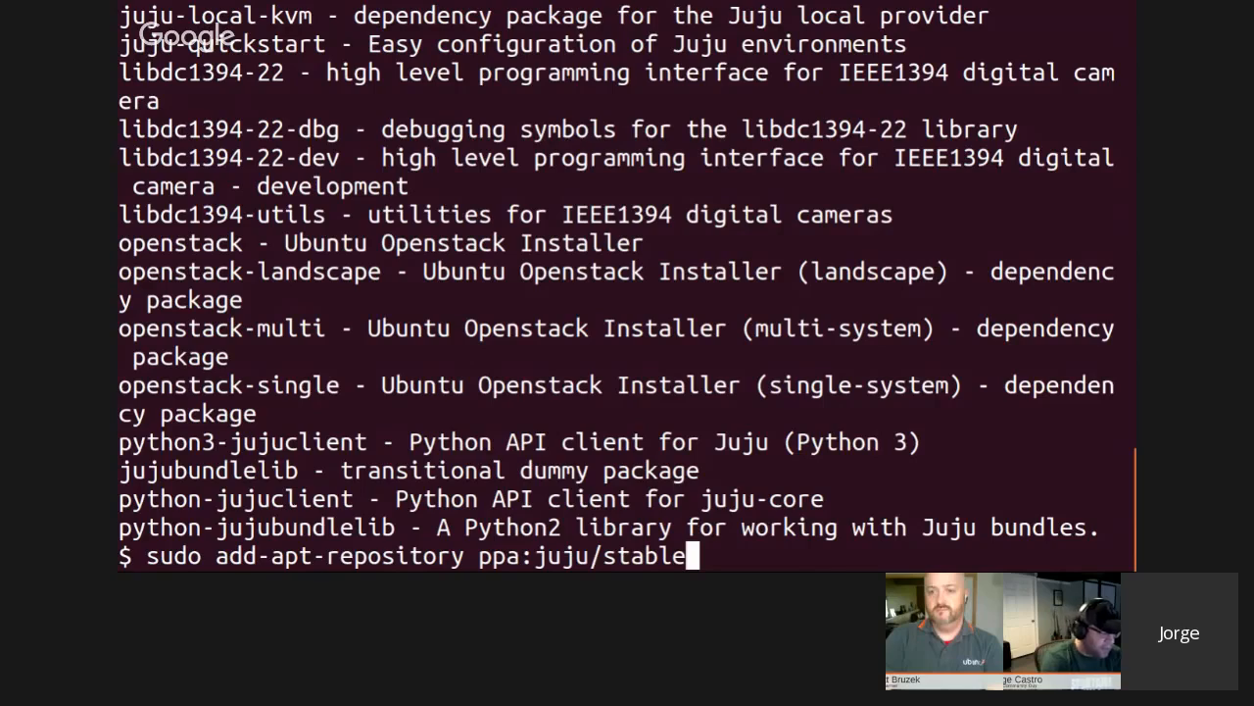
{"action": "key", "text": "BackSpace"}
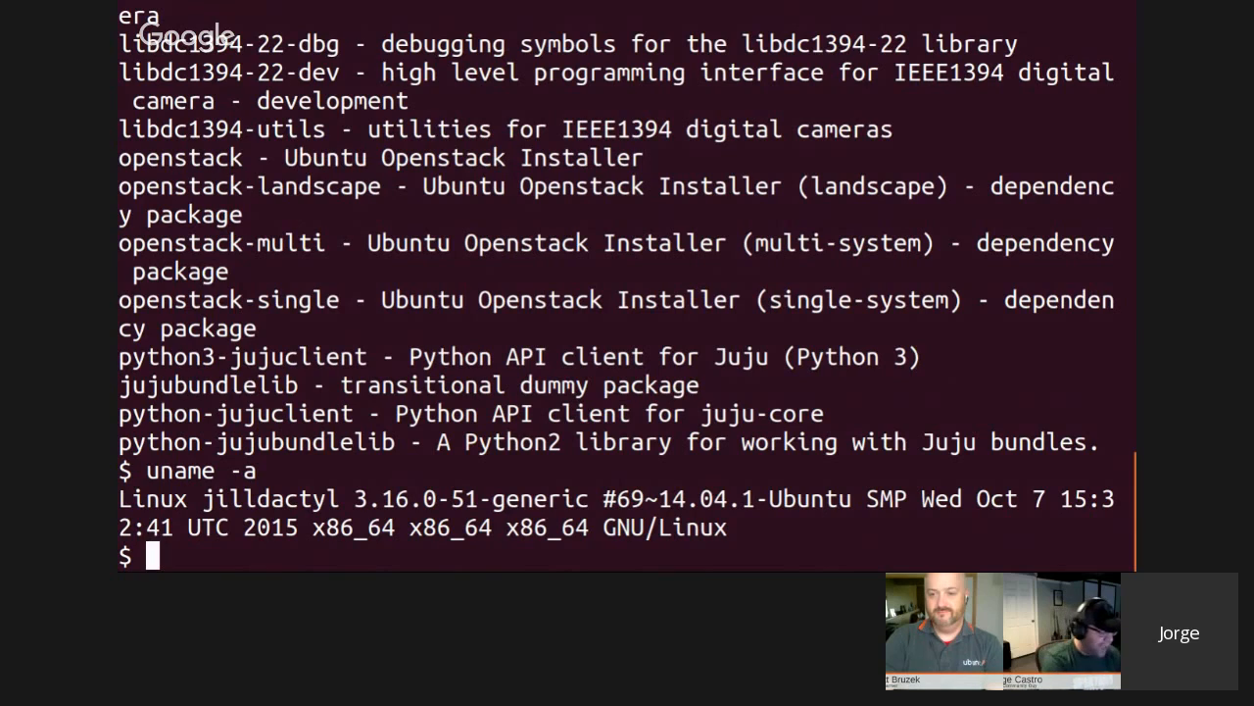
Search apt-cache for juju-core packages.
{"action": "type", "text": "apt-cache"}
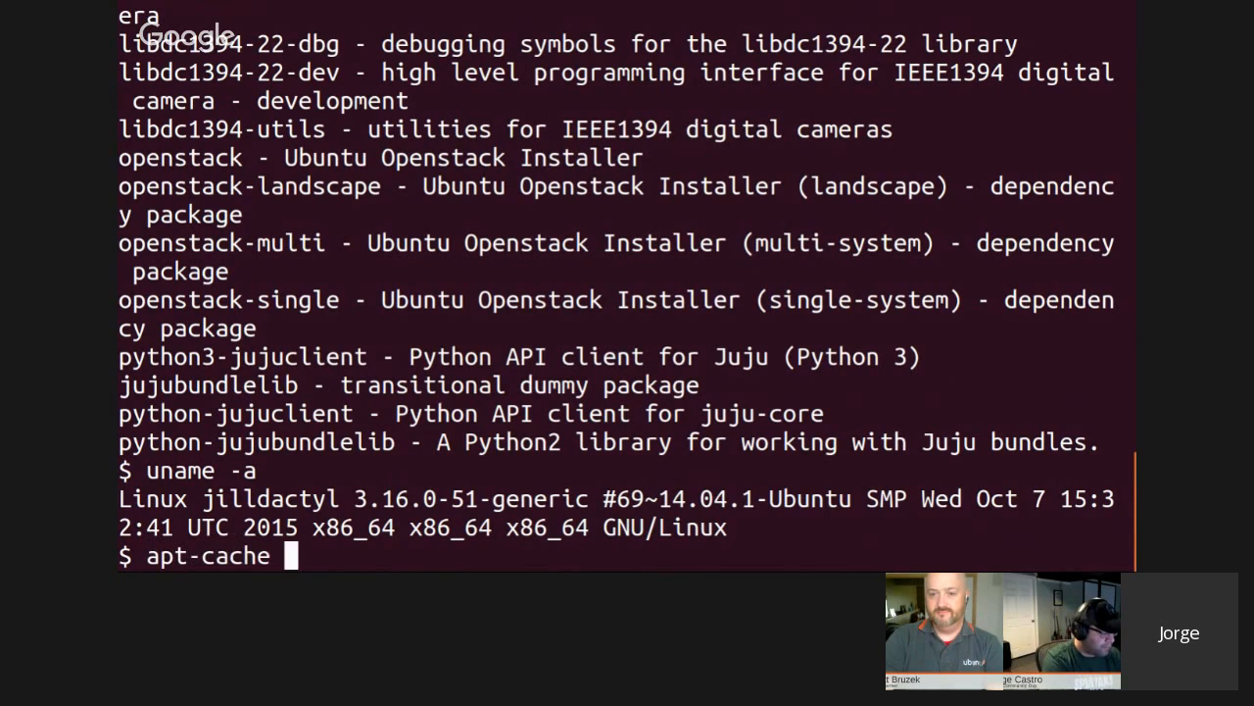
{"action": "type", "text": "search juju"}
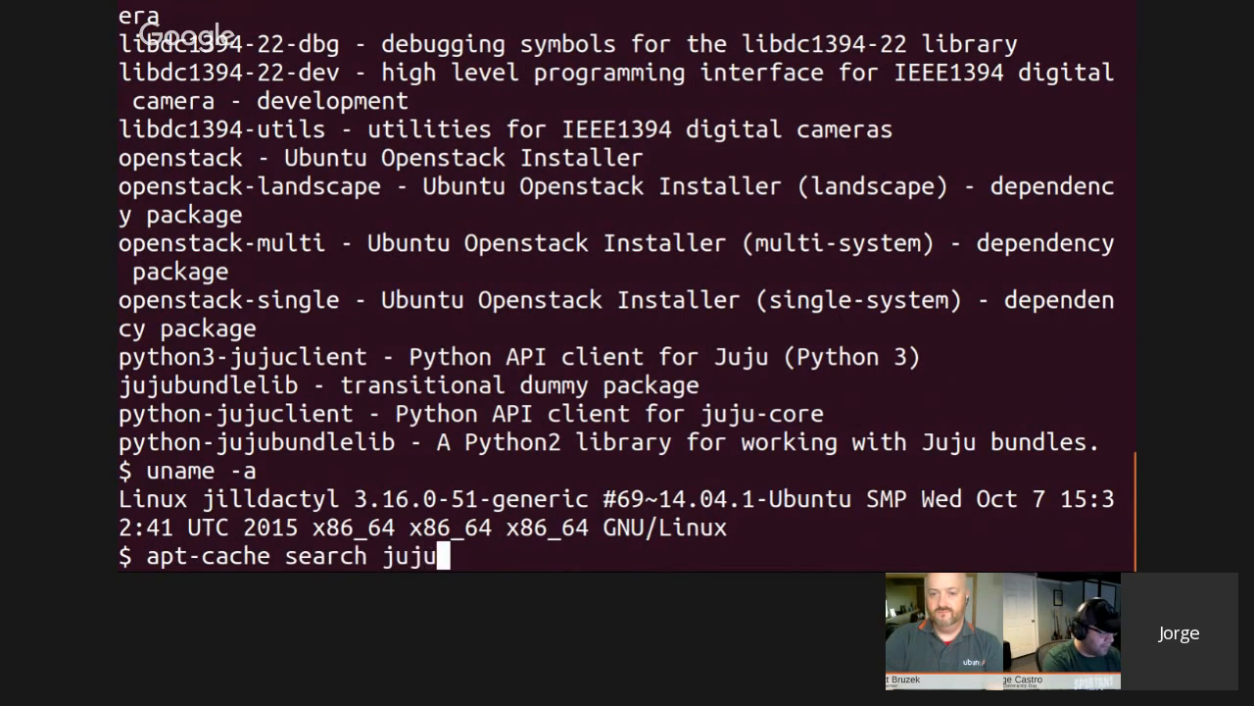
{"action": "key", "text": "Return"}
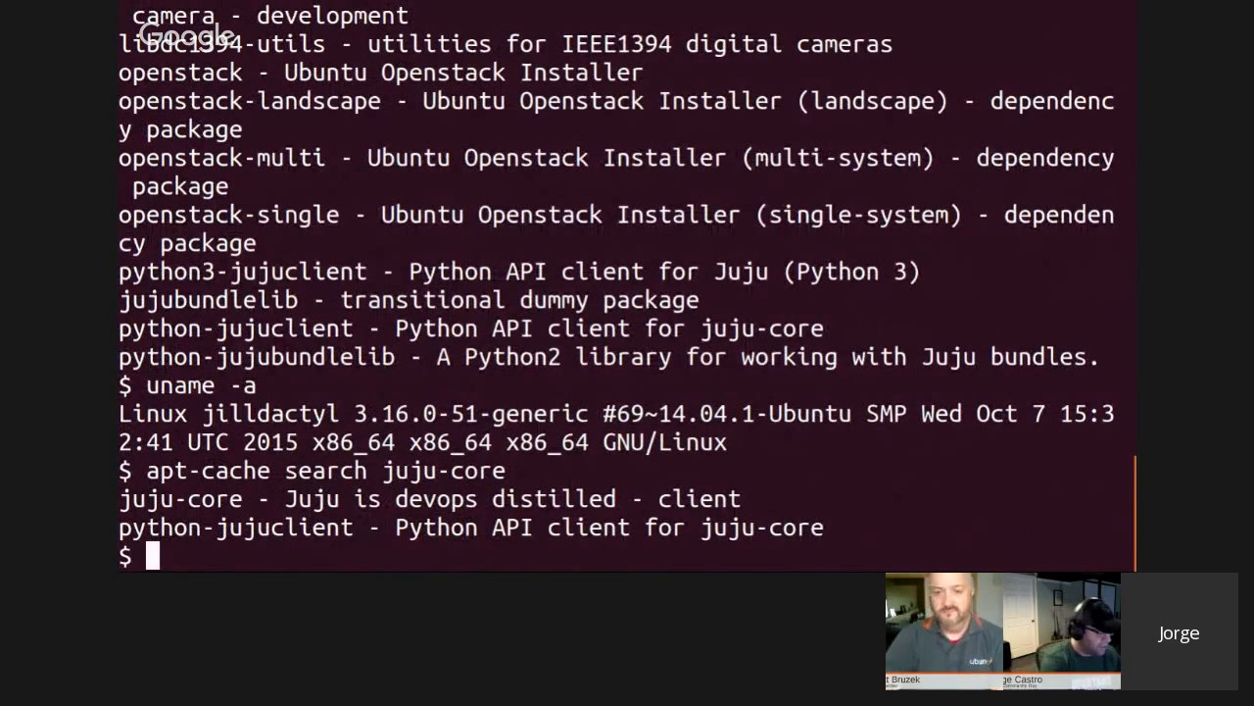
Search apt-cache for juju-quickstart, then clear the screen to a bare prompt.
{"action": "type", "text": "apt-cache qui"}
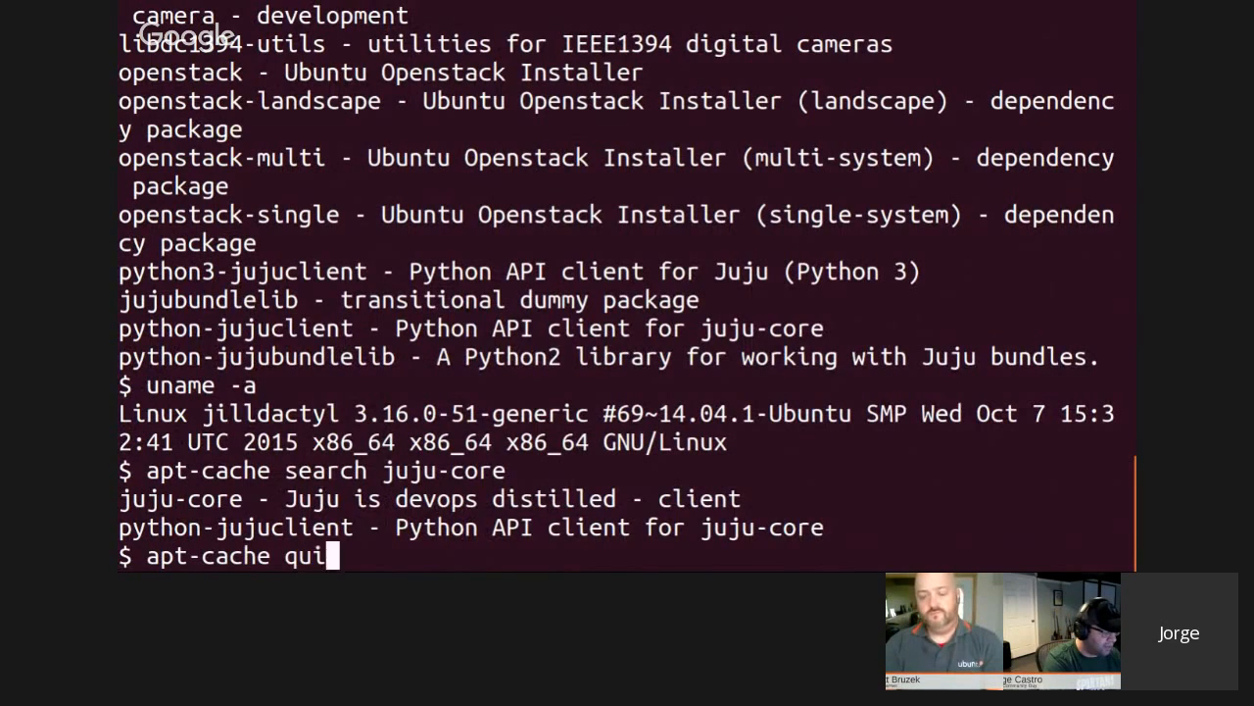
{"action": "type", "text": "ckstart"}
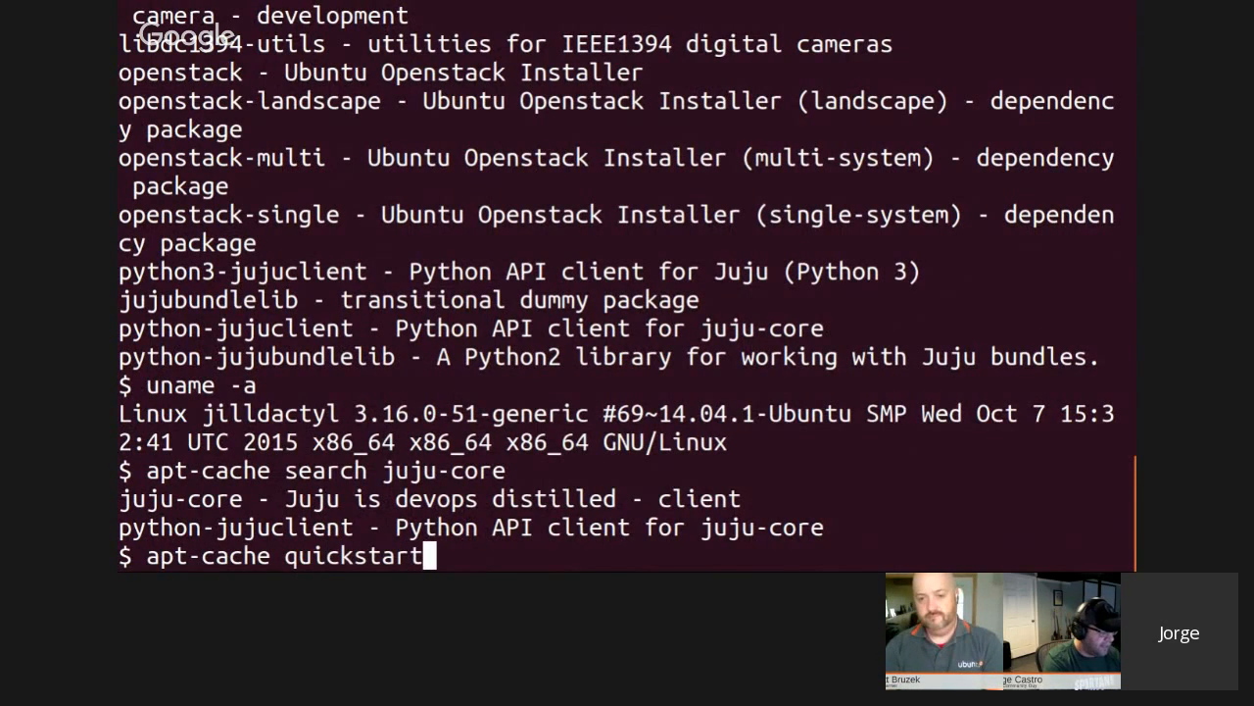
{"action": "type", "text": "se"}
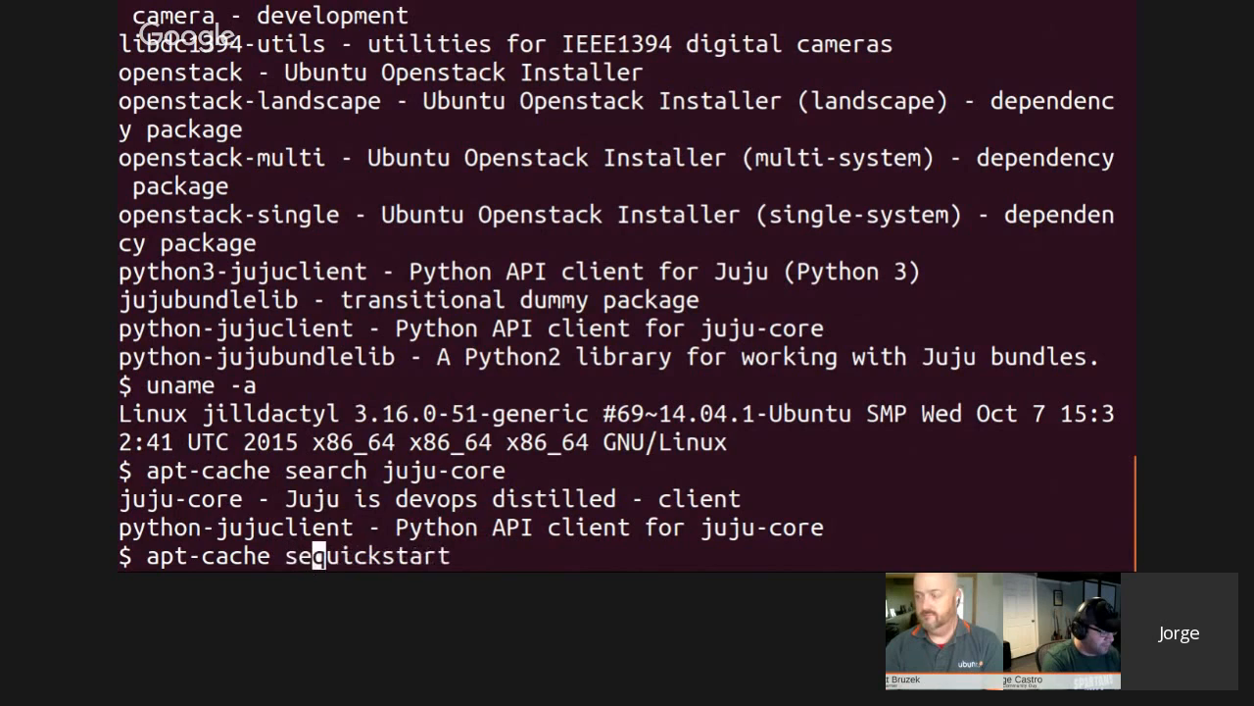
{"action": "key", "text": "Return"}
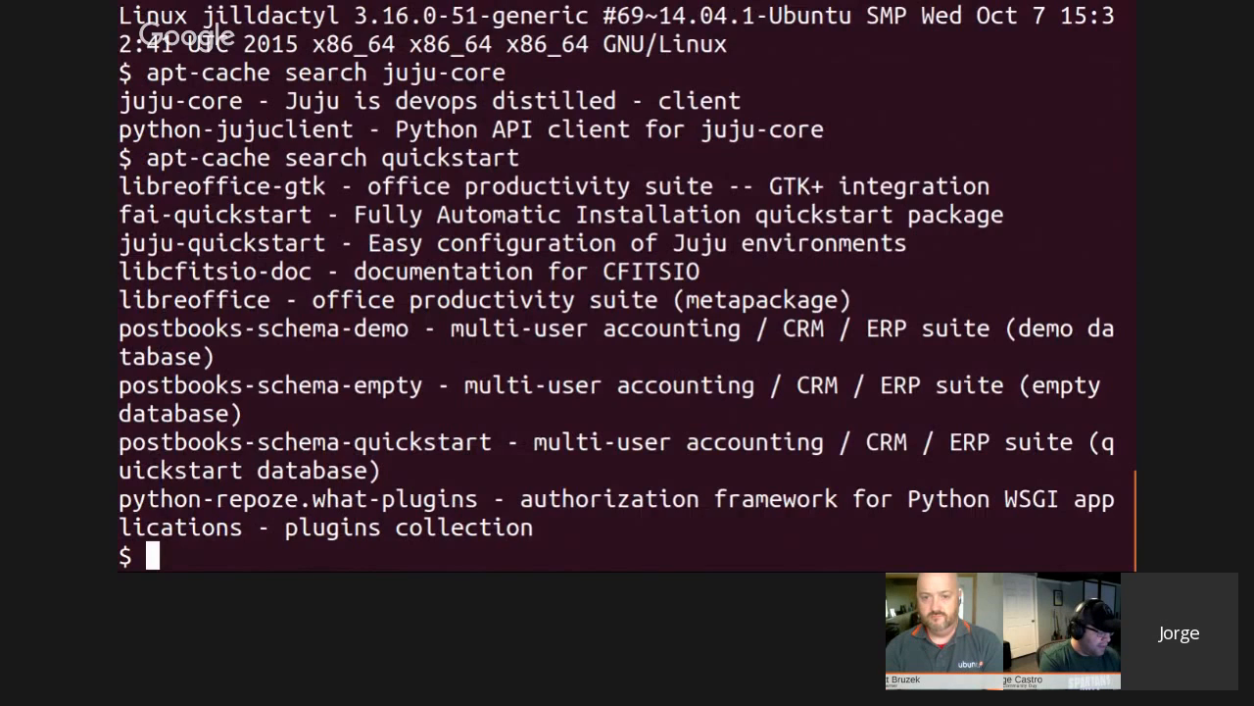
{"action": "type", "text": "apt-cache search juju-quickstart"}
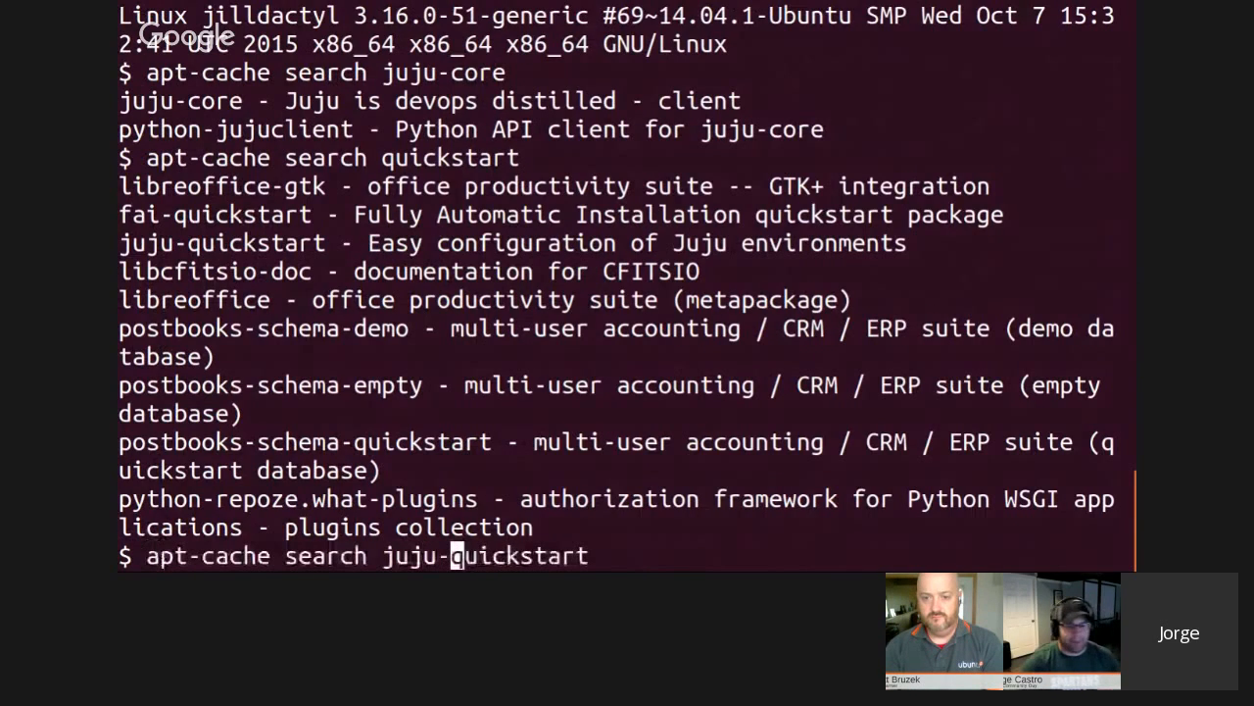
{"action": "key", "text": "Return"}
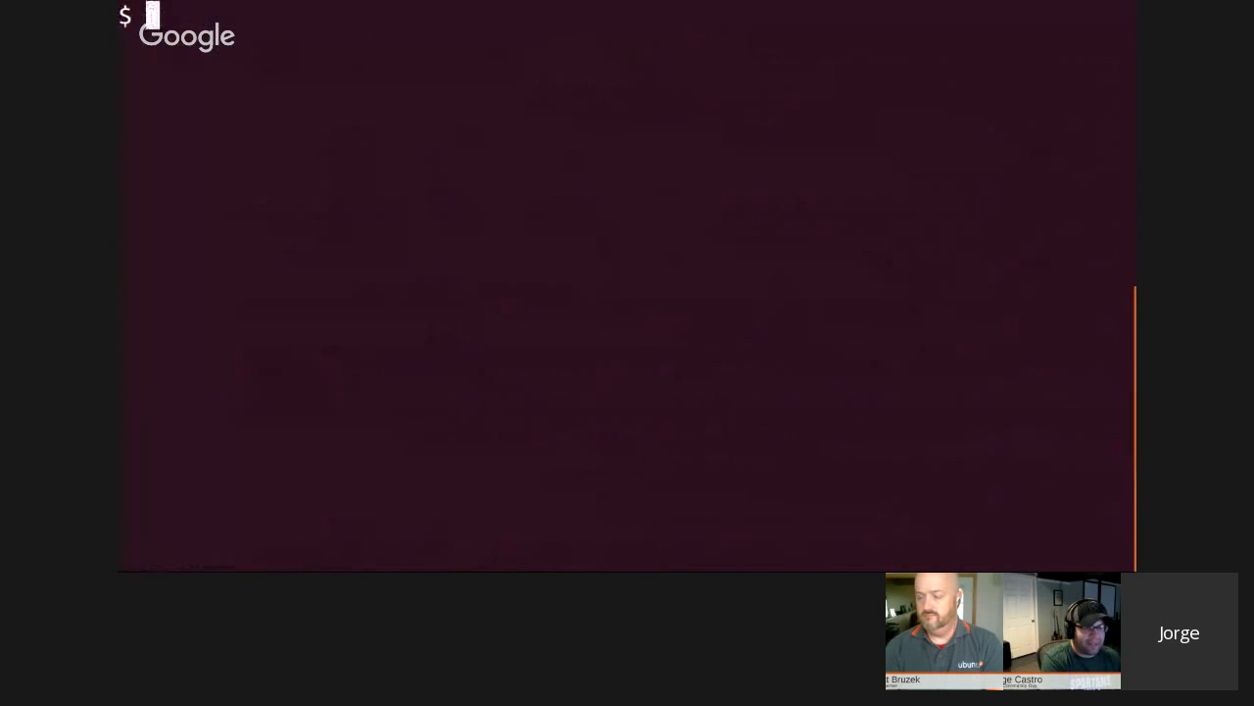
Discard an unrun juju init command and change into the .juju folder.
{"action": "type", "text": "juju init"}
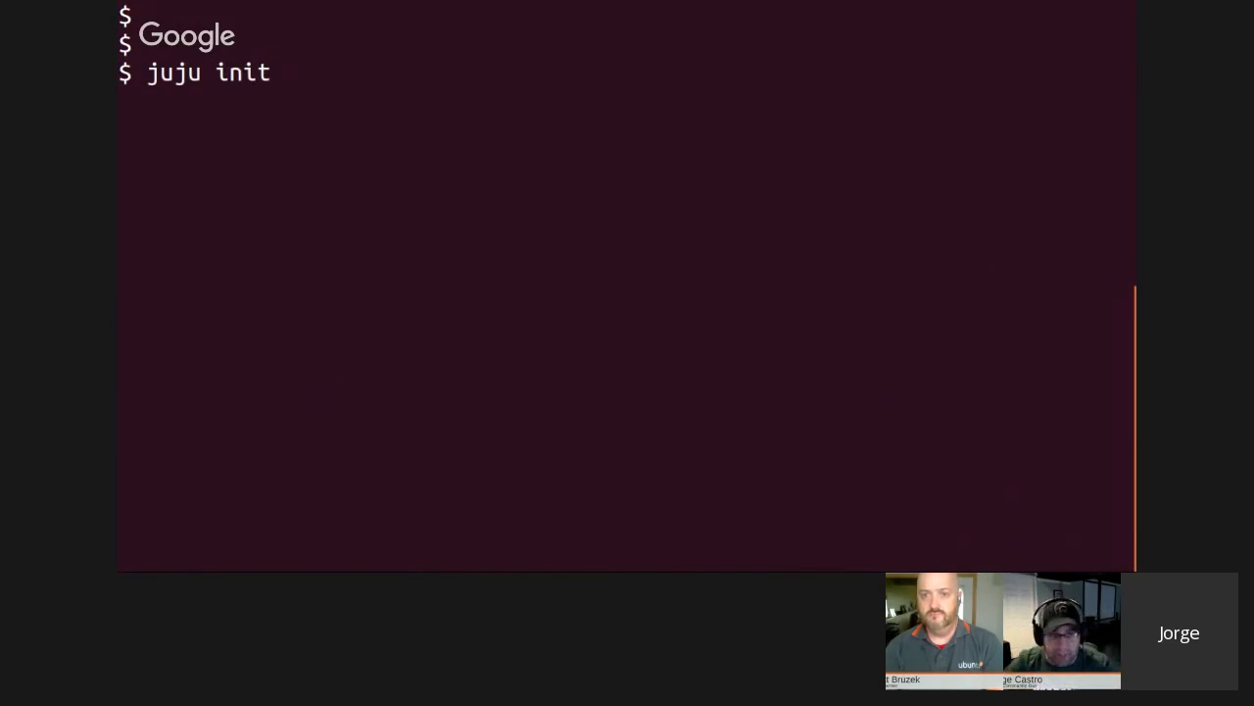
{"action": "key", "text": "BackSpace"}
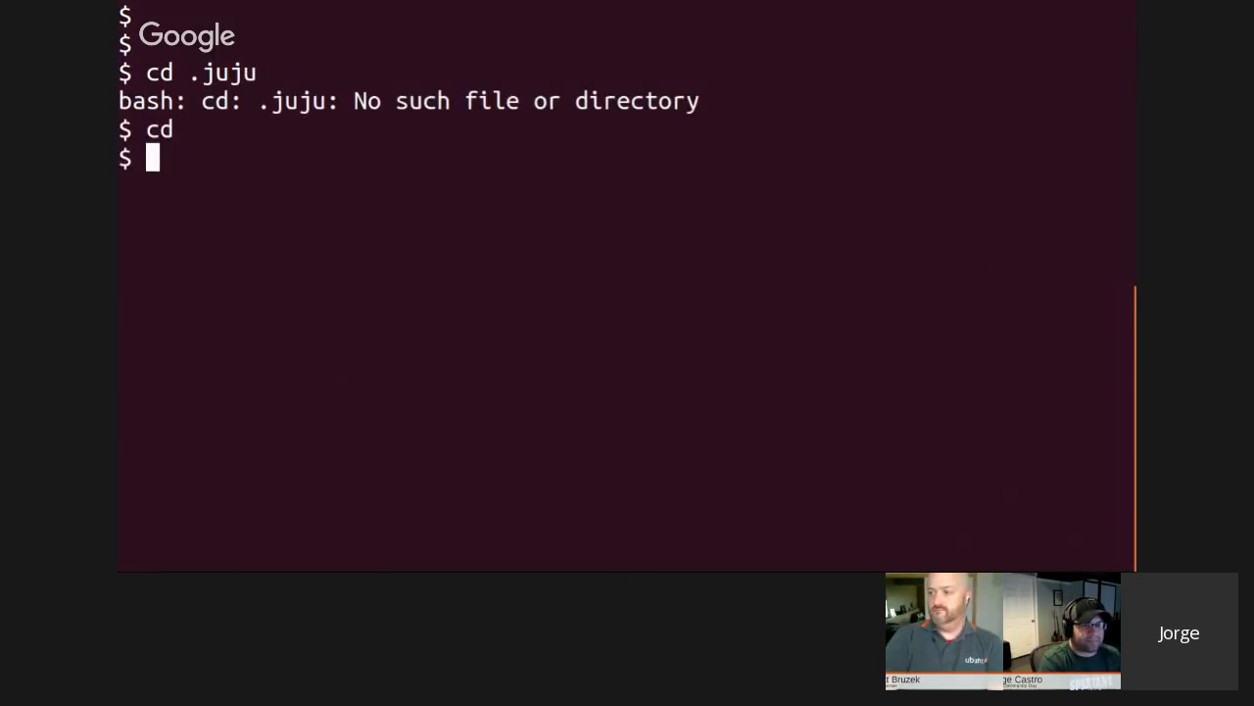
{"action": "type", "text": "cd ..juju"}
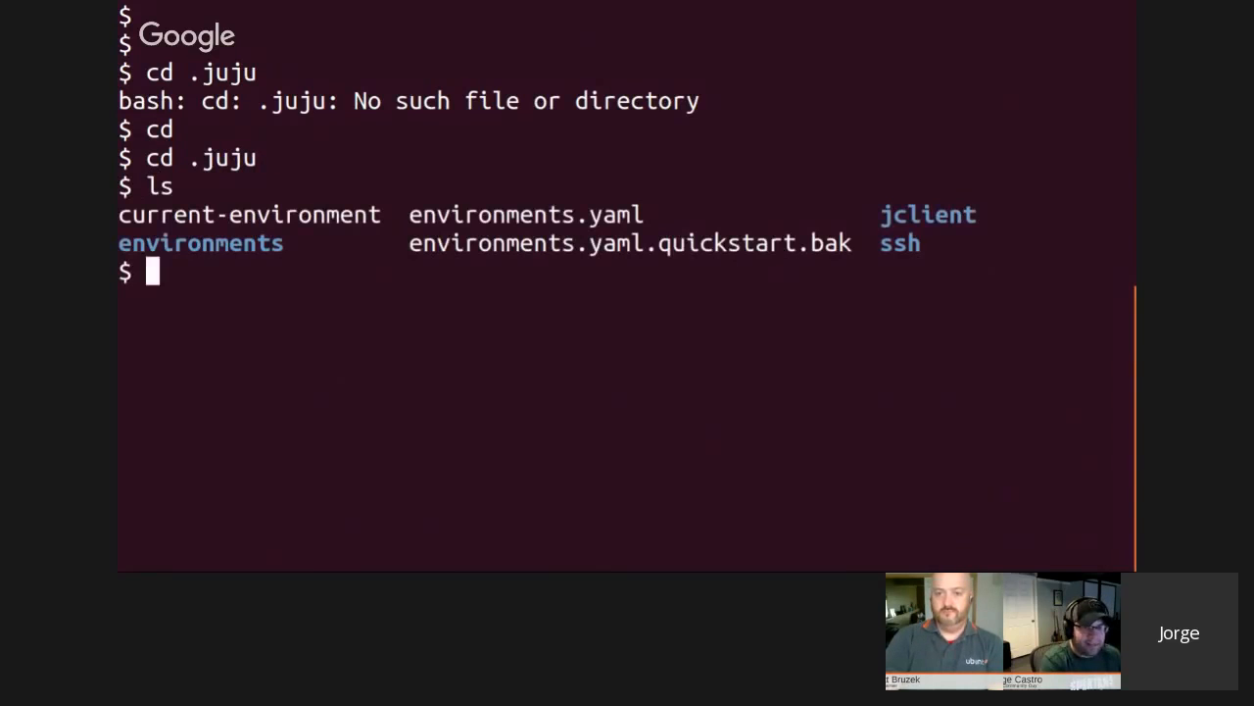
View environments.yaml in vi and quit with :q without saving.
{"action": "type", "text": "vi environments"}
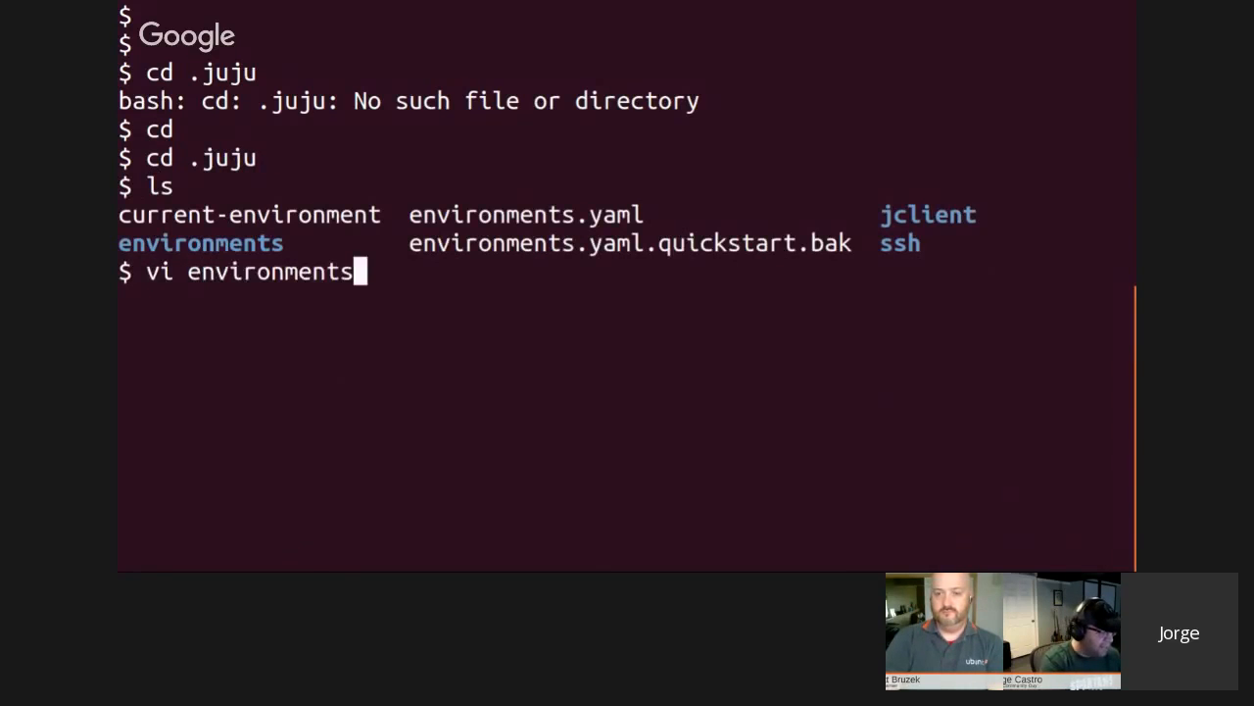
{"action": "key", "text": "Return"}
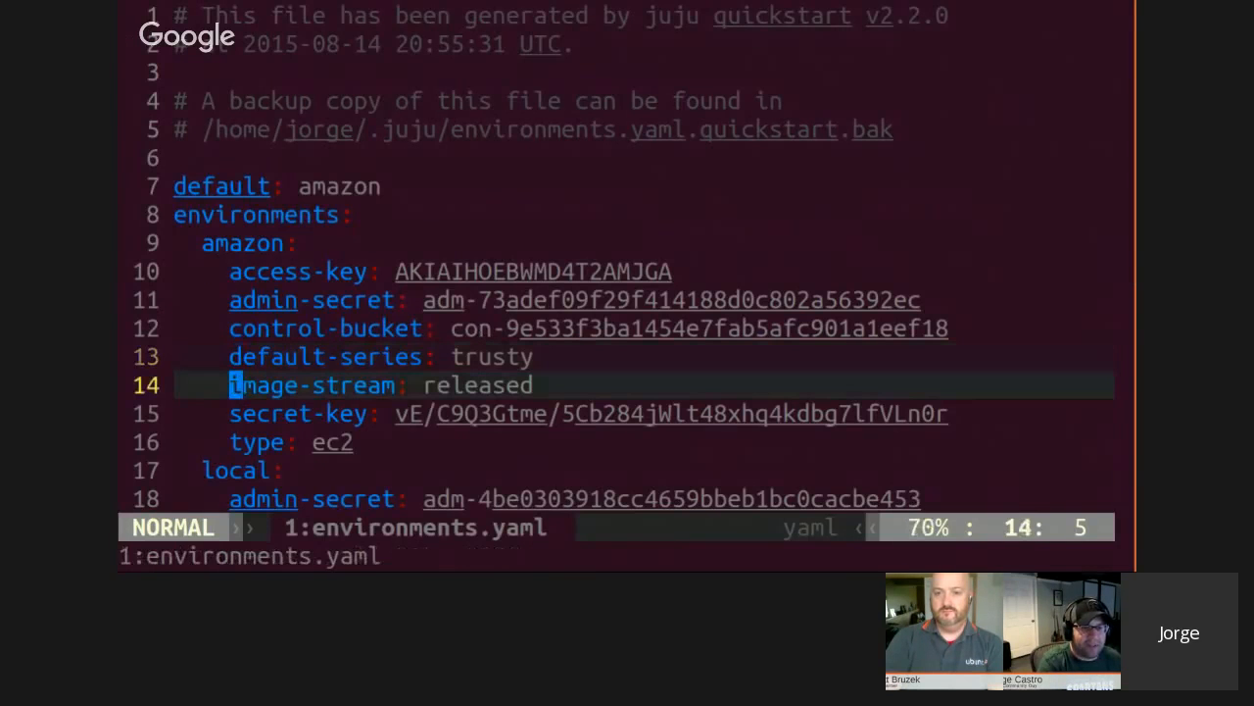
{"action": "type", "text": ":q"}
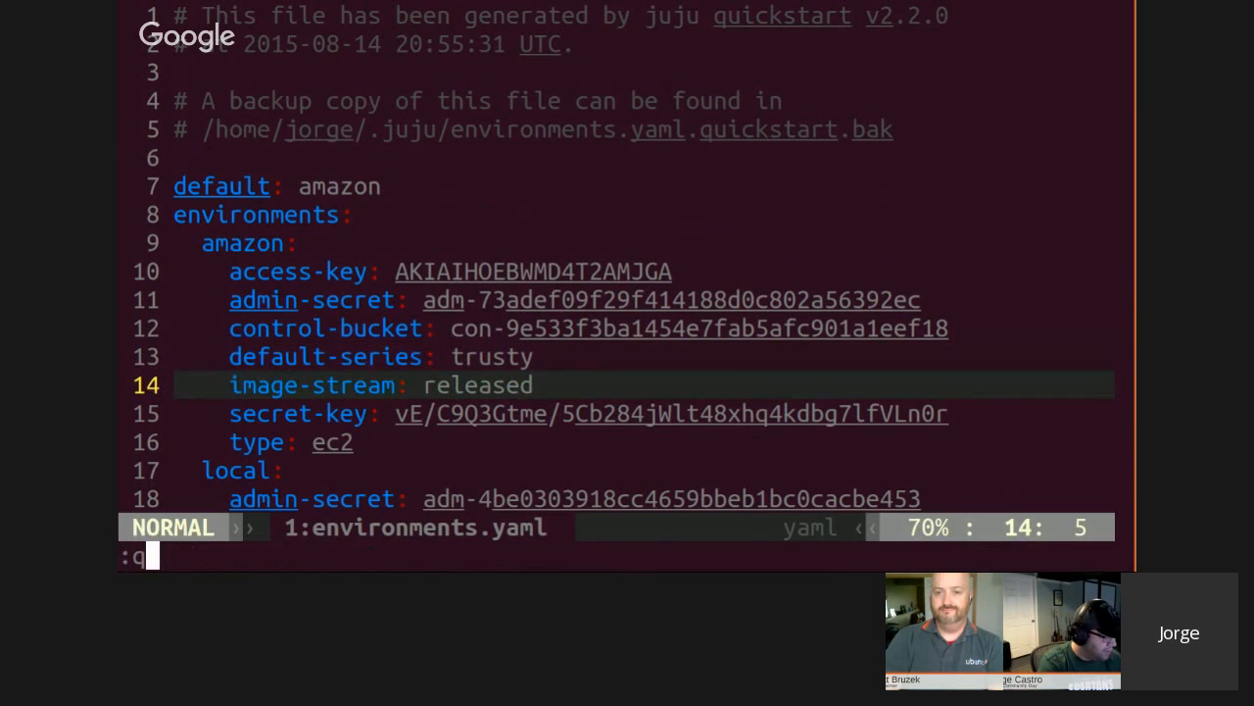
{"action": "key", "text": "Return"}
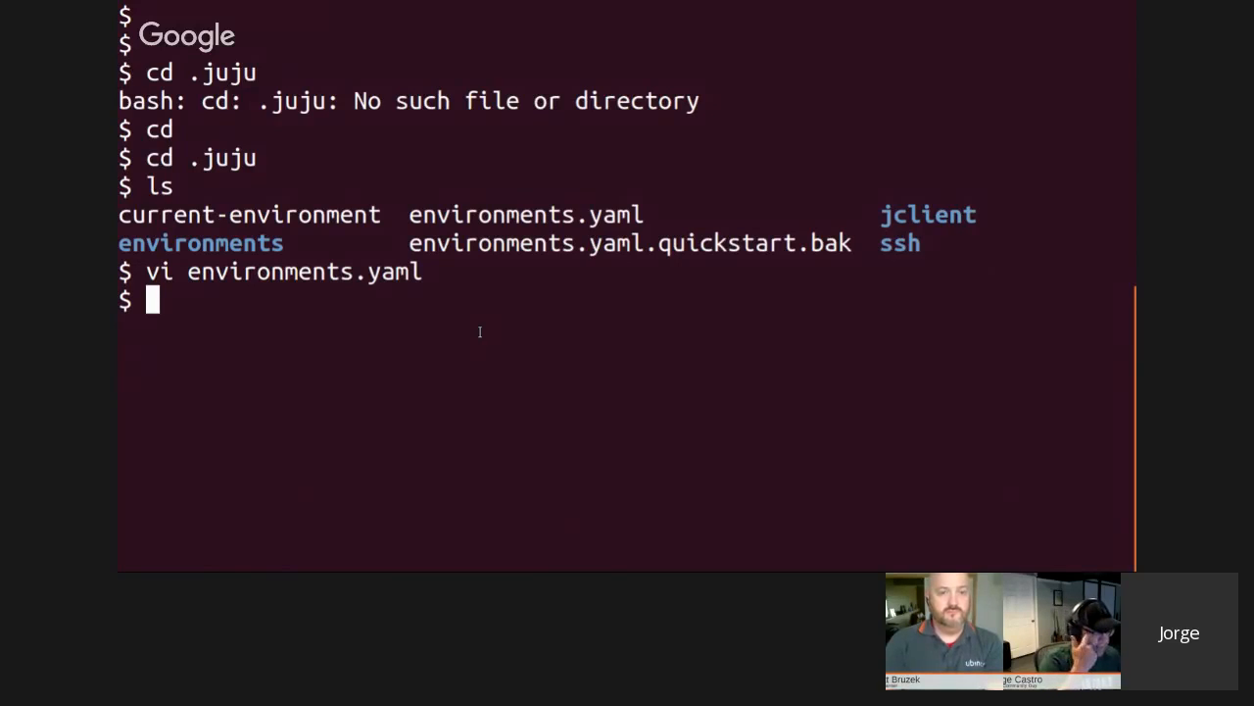
Run juju status to confirm machine 0 is started with no services.
{"action": "type", "text": "juju status"}
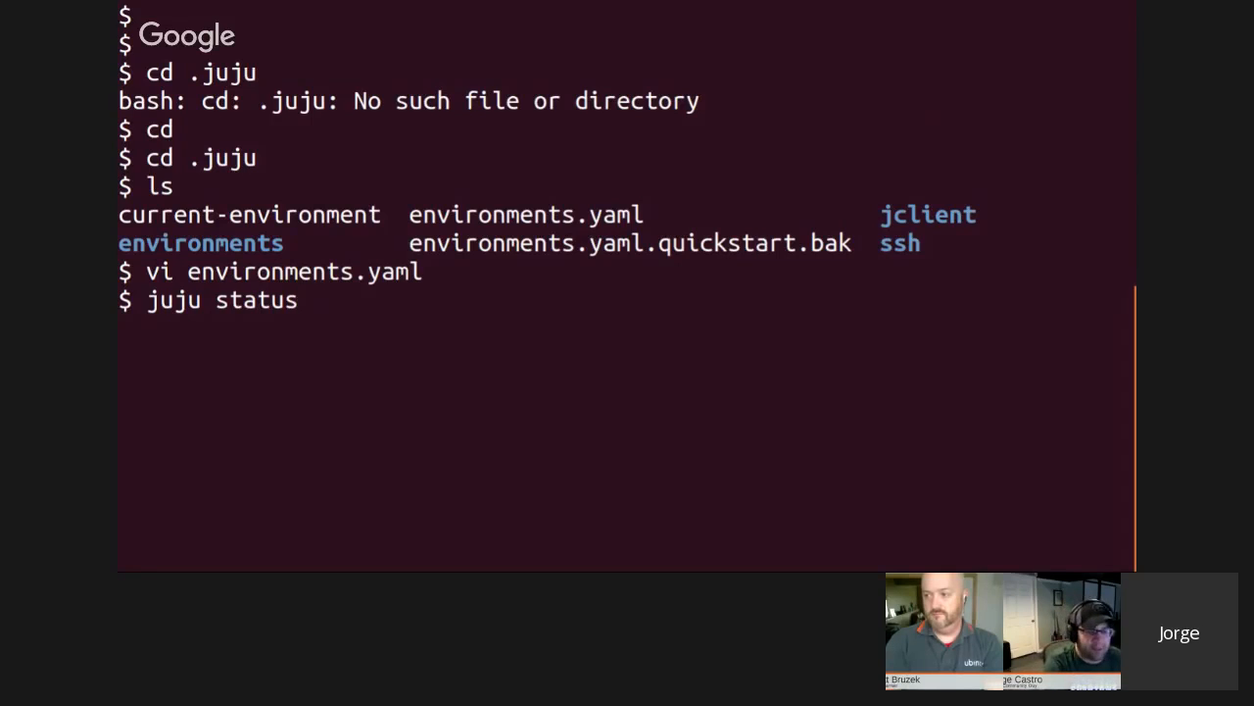
{"action": "key", "text": "Return"}
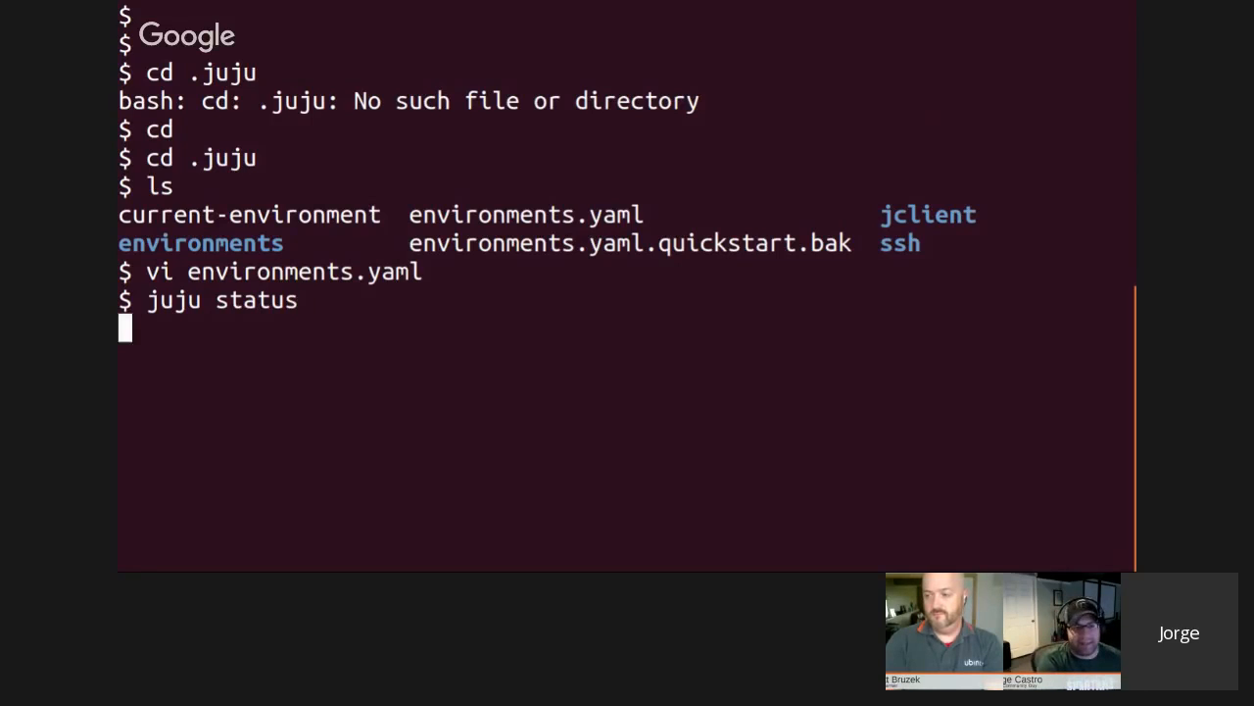
{"action": "key", "text": "Return"}
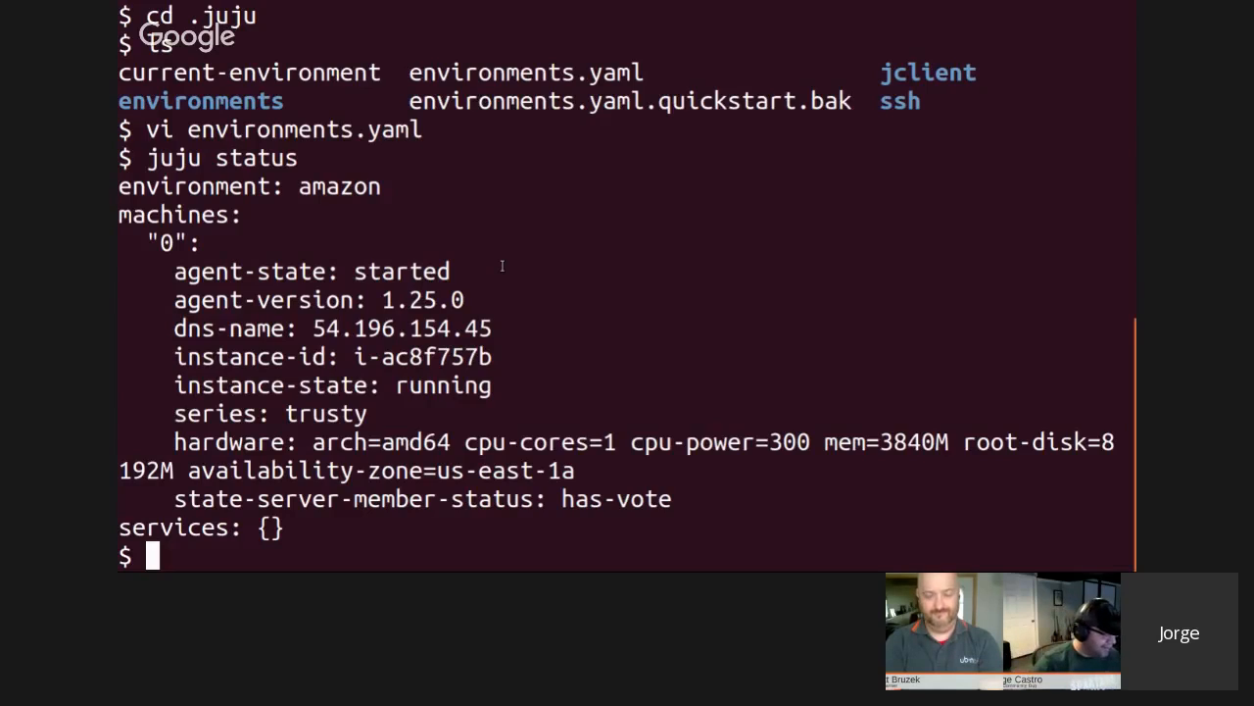
Deploy the wordpress charm with juju deploy wordpress.
{"action": "type", "text": "ju"}
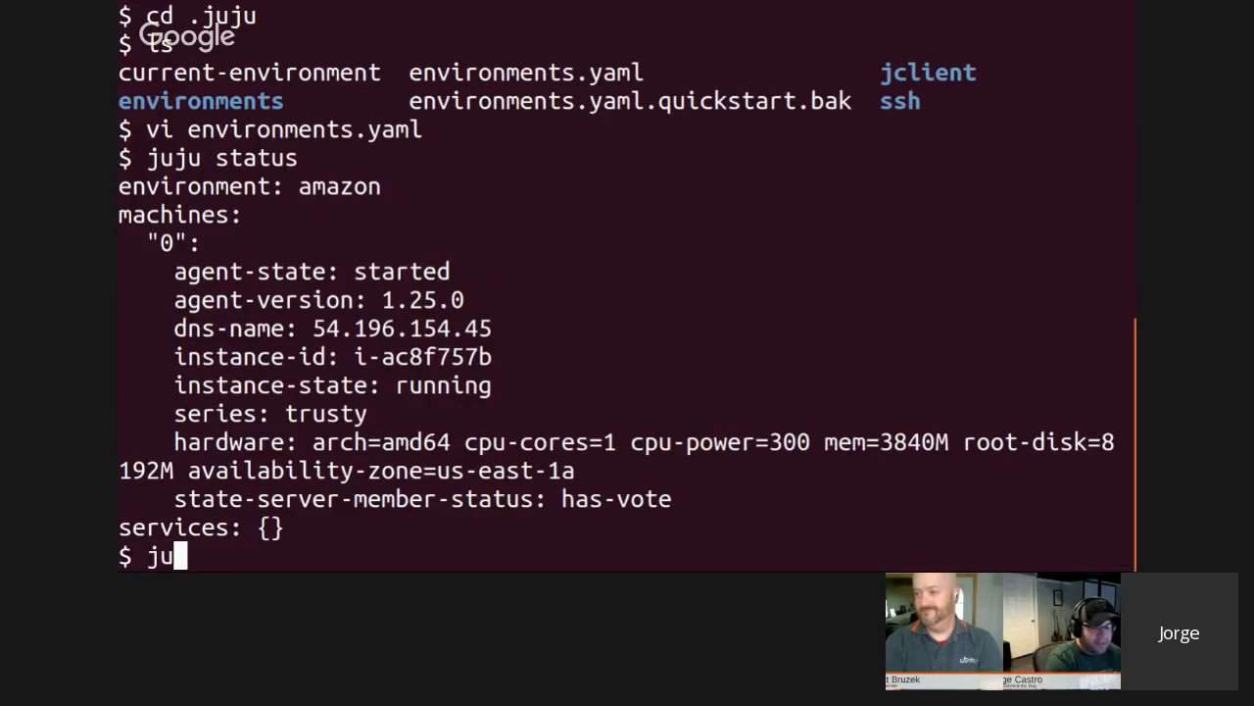
{"action": "type", "text": "ju"}
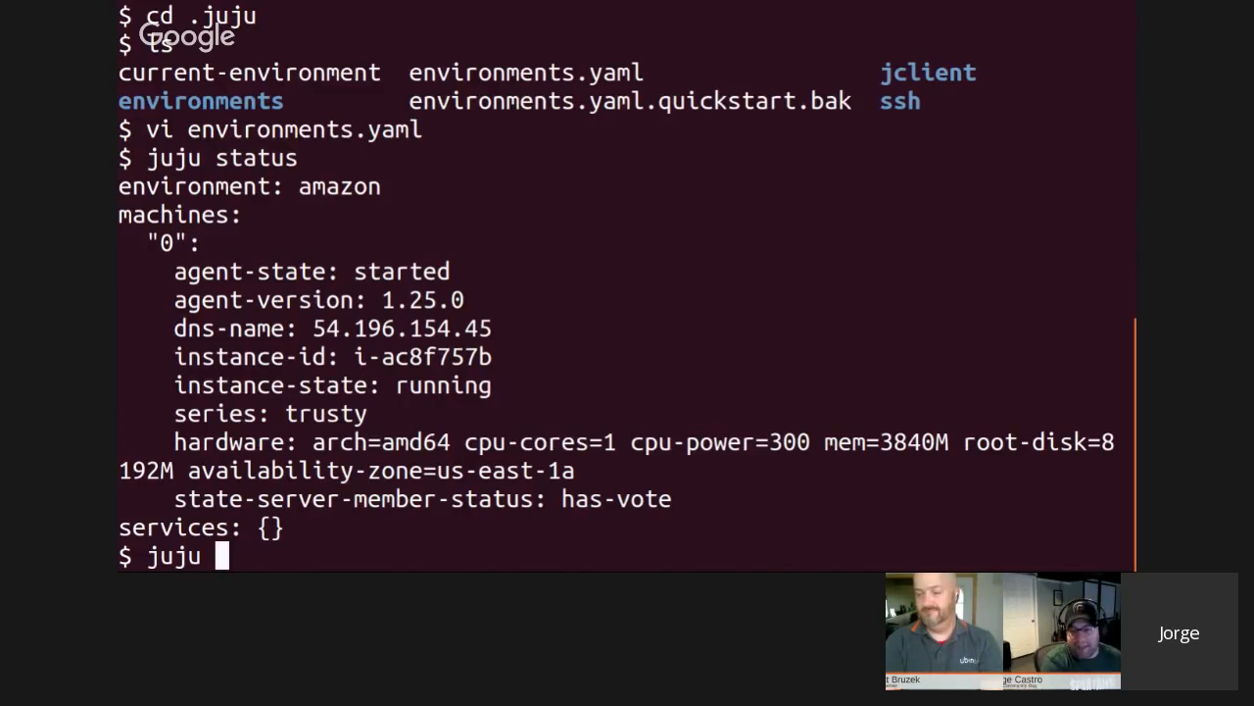
{"action": "type", "text": "deploy w"}
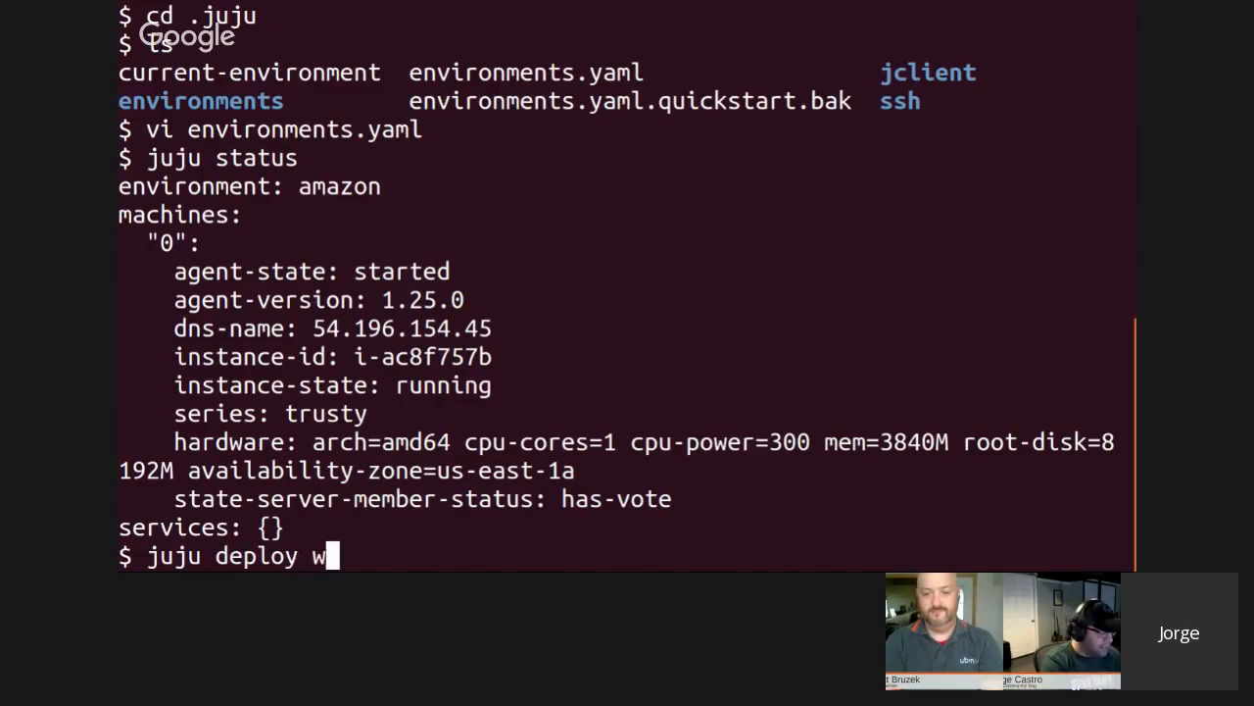
{"action": "type", "text": "ordpress"}
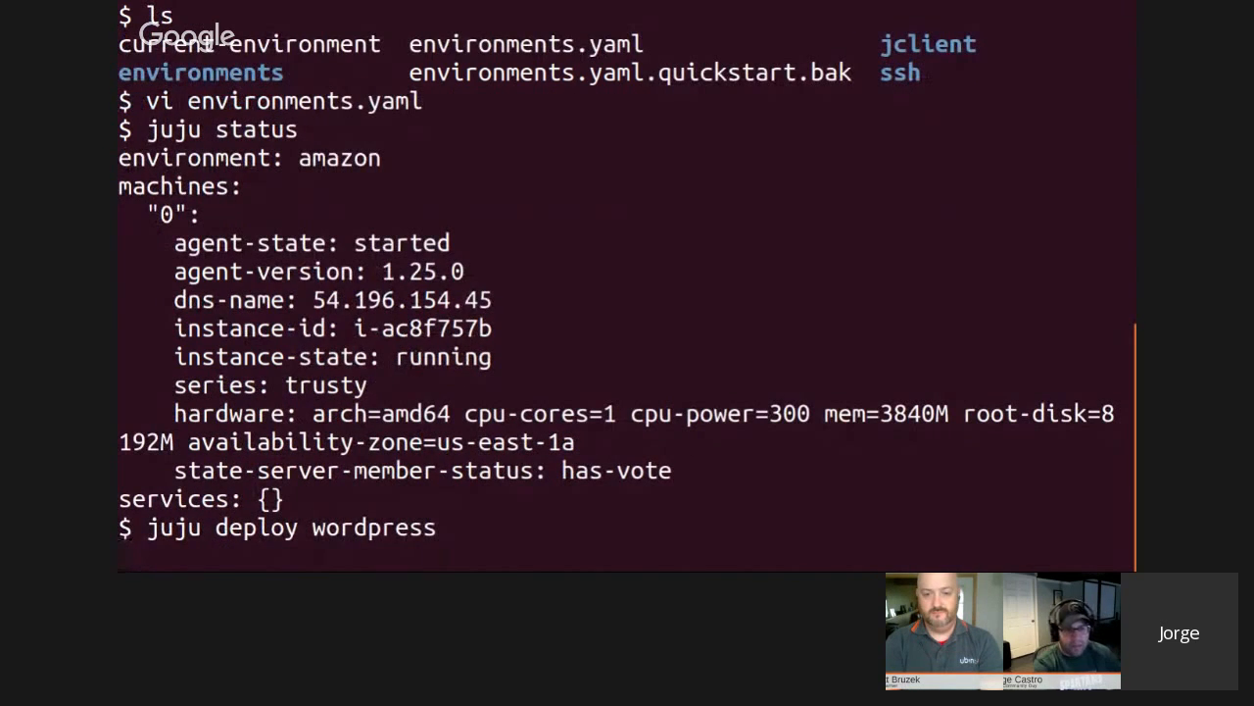
{"action": "key", "text": "Return"}
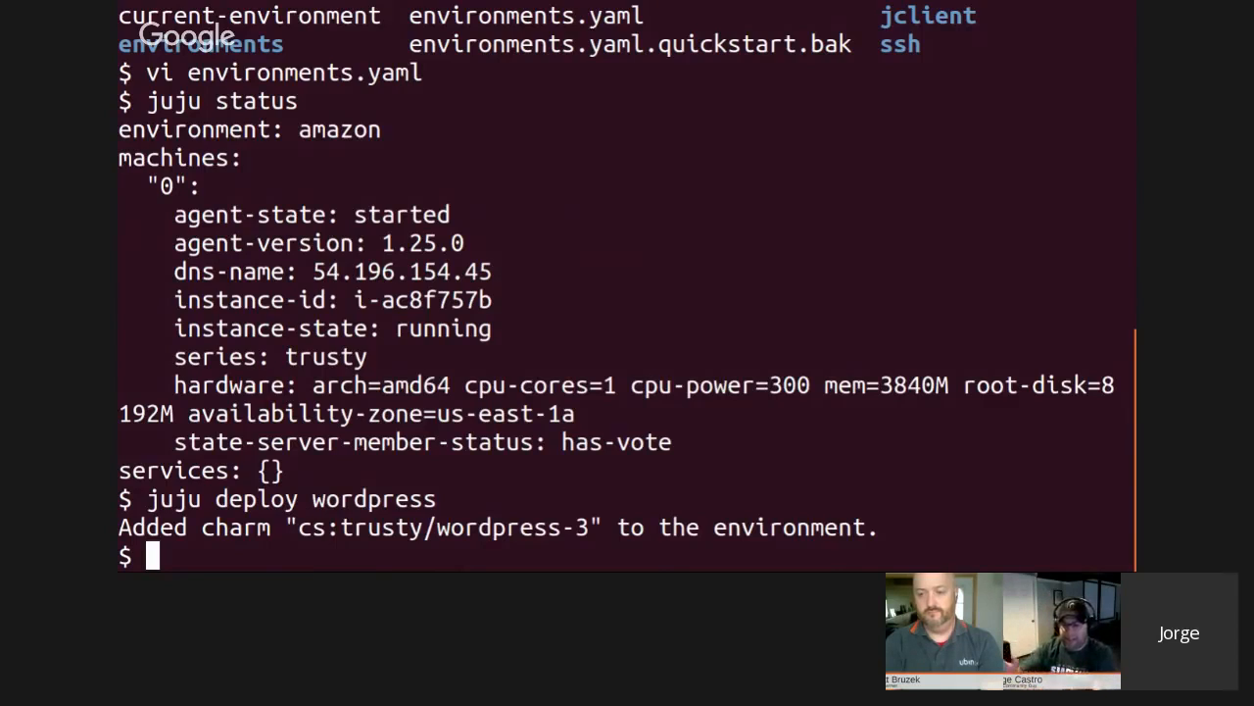
Edit the repeated deploy command to deploy the mariadb charm instead.
{"action": "type", "text": "juju deploy wordpress"}
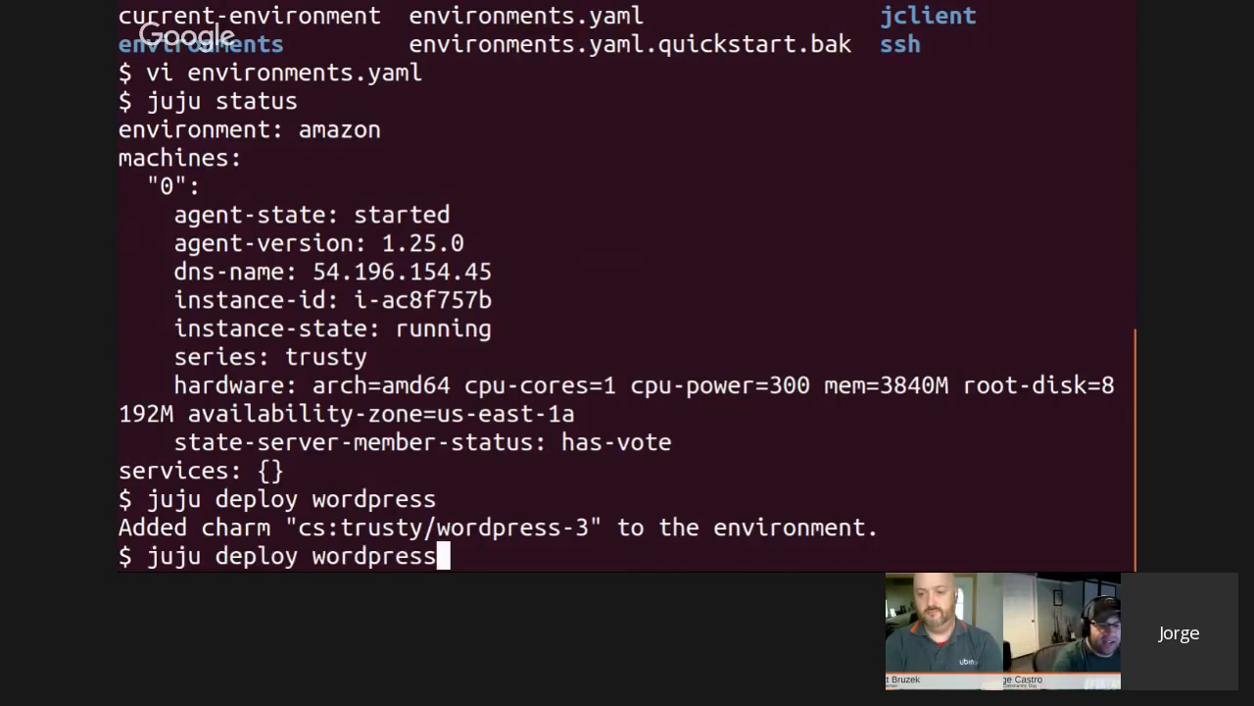
{"action": "key", "text": "ctrl+w"}
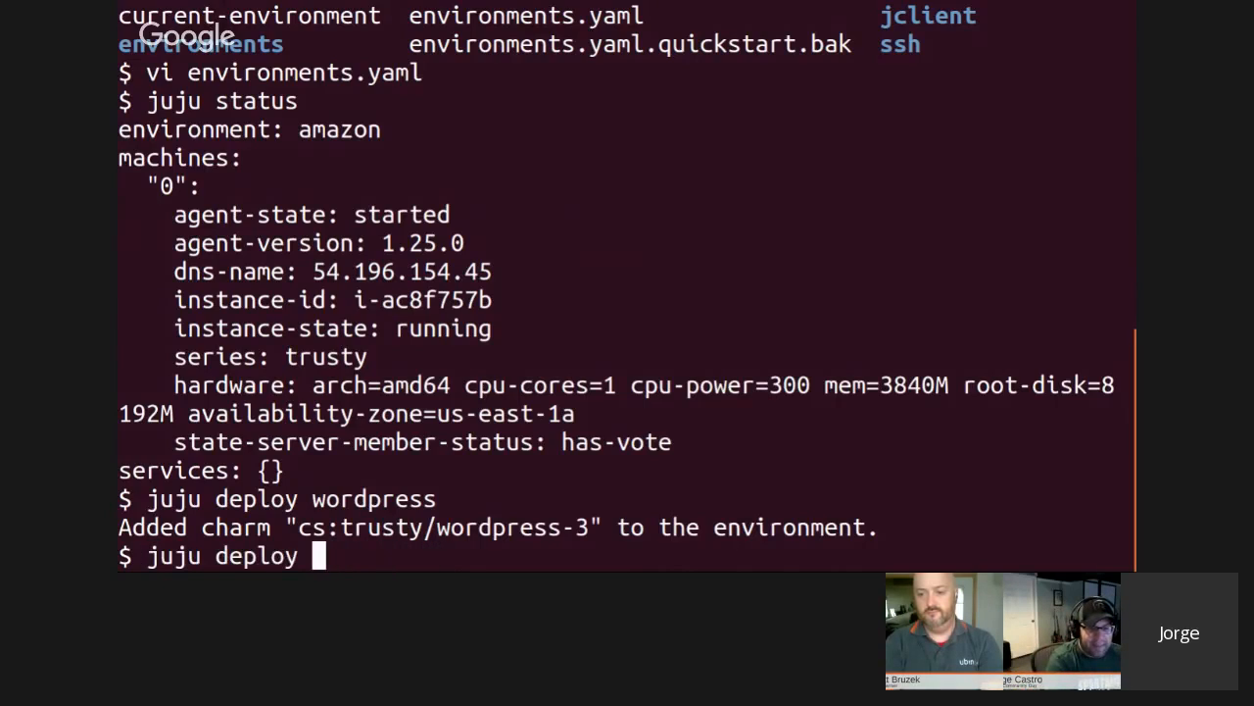
{"action": "type", "text": "mari"}
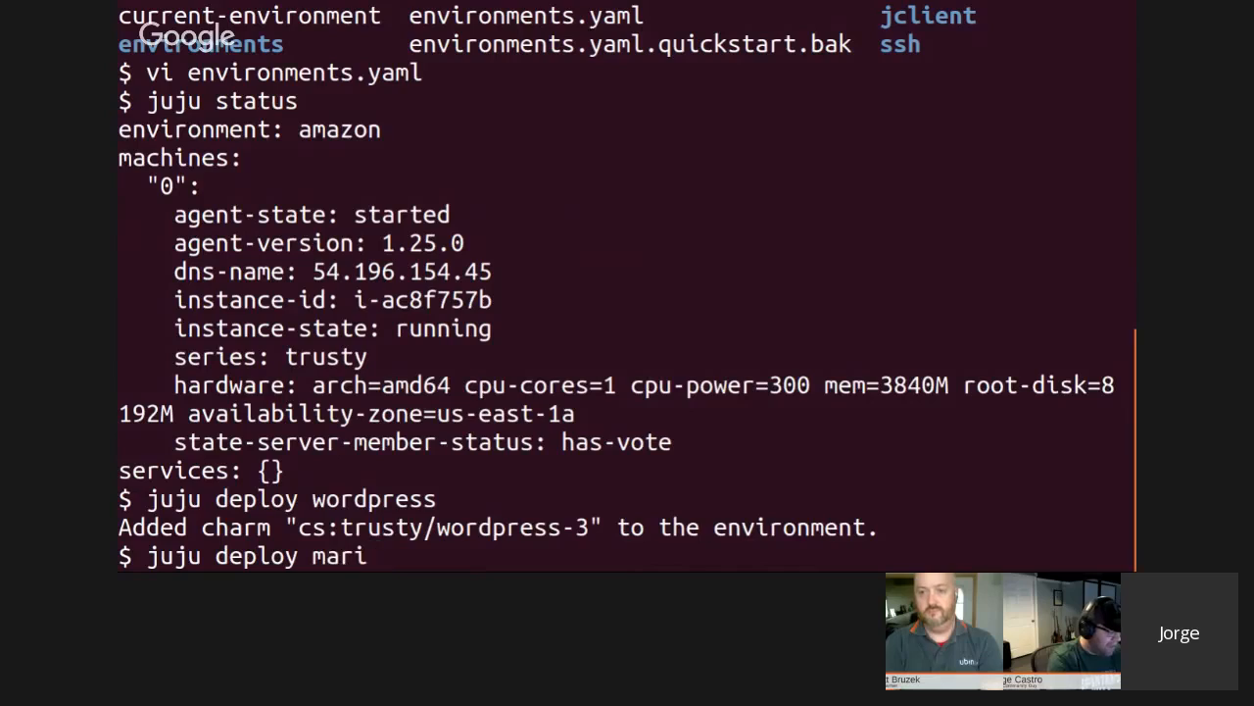
{"action": "type", "text": "adb"}
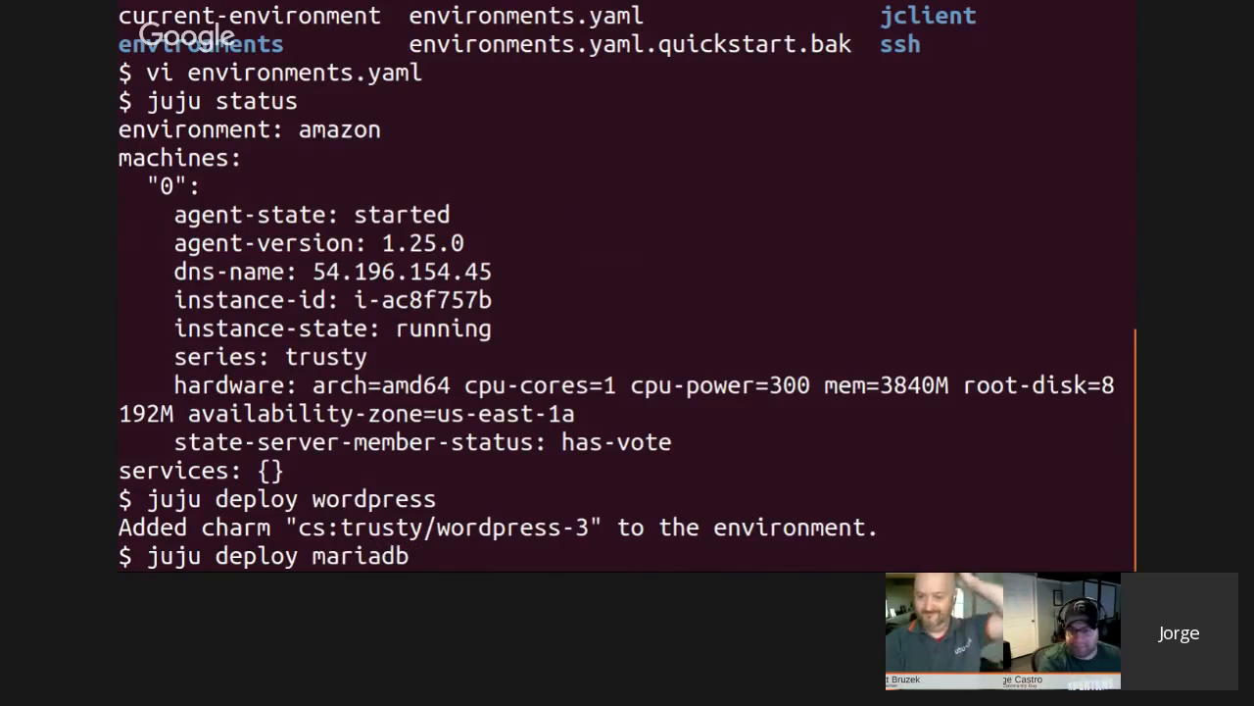
{"action": "key", "text": "Return"}
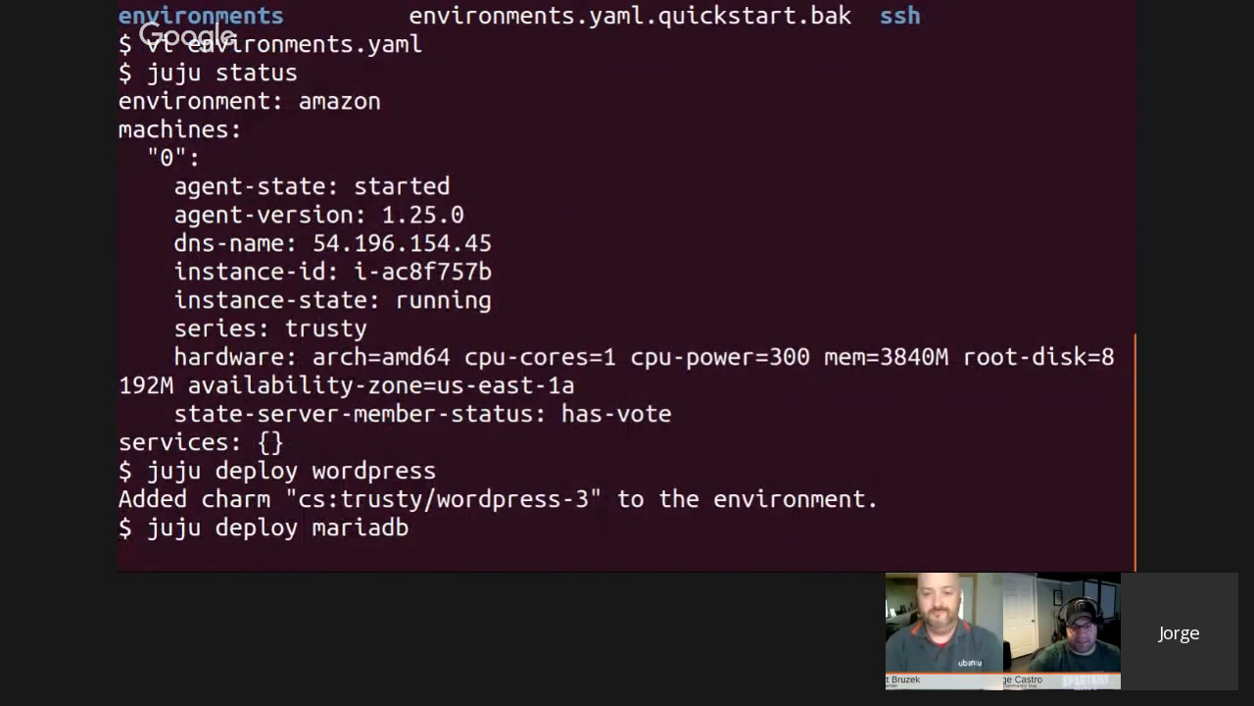
{"action": "key", "text": "Return"}
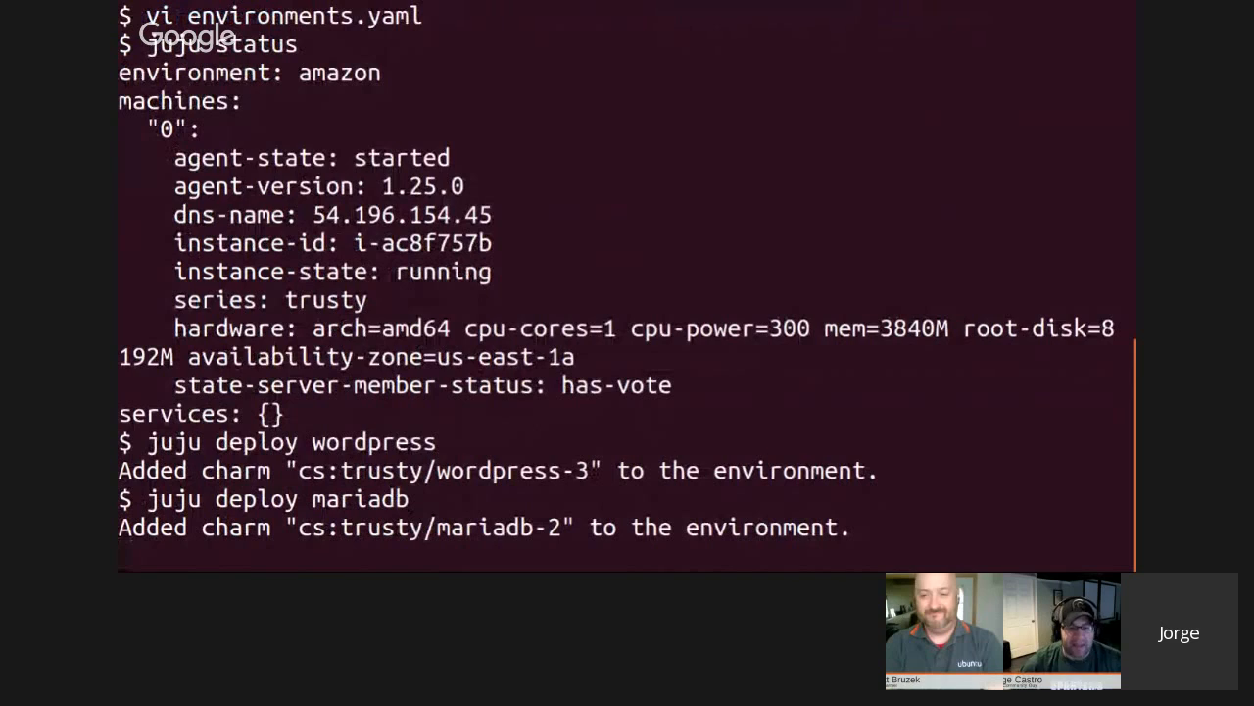
{"action": "key", "text": "Return"}
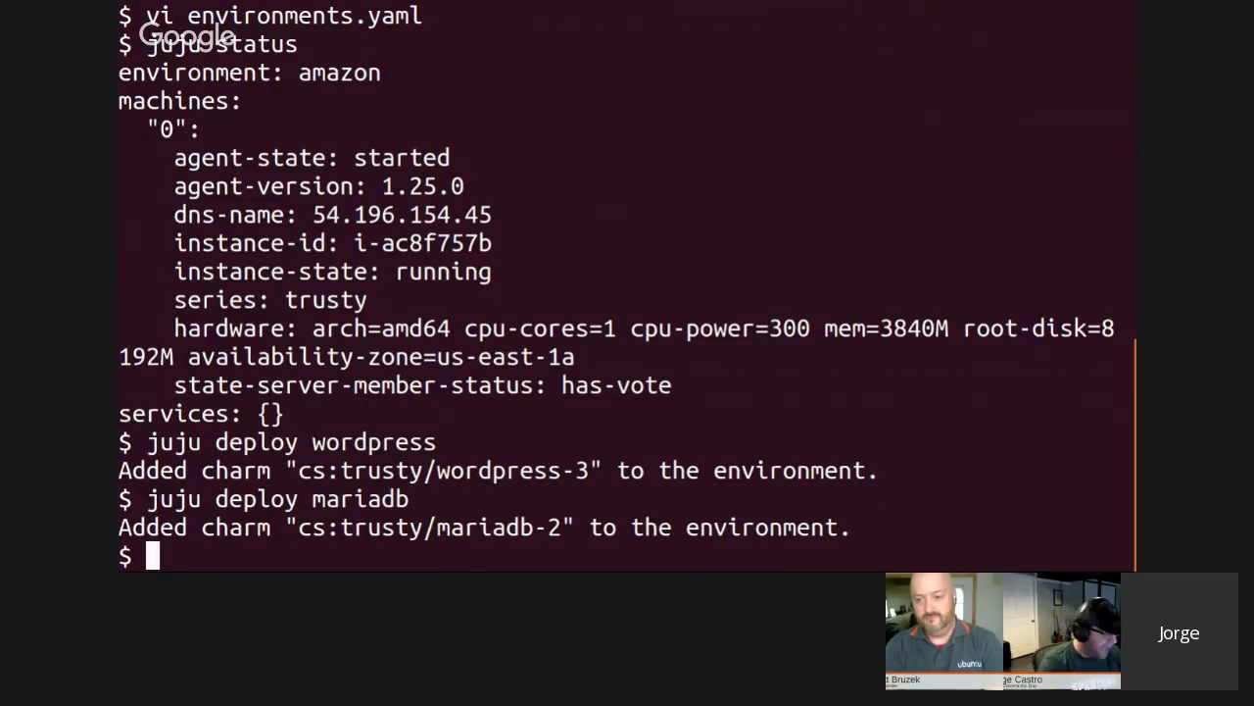
Deploy the juju-gui charm to the amazon environment with juju deploy juju-gui.
{"action": "type", "text": "juju"}
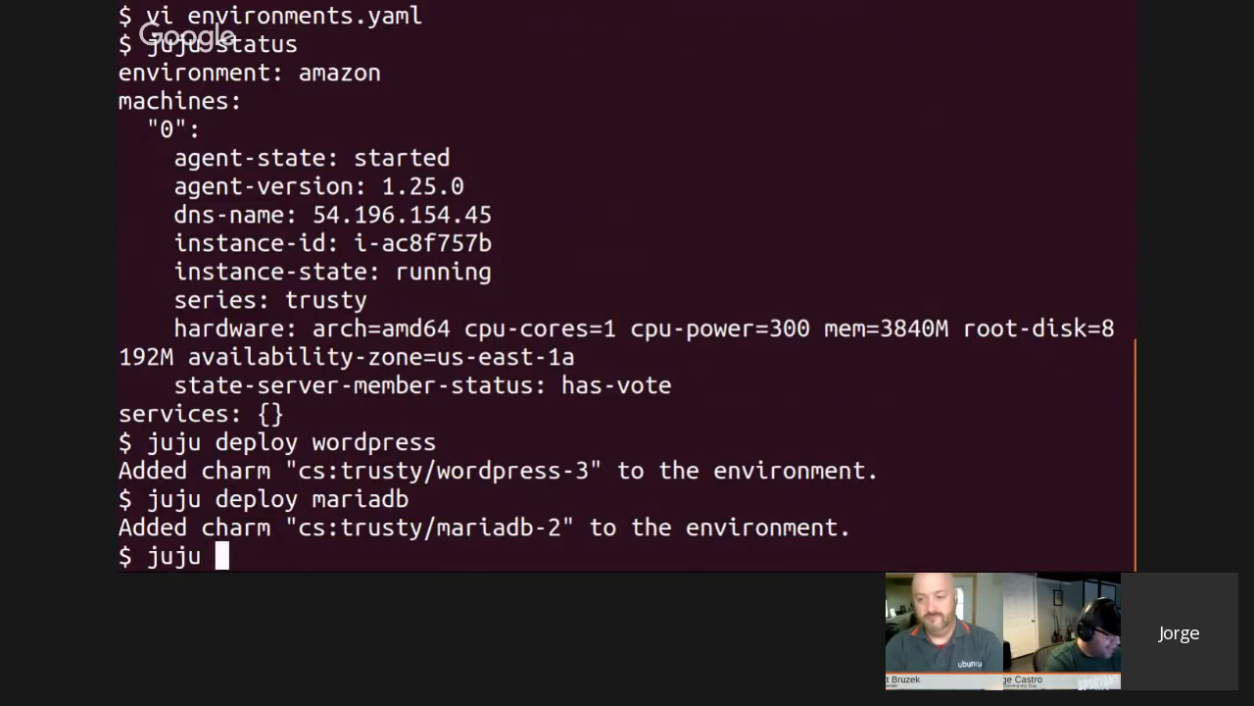
{"action": "type", "text": "deploy juj"}
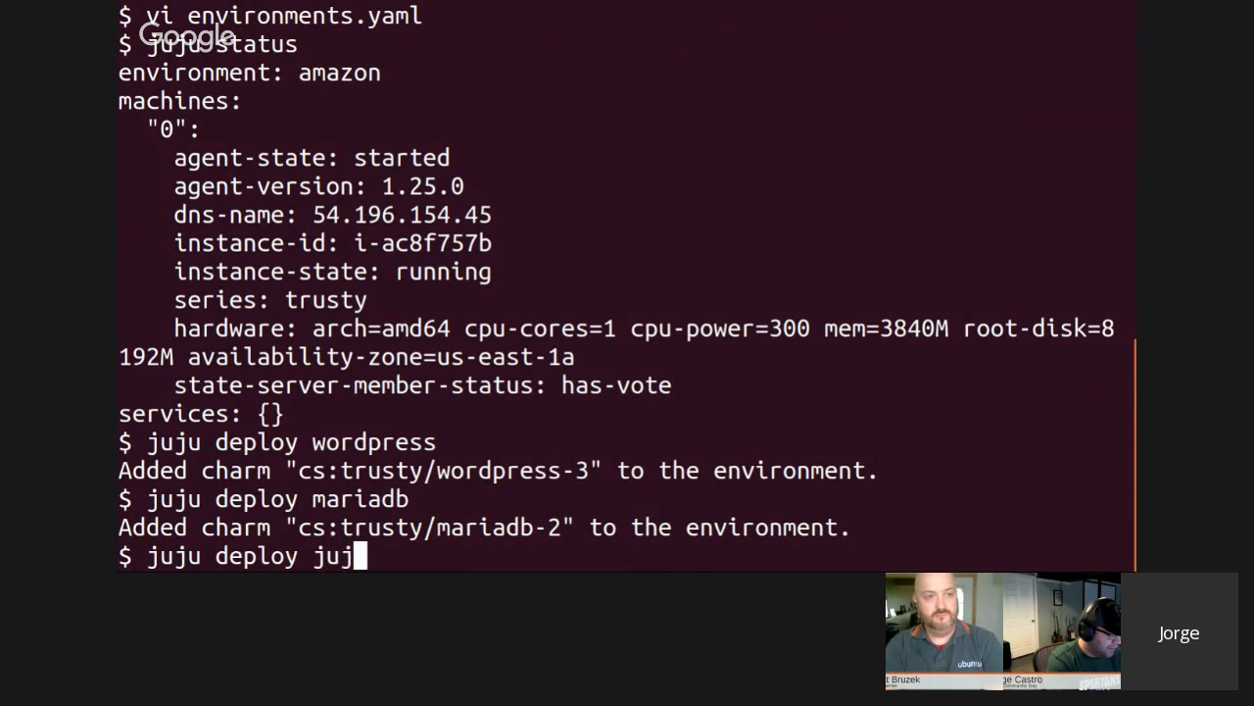
{"action": "type", "text": "u-gui"}
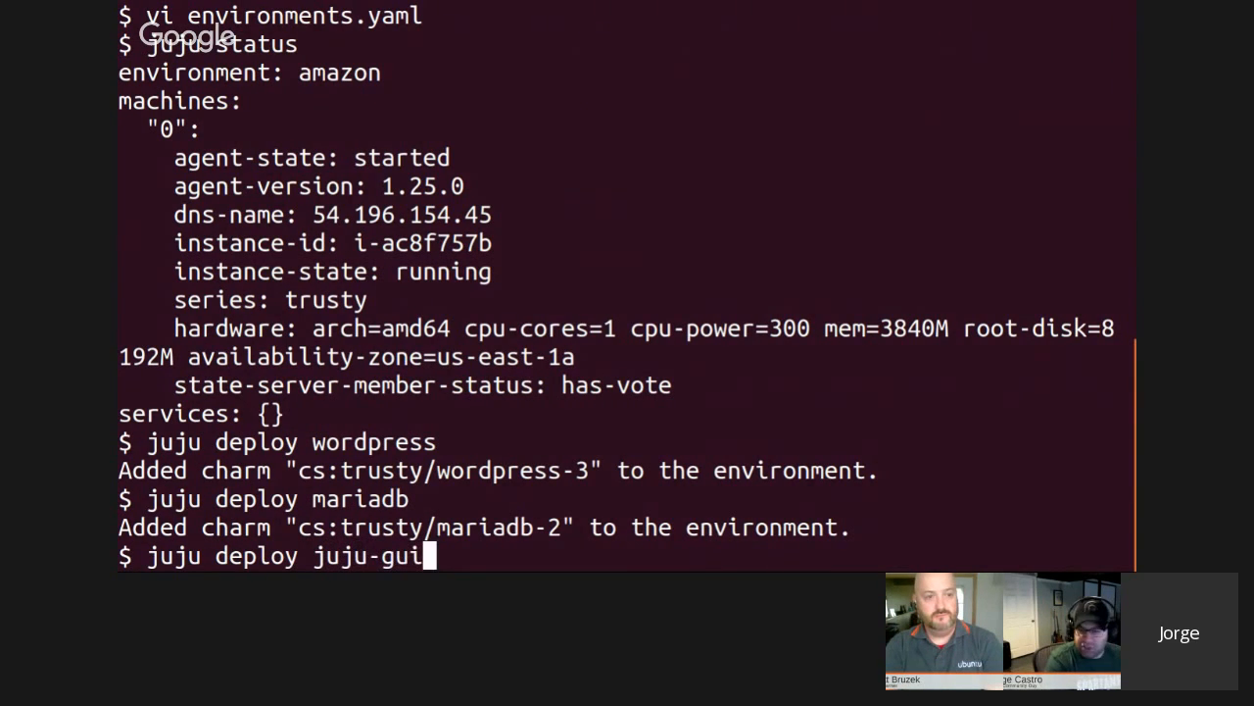
{"action": "key", "text": "Return"}
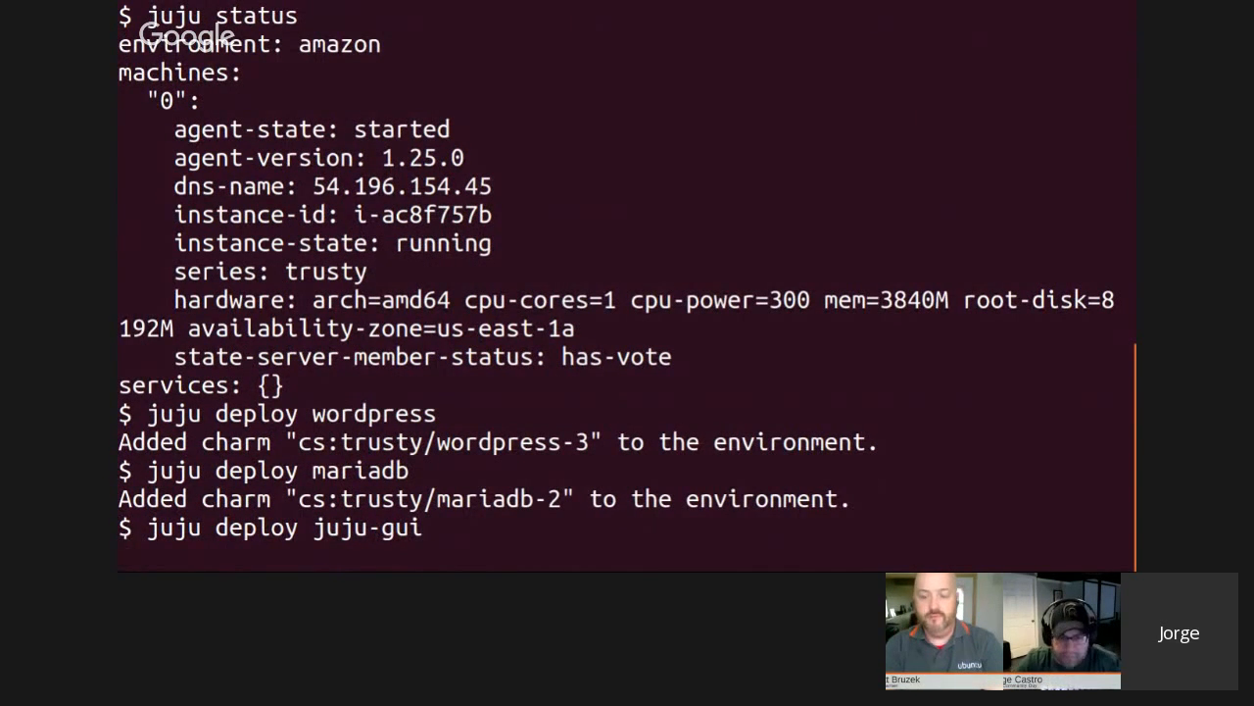
{"action": "key", "text": "Return"}
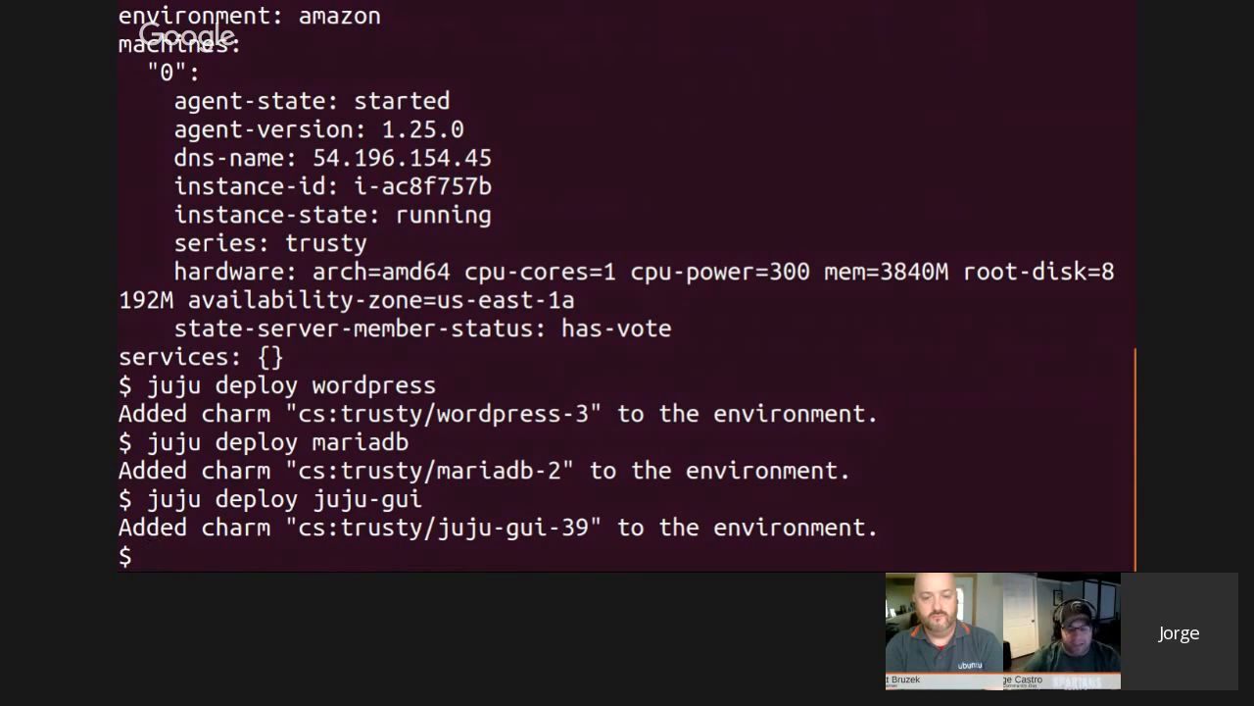
Run juju status --format=tabular, showing units allocating on pending machines 1–3.
{"action": "type", "text": "juju s"}
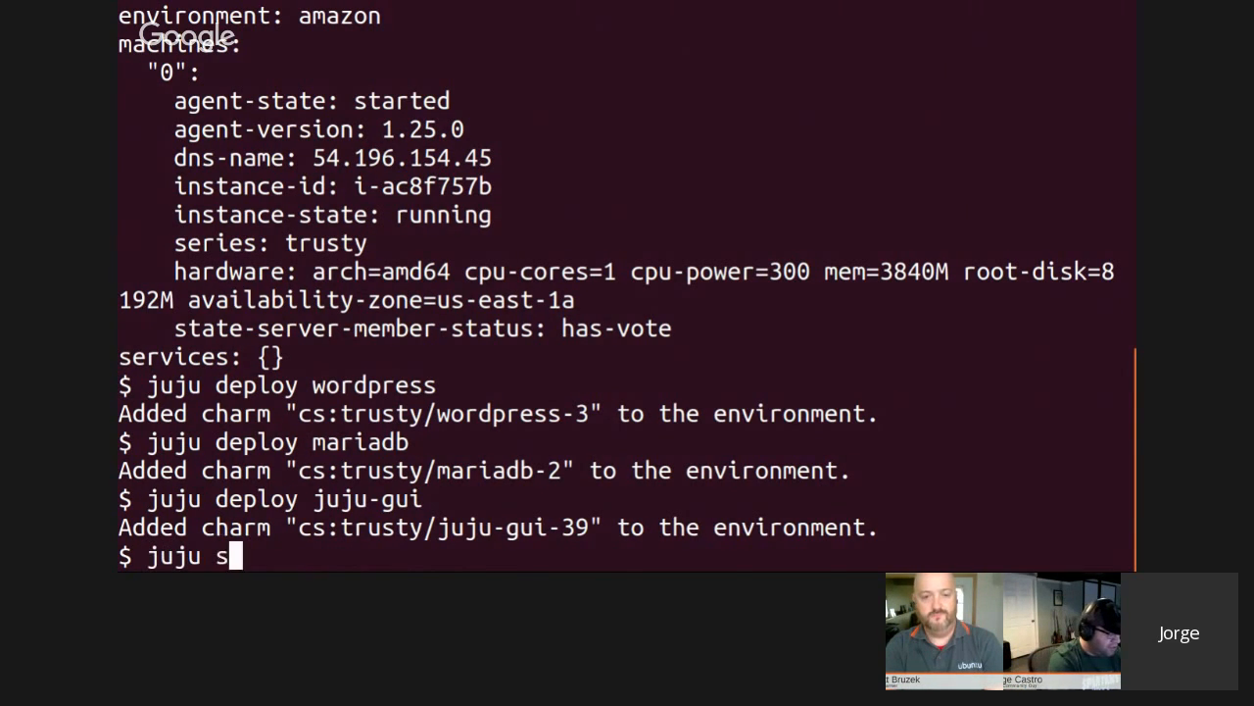
{"action": "type", "text": "tatus"}
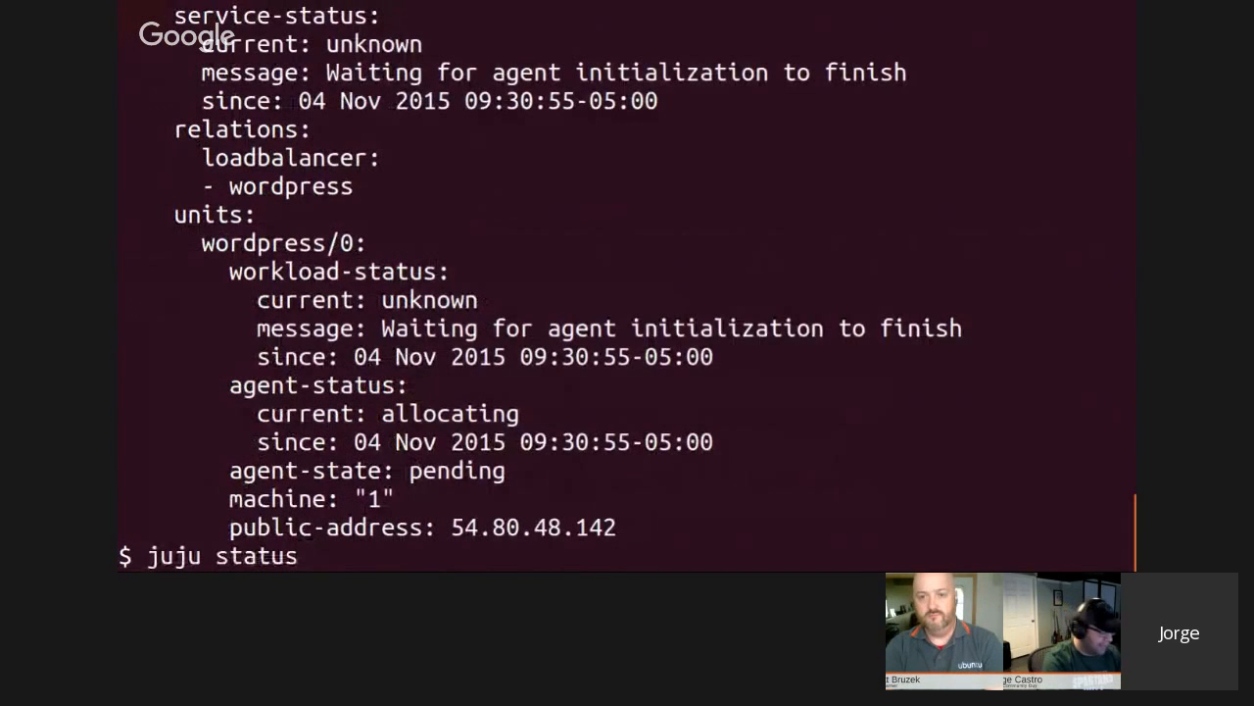
{"action": "type", "text": "--forma"}
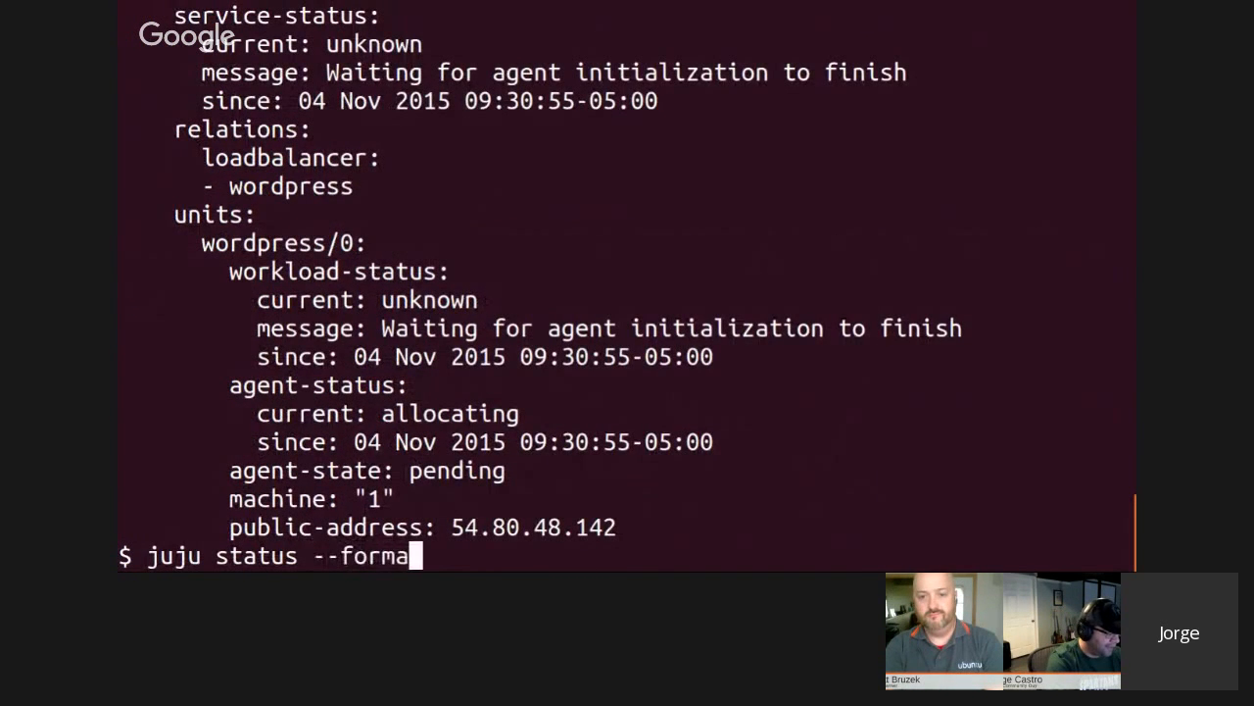
{"action": "type", "text": "t=tabular"}
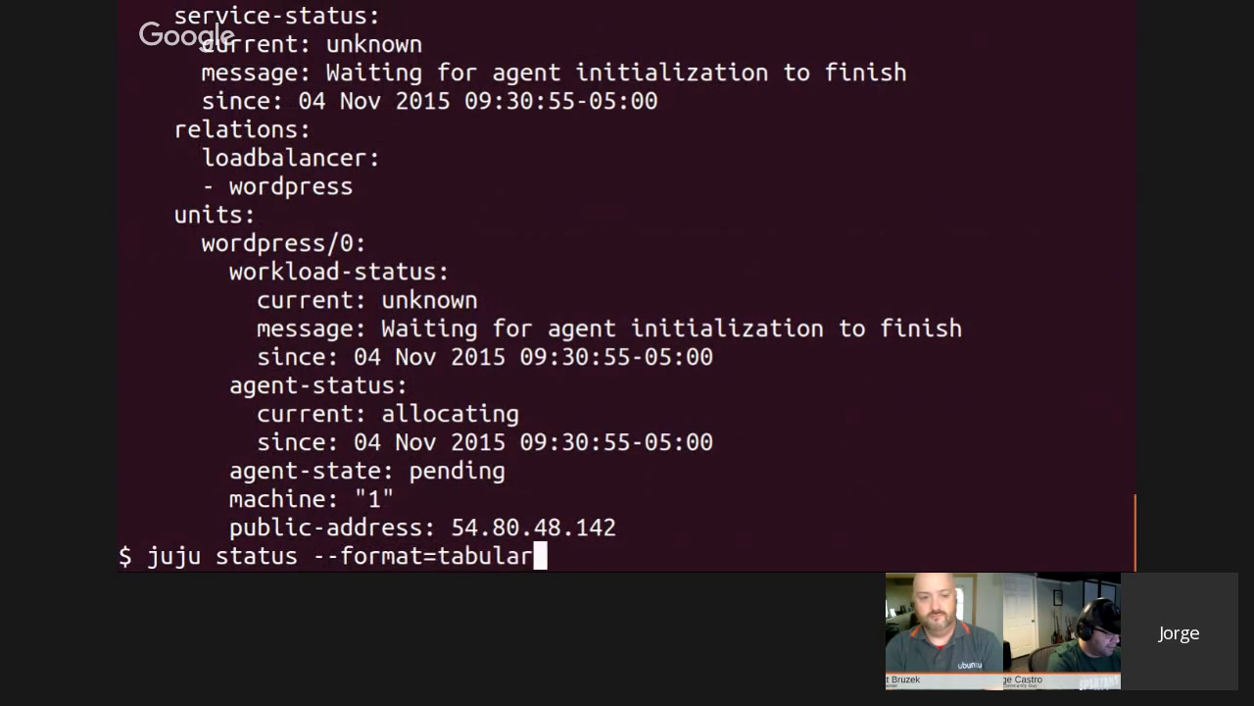
{"action": "key", "text": "Return"}
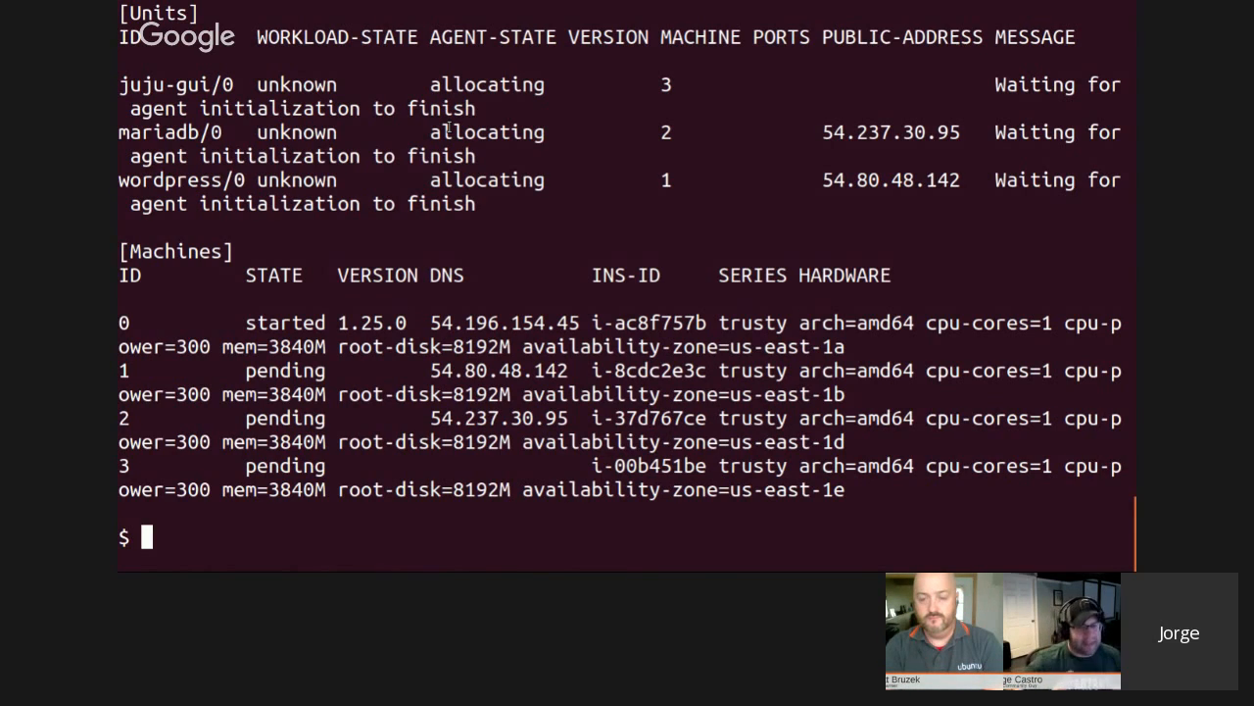
{"action": "type", "text": "juju status"}
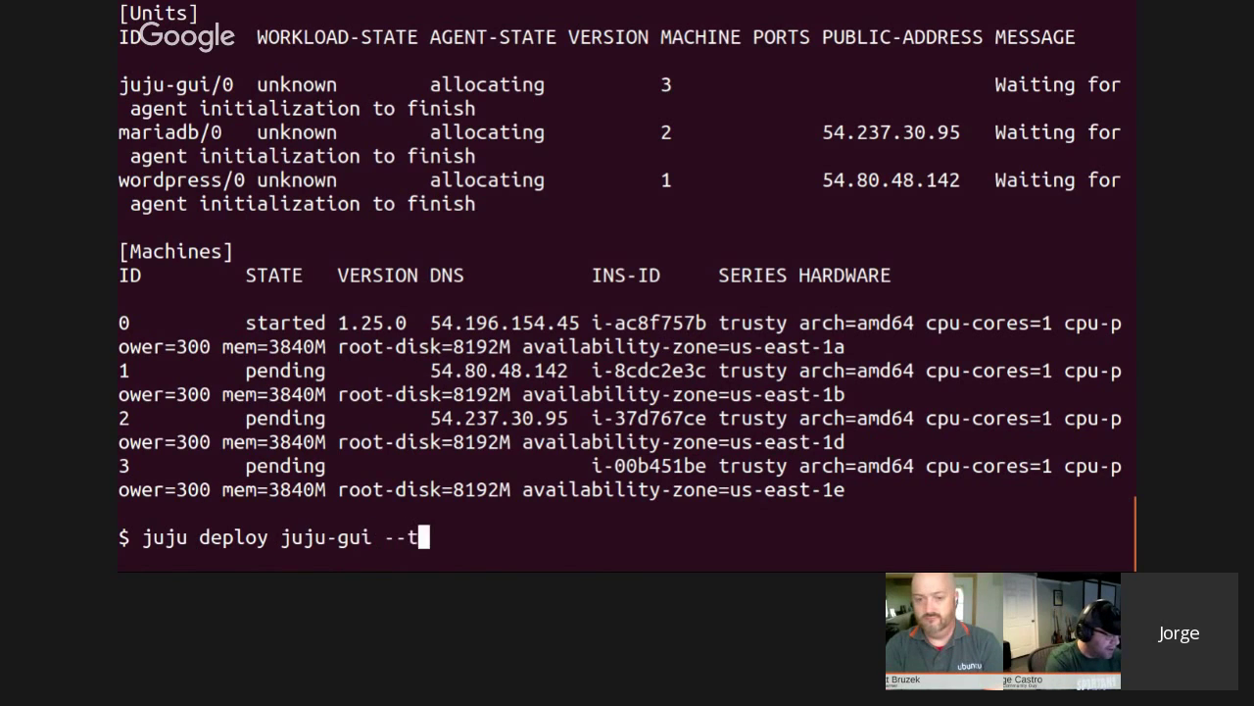
{"action": "type", "text": "o:0"}
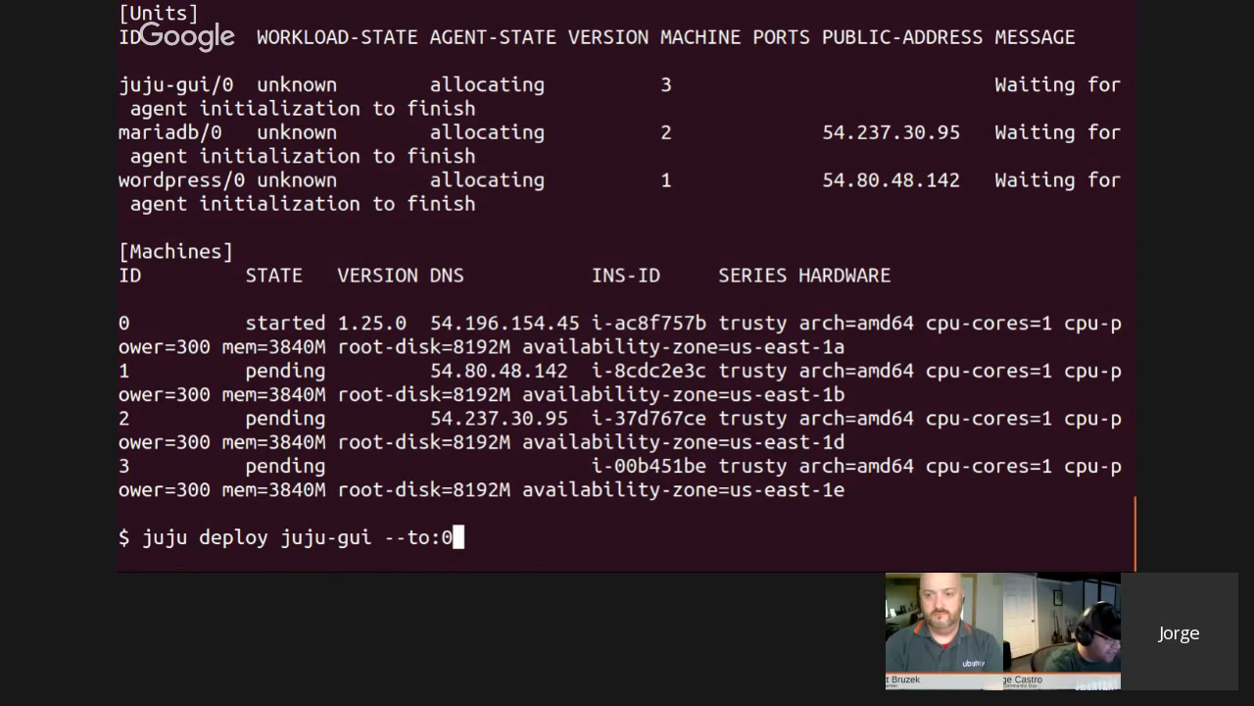
{"action": "key", "text": "Backspace"}
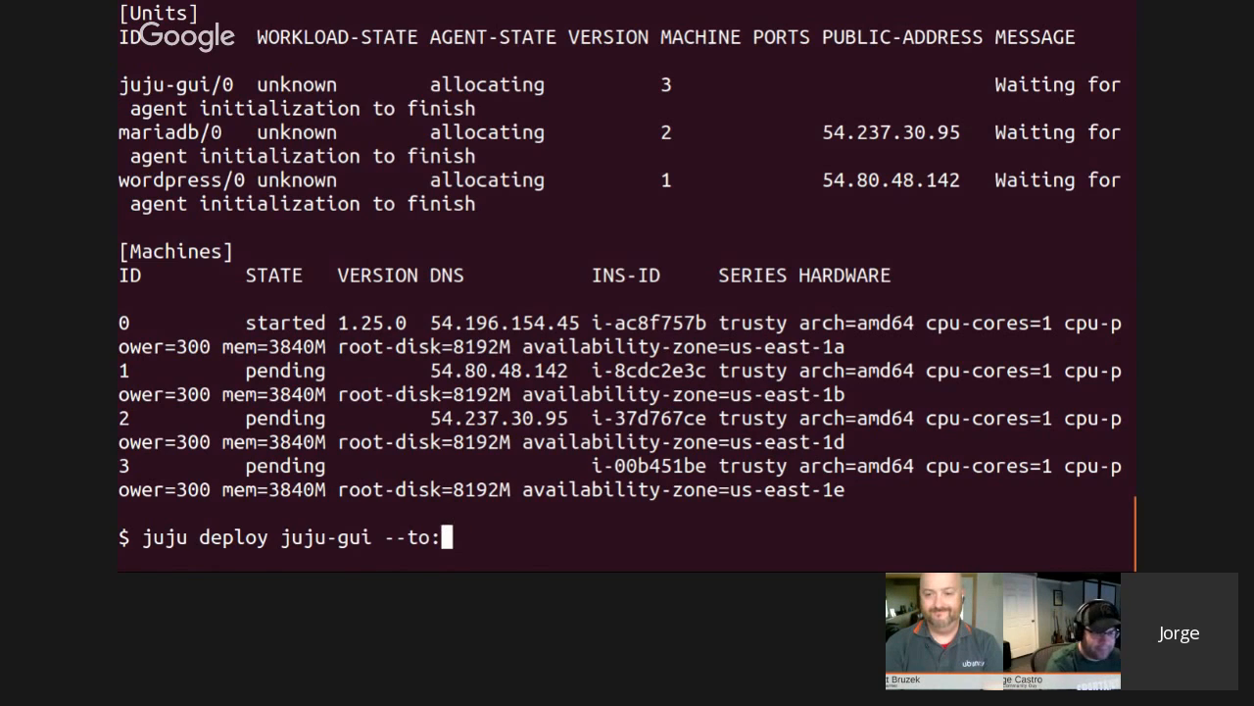
{"action": "key", "text": "ctrl+c"}
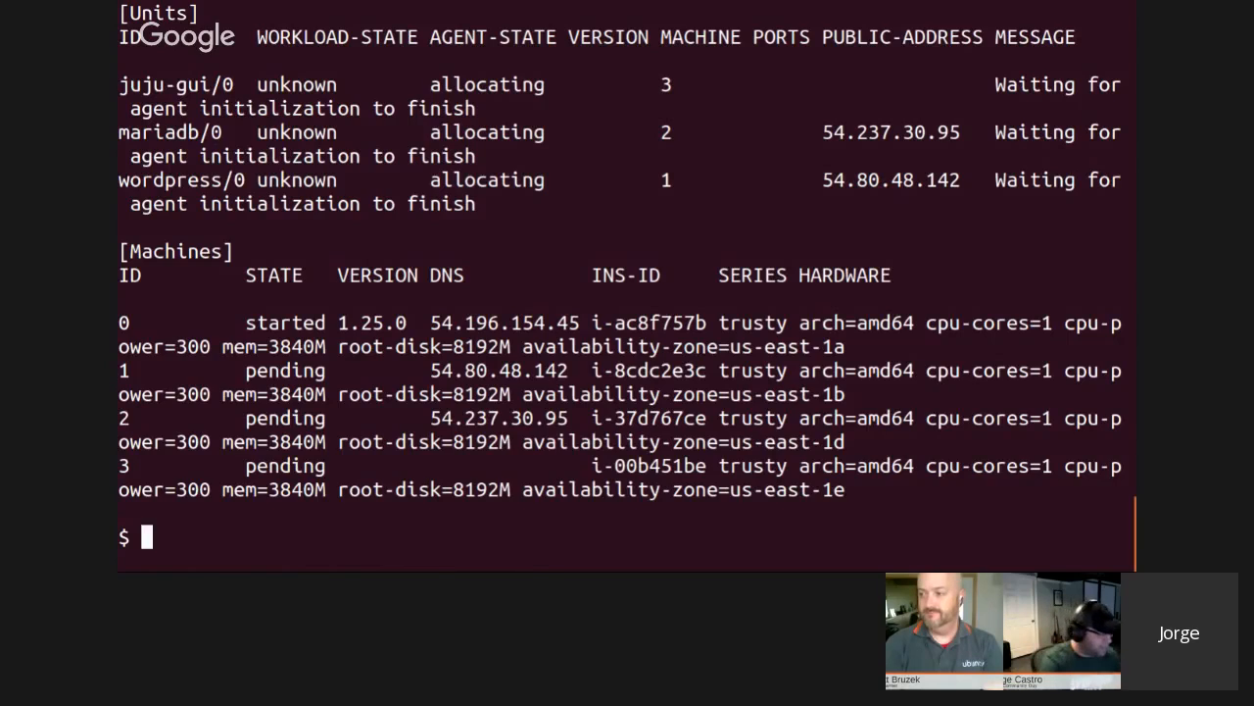
Rerun juju status --format=tabular, showing machine 1 started and wordpress installing.
{"action": "type", "text": "vi environments.yaml"}
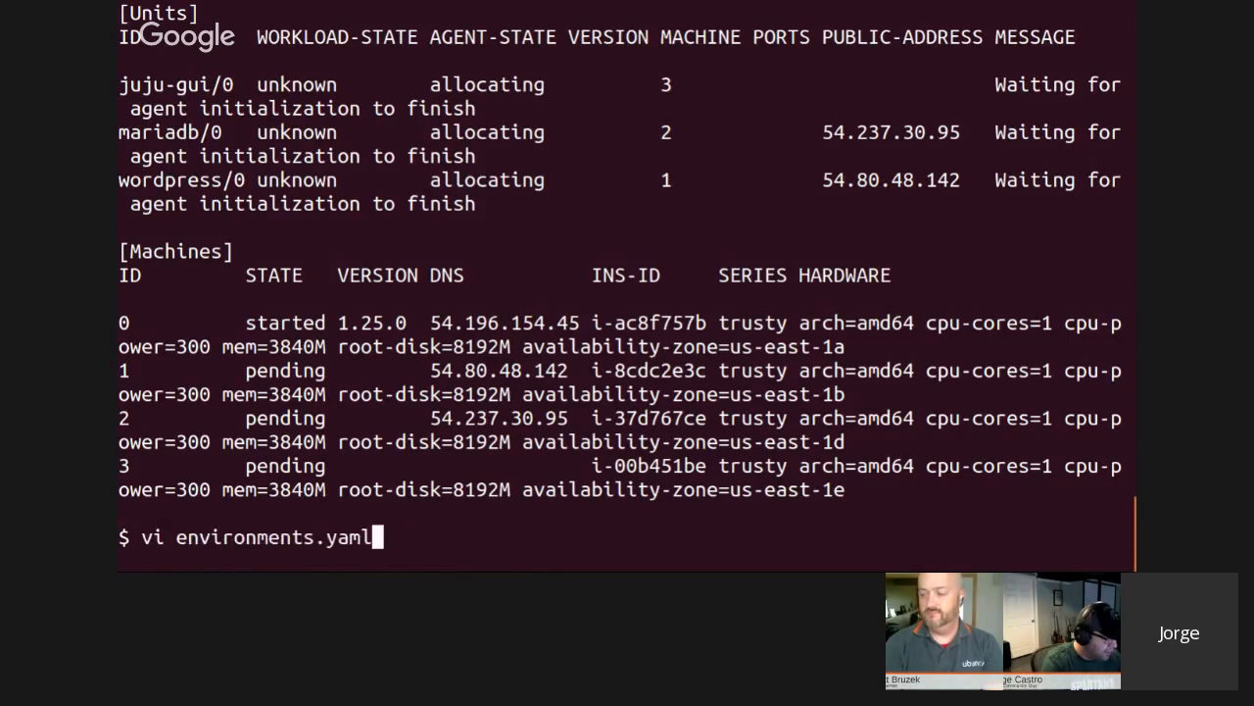
{"action": "type", "text": "juju status --for"}
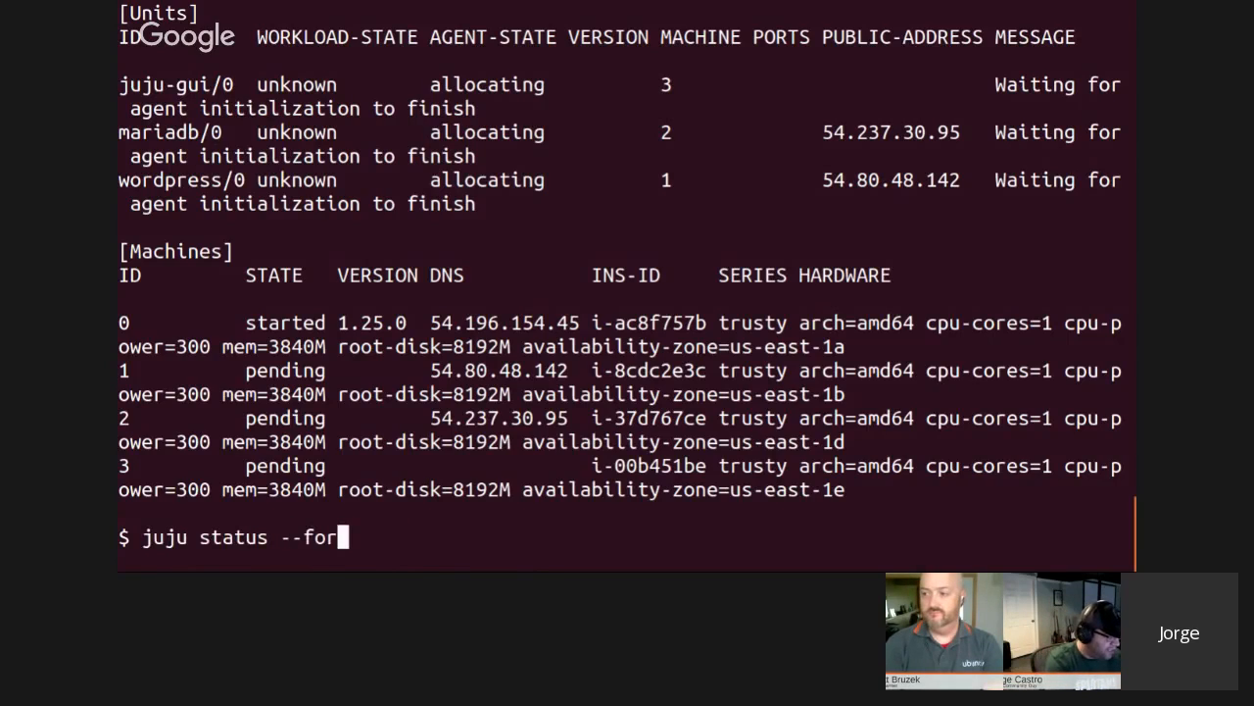
{"action": "type", "text": "mat=tabu"}
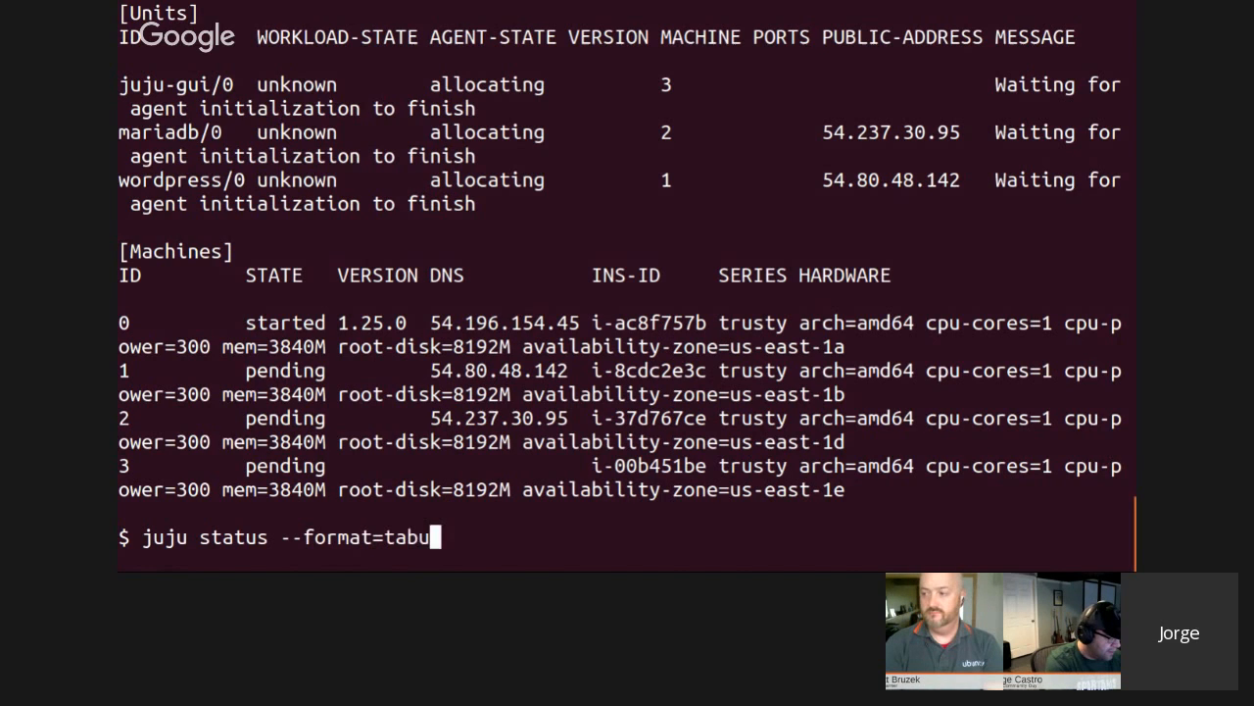
{"action": "key", "text": "Return"}
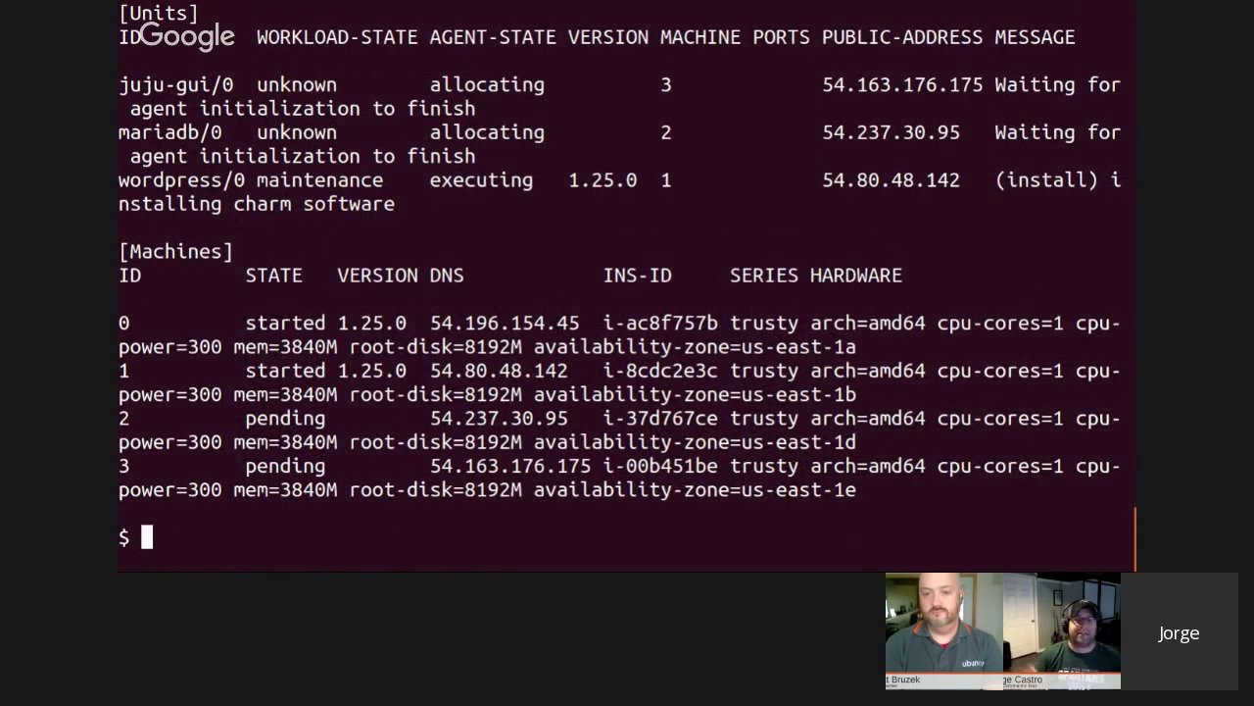
{"action": "type", "text": "juju status --format=tabular"}
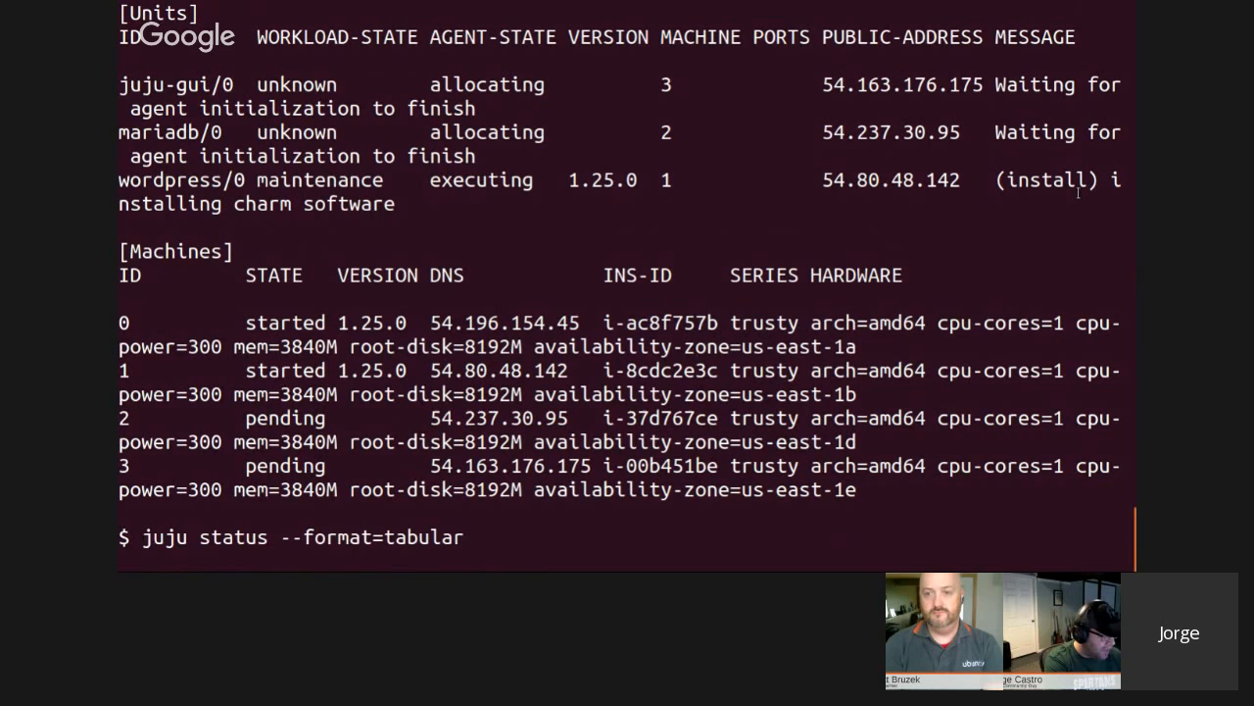
Leave the live juju status view and return to a cleared shell prompt.
{"action": "key", "text": "Return"}
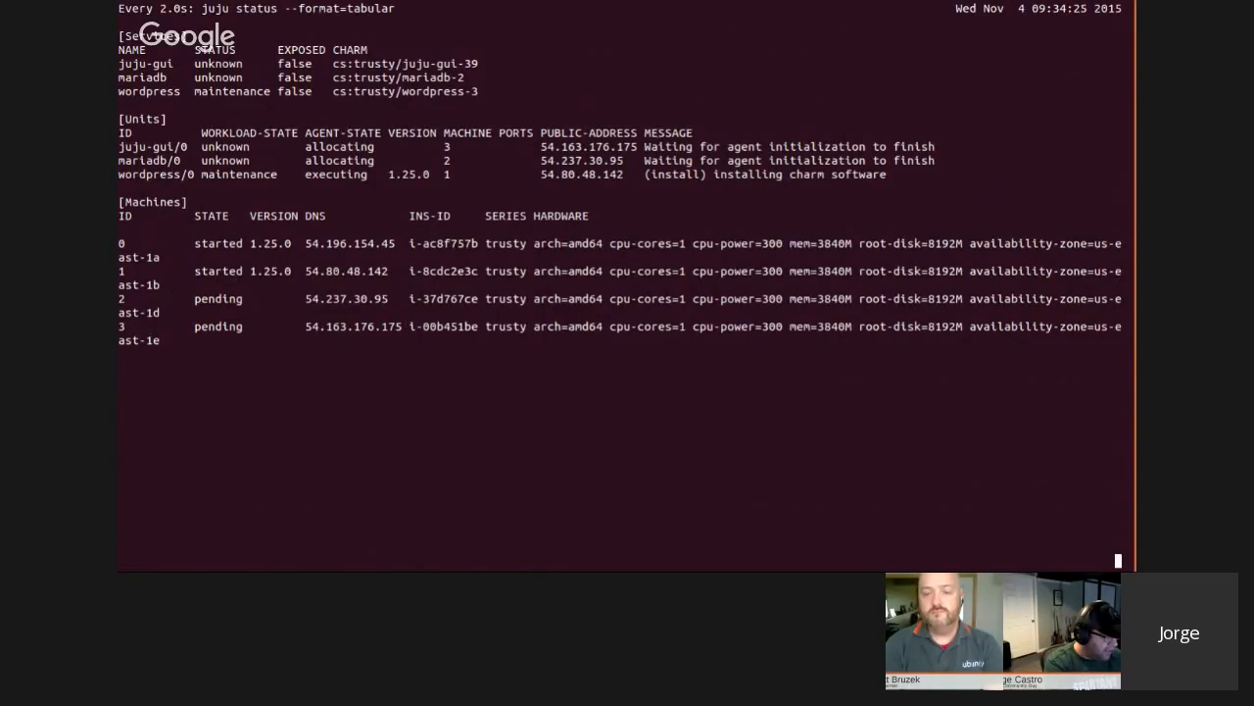
{"action": "double_click", "coordinate": [156, 174]}
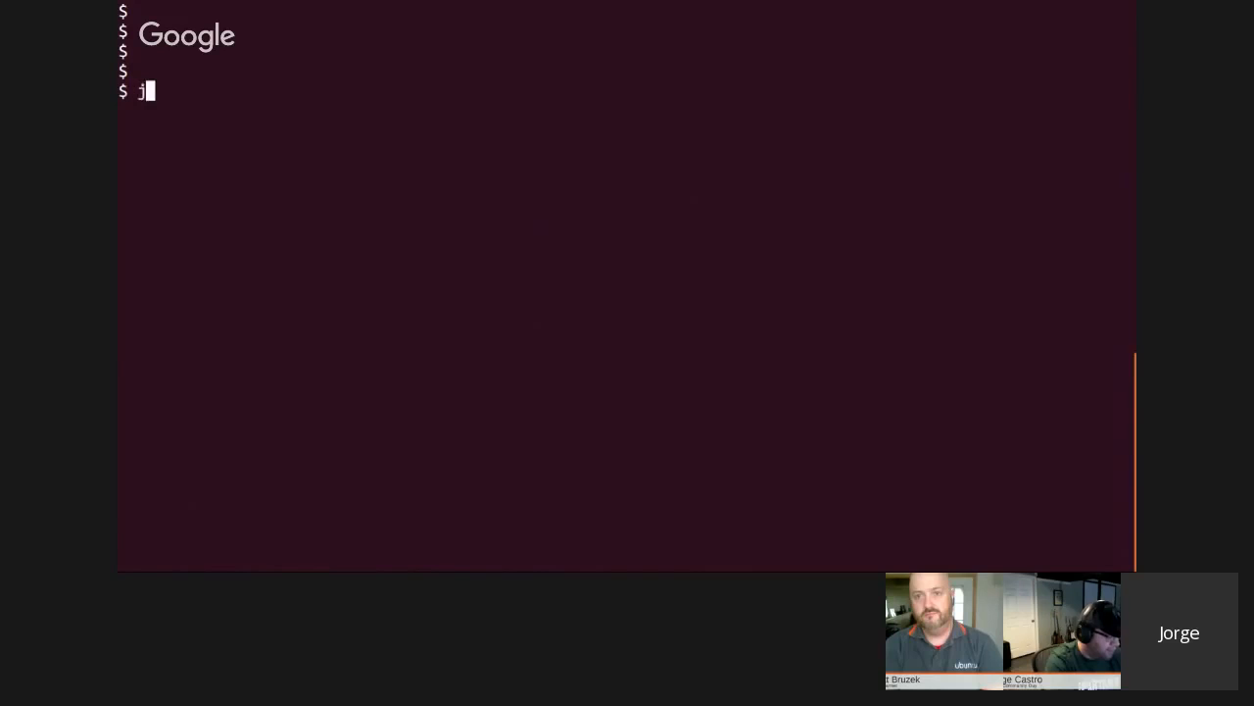
Relate wordpress to mariadb, clear, and launch watch juju status --format=tabular.
{"action": "type", "text": "uju add-rela"}
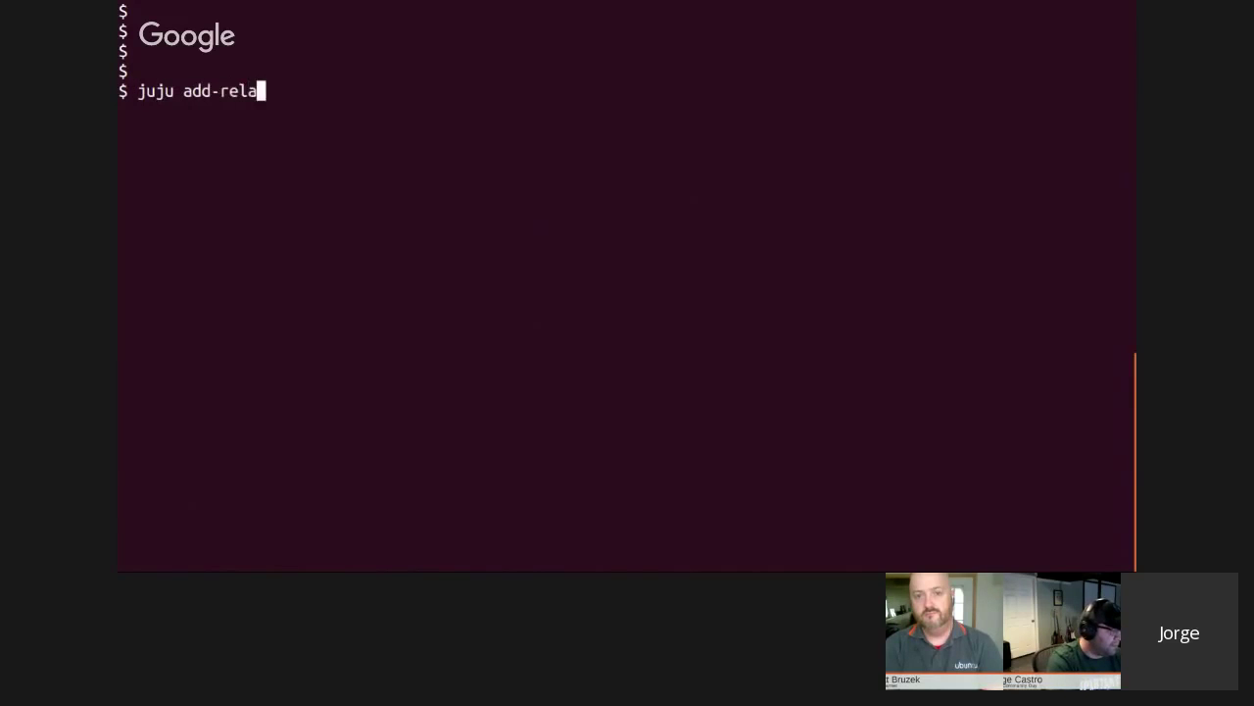
{"action": "type", "text": "tion wordpres"}
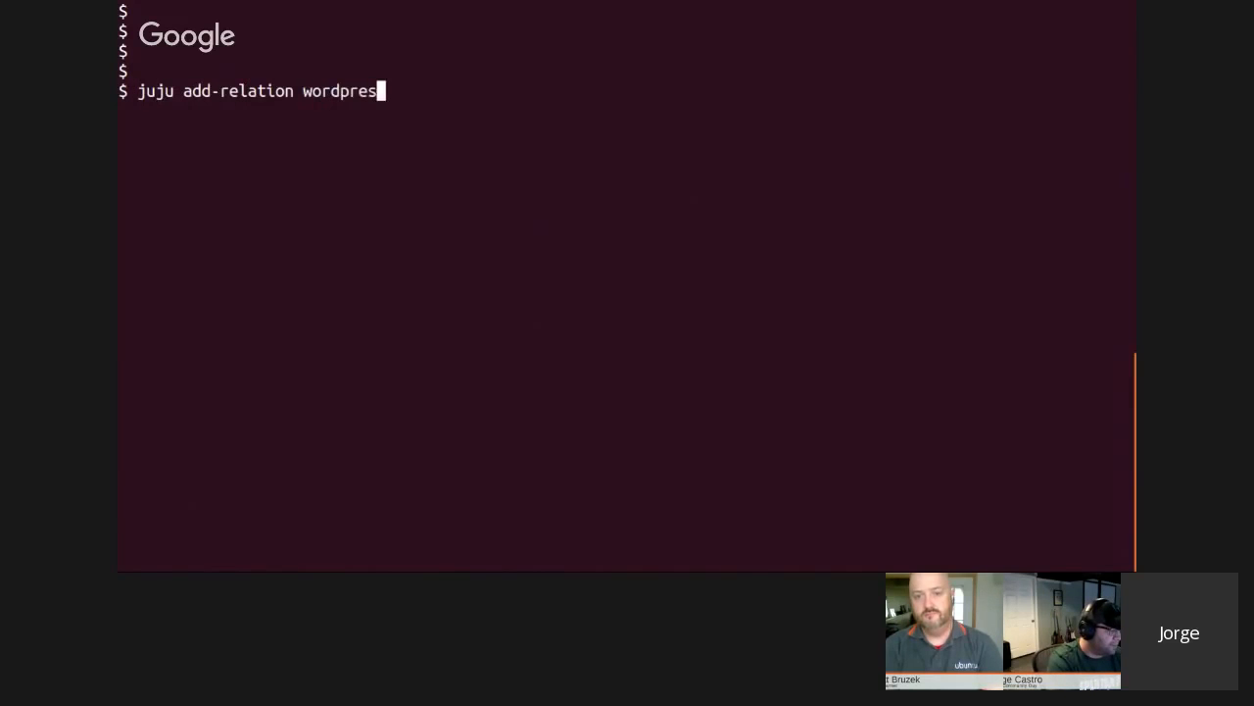
{"action": "type", "text": "maria"}
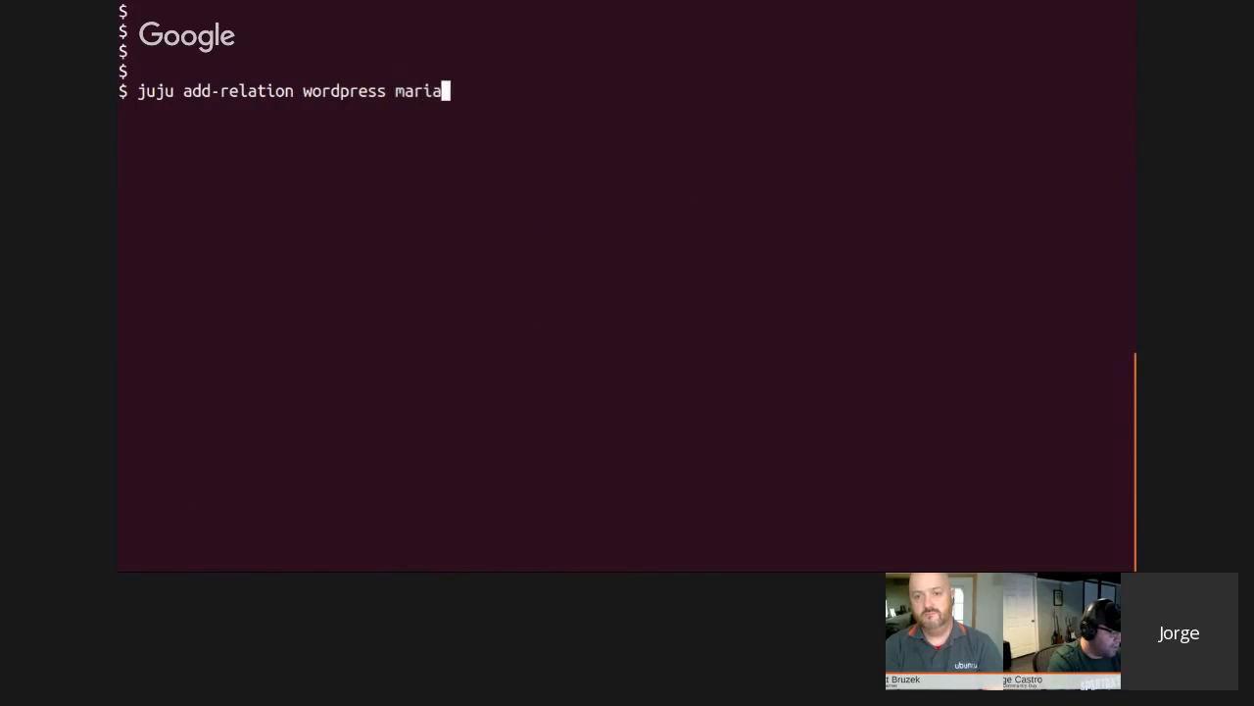
{"action": "type", "text": "db"}
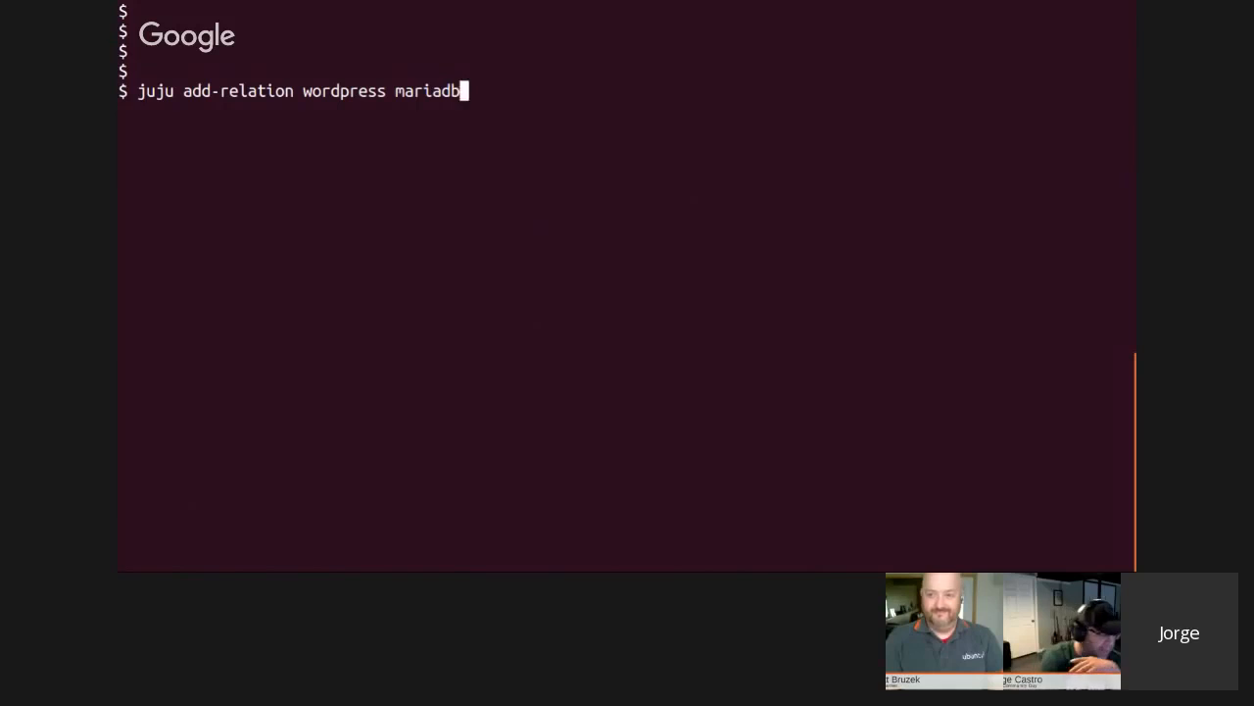
{"action": "type", "text": "clear"}
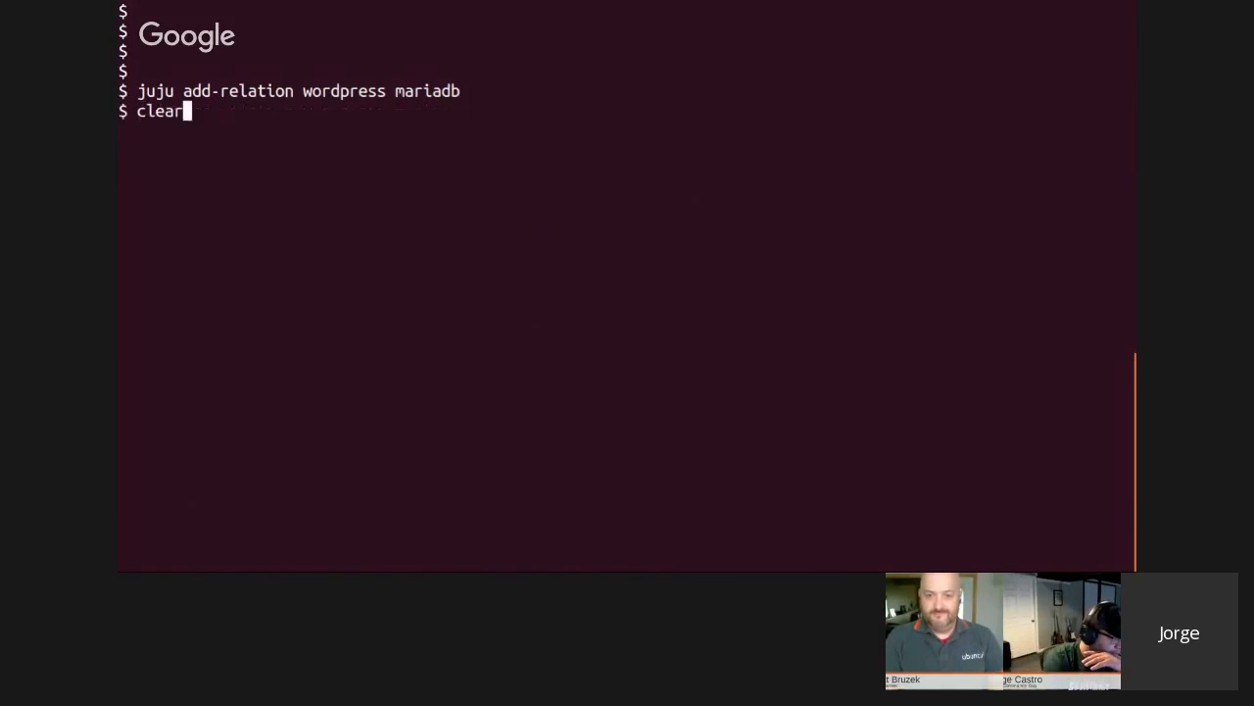
{"action": "type", "text": "watch juju status --format=tabular"}
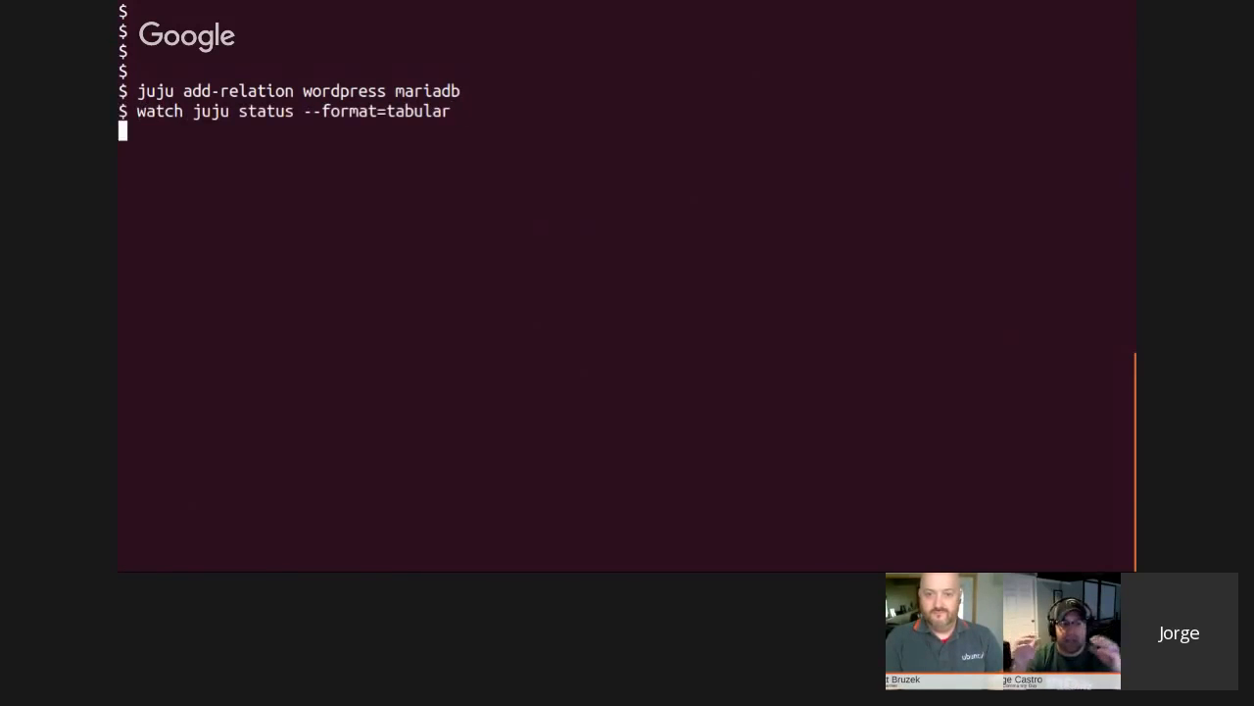
{"action": "key", "text": "Return"}
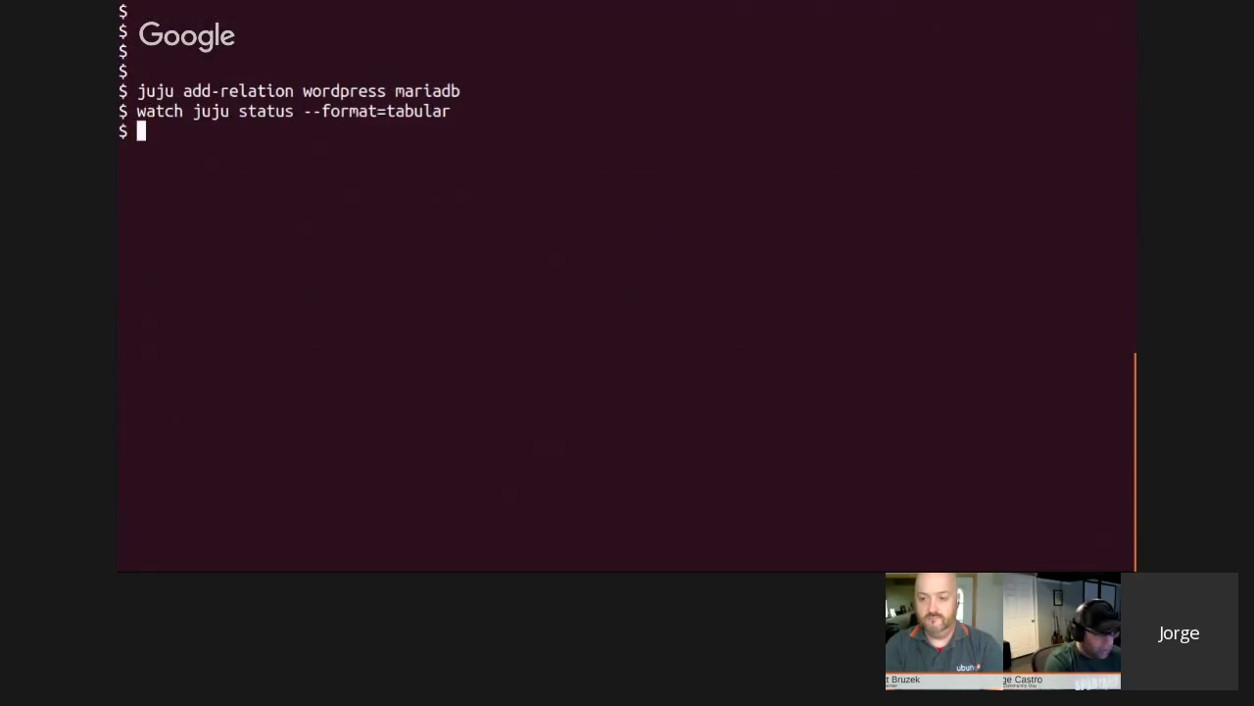
Run juju expose wordpress to make the WordPress service public.
{"action": "type", "text": "juju expose"}
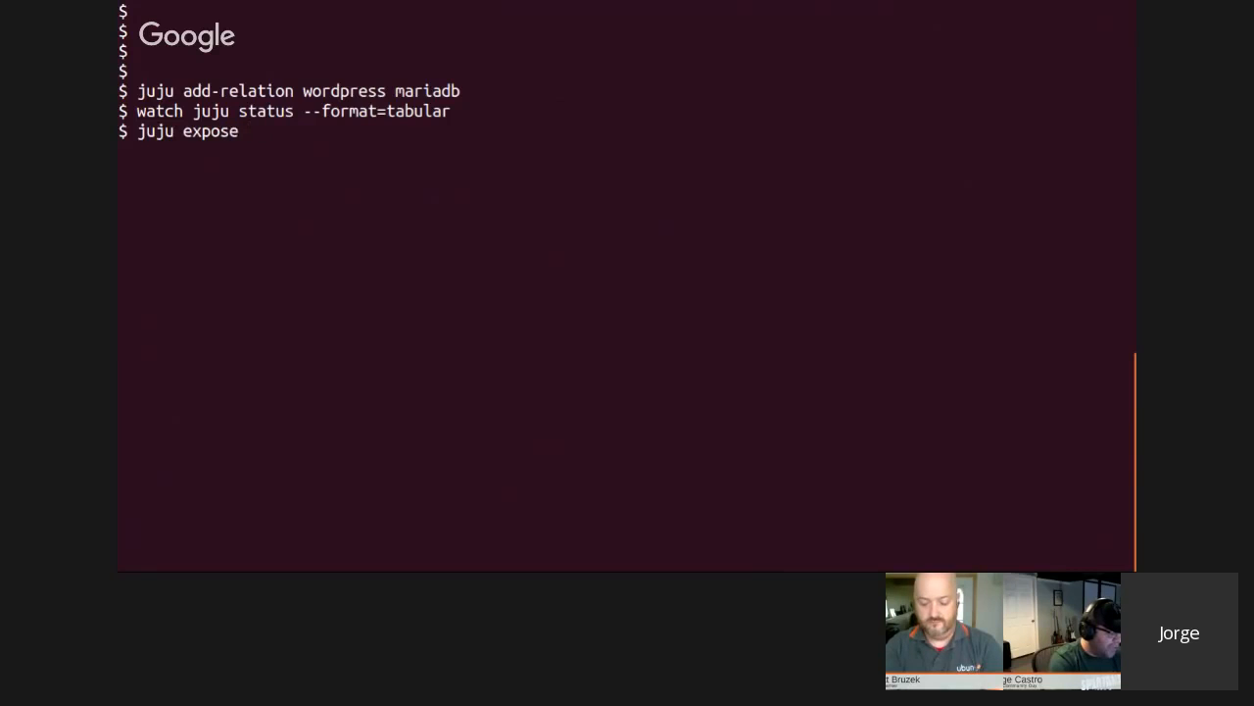
{"action": "type", "text": "wo"}
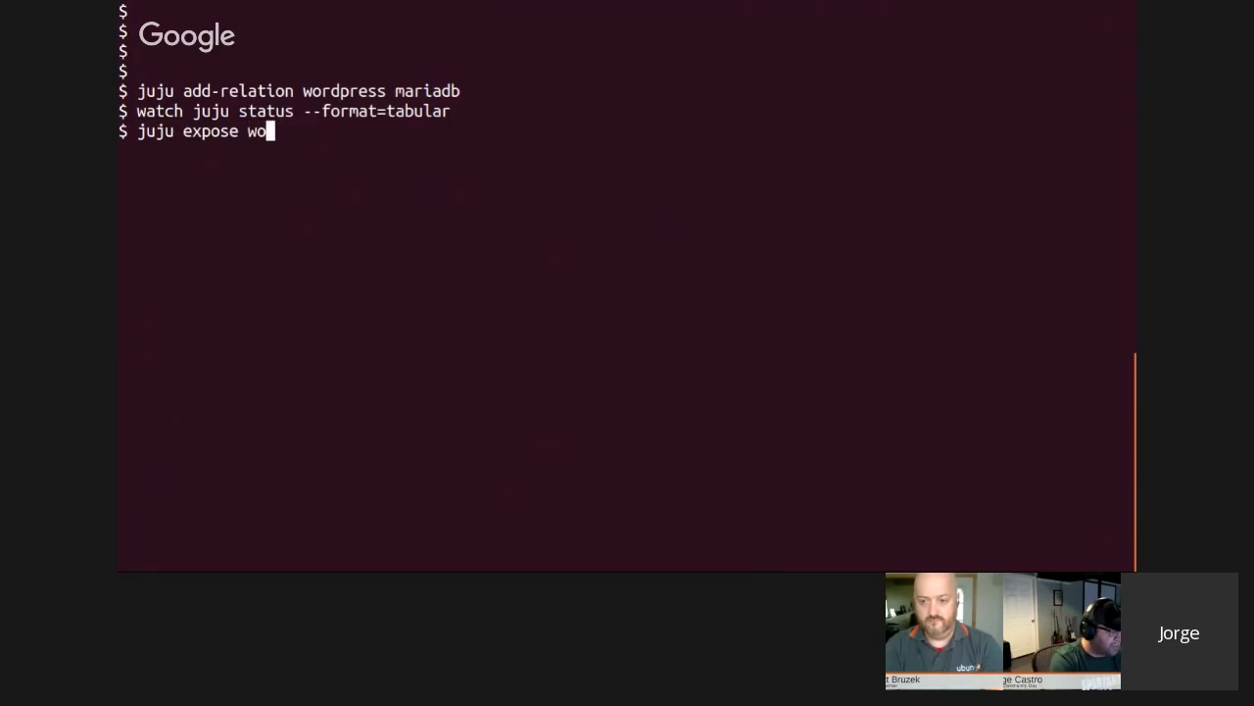
{"action": "type", "text": "rdpress"}
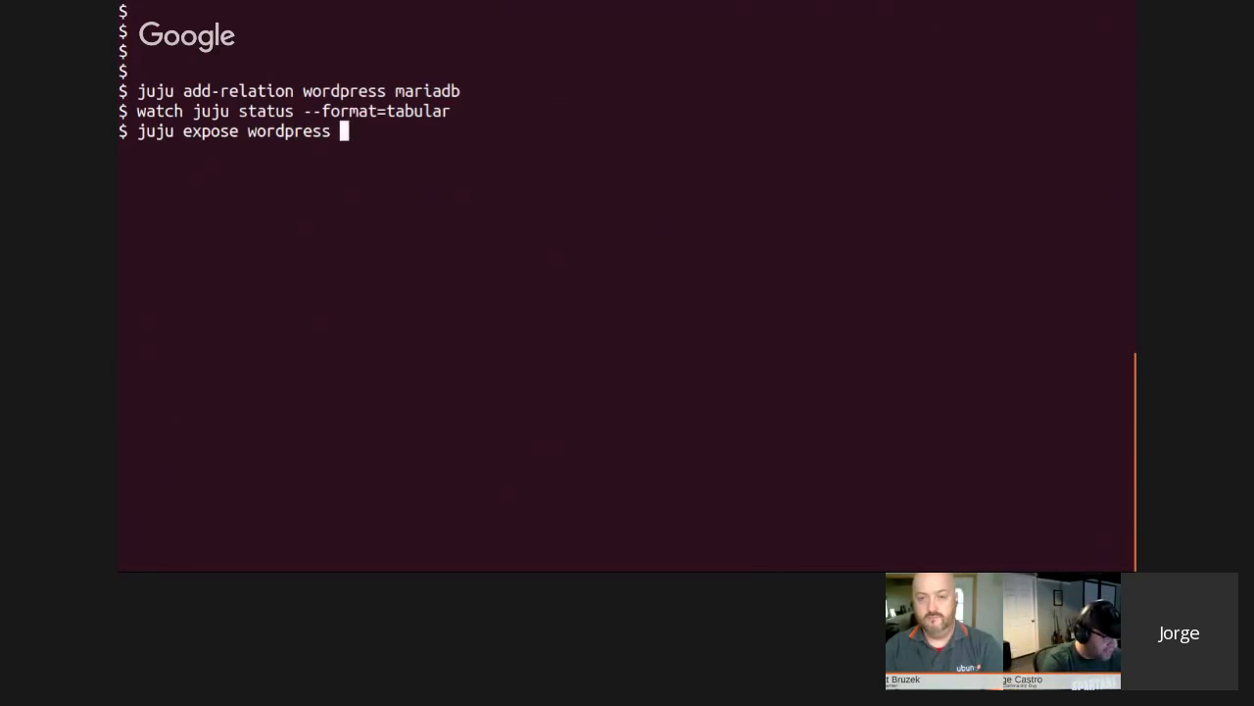
{"action": "key", "text": "Return"}
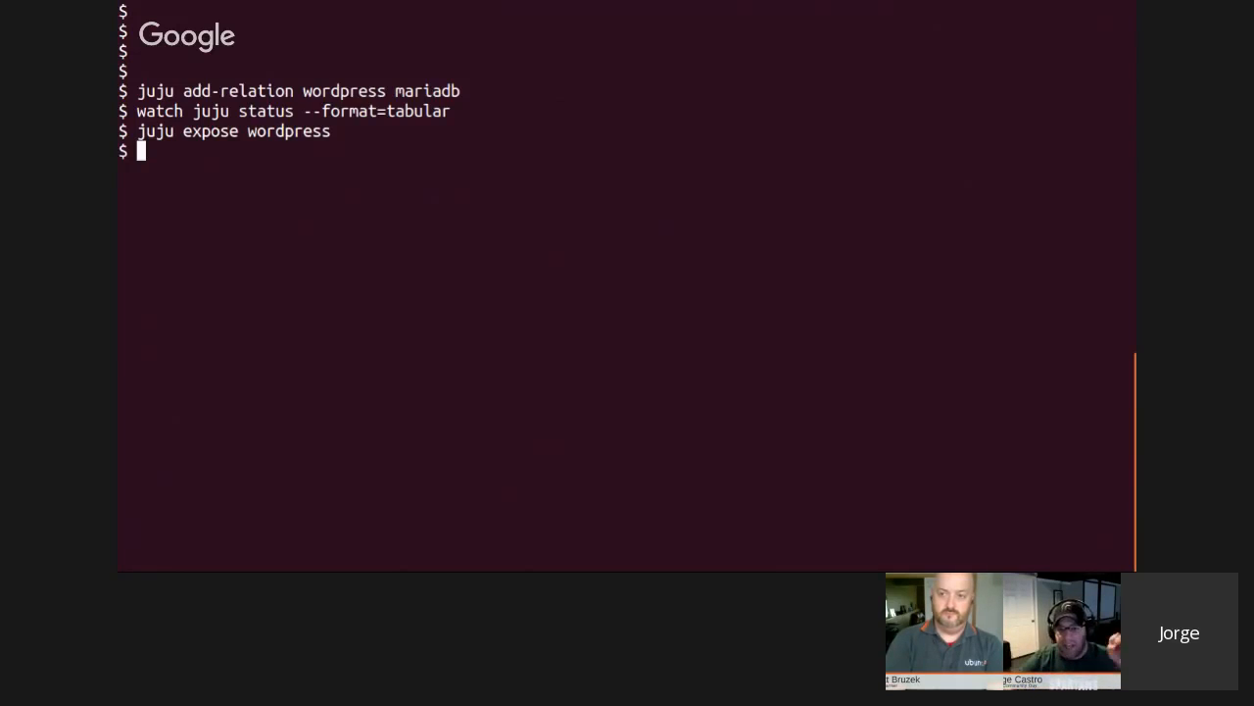
Run juju status wordpress, showing it exposed, related to mariadb, port 80/tcp open.
{"action": "type", "text": "juj"}
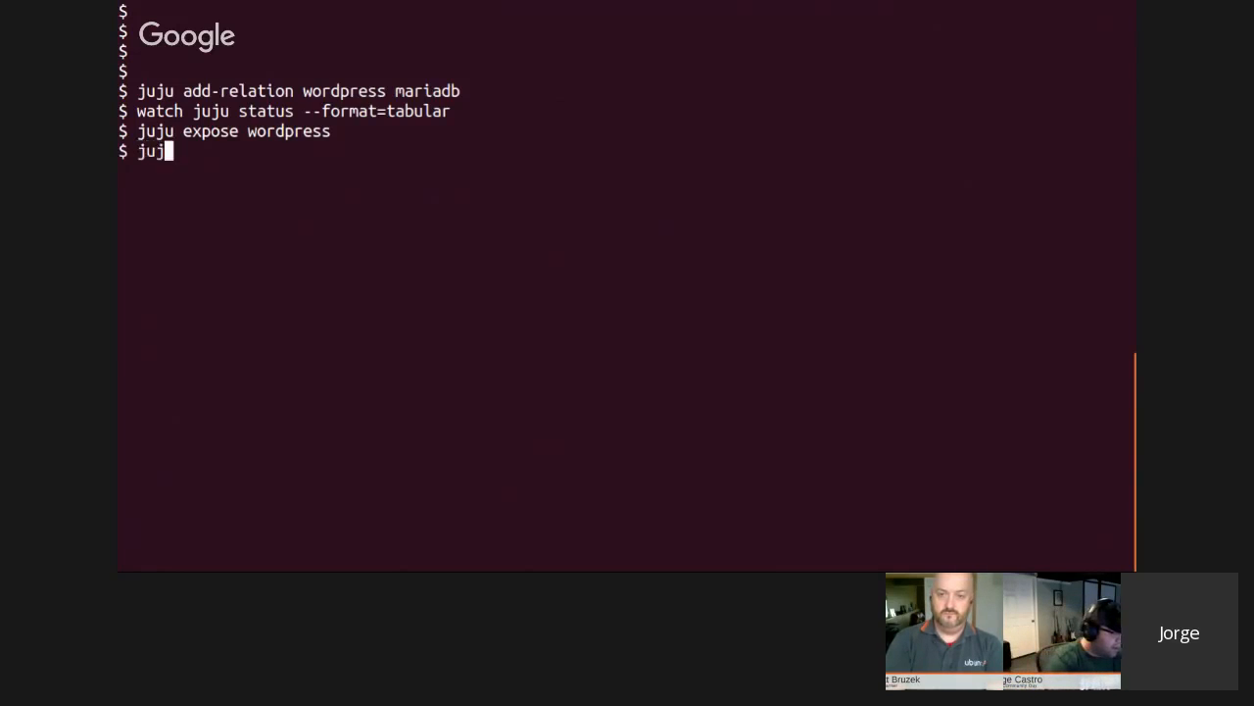
{"action": "type", "text": "status wo"}
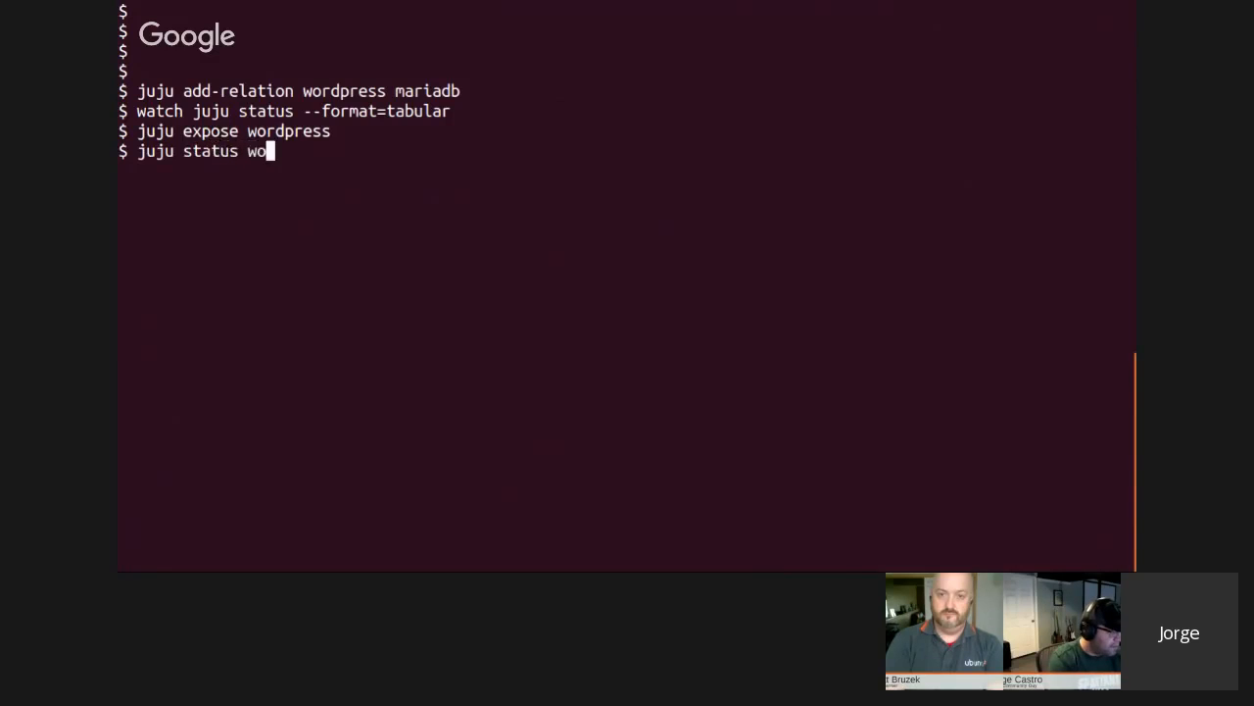
{"action": "key", "text": "Return"}
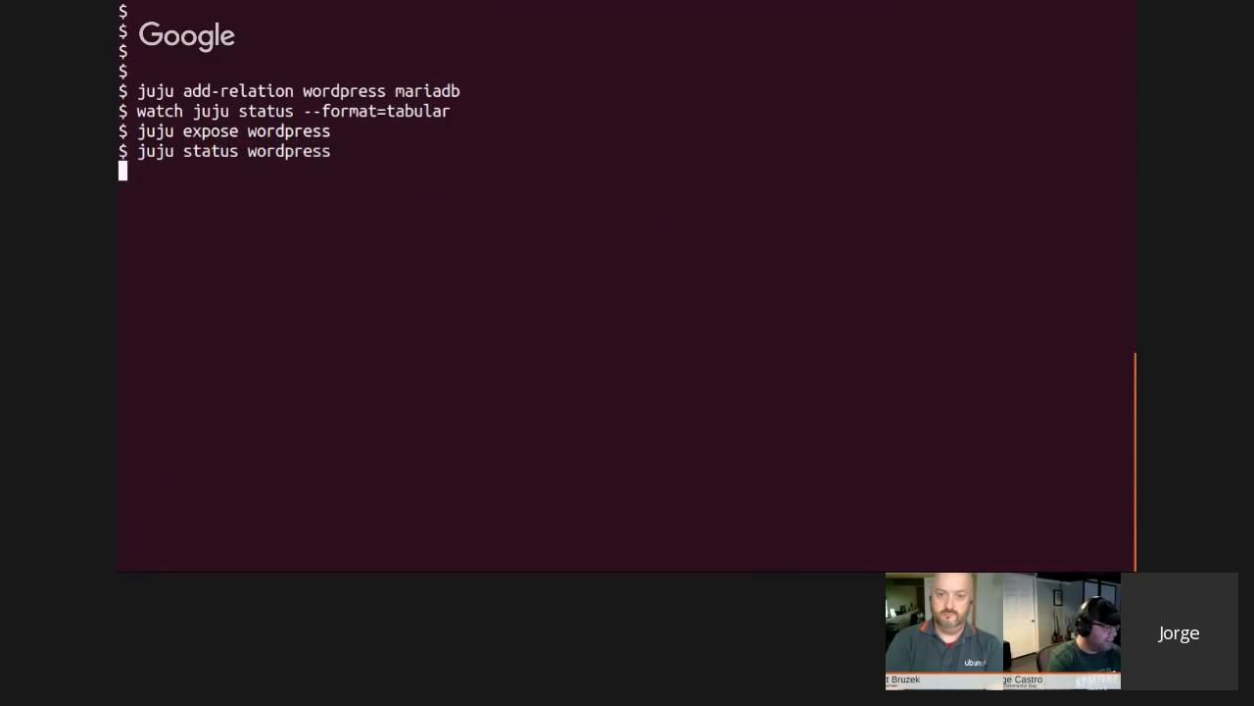
{"action": "key", "text": "Return"}
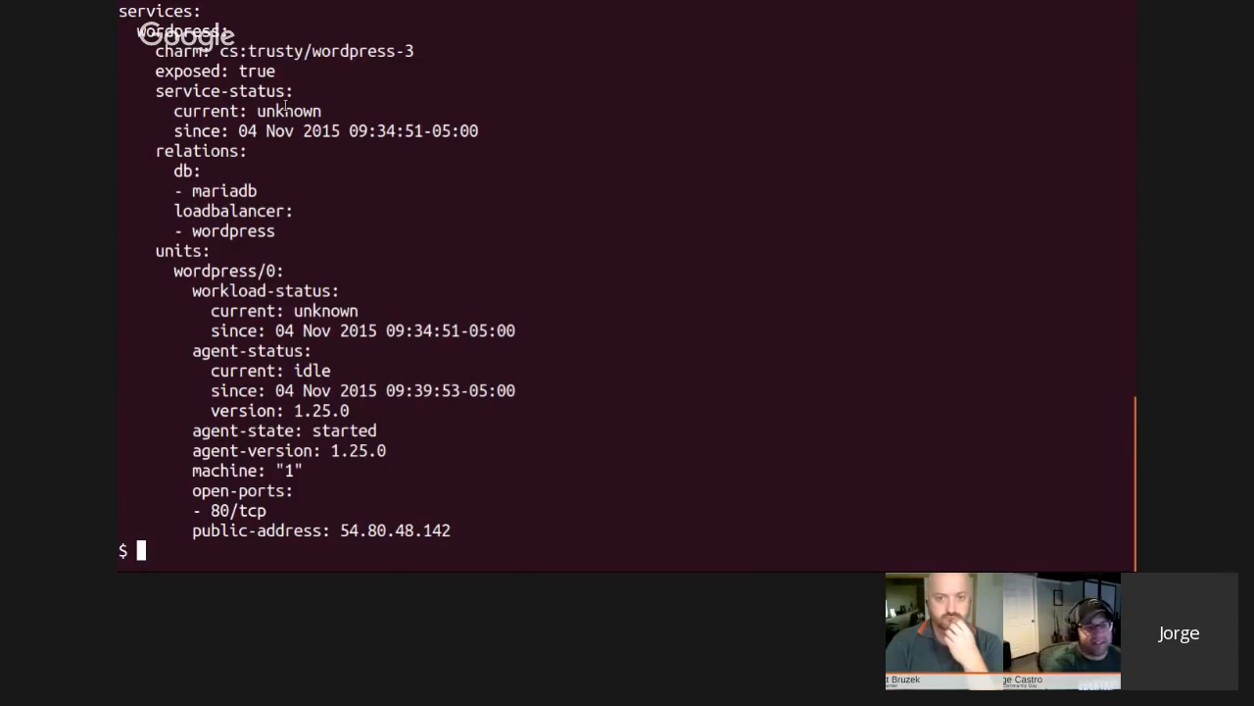
{"action": "mouse_move", "coordinate": [299, 129]}
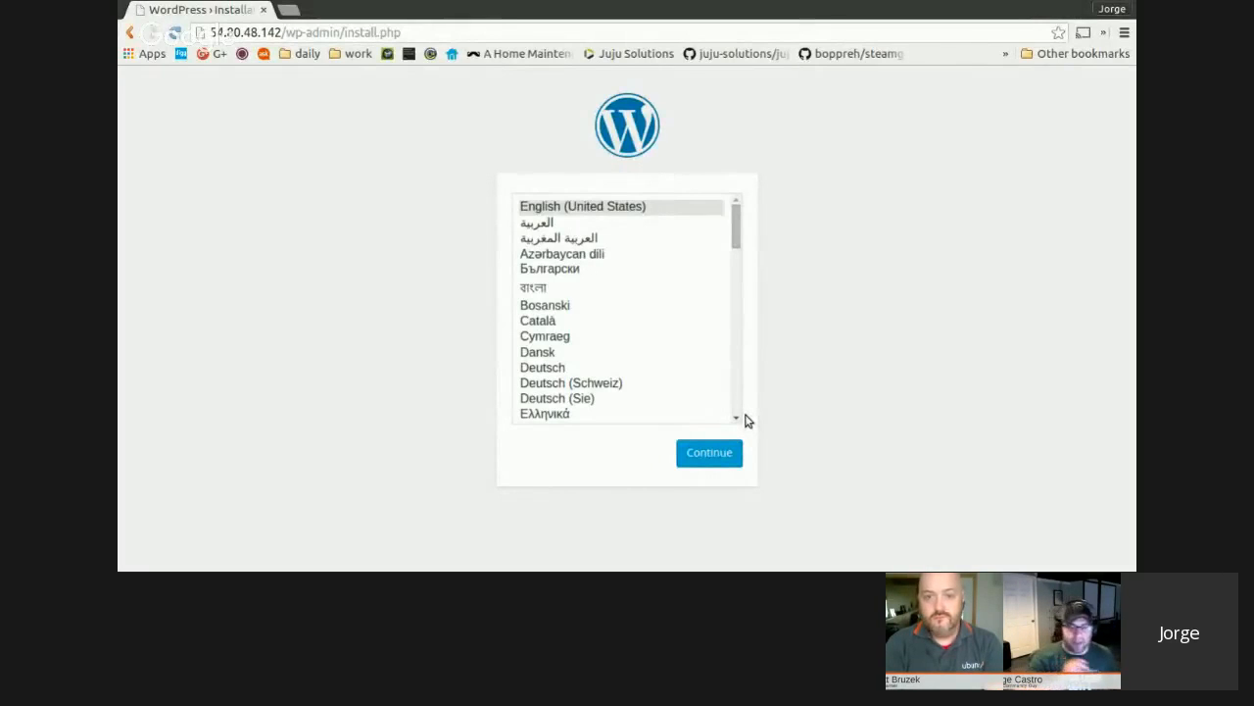
{"action": "mouse_move", "coordinate": [730, 468]}
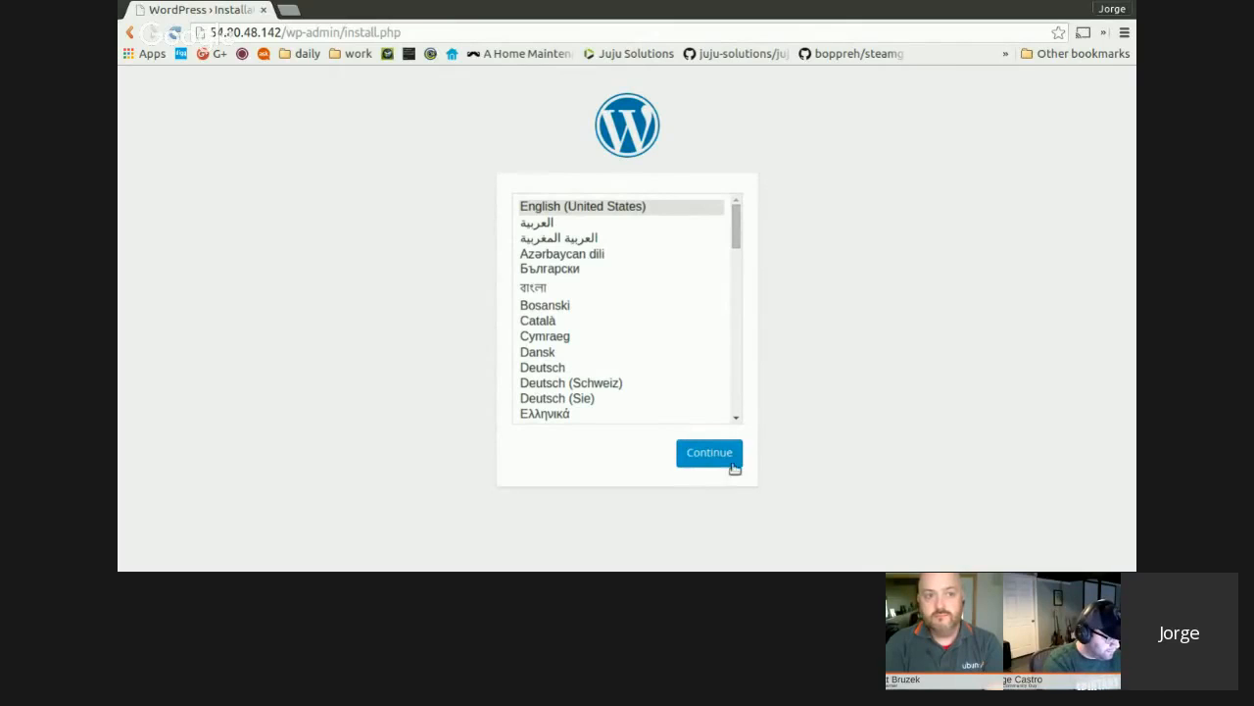
Accept English and enter site title 'juju demo' and username 'jorge'.
{"action": "left_click", "coordinate": [709, 451]}
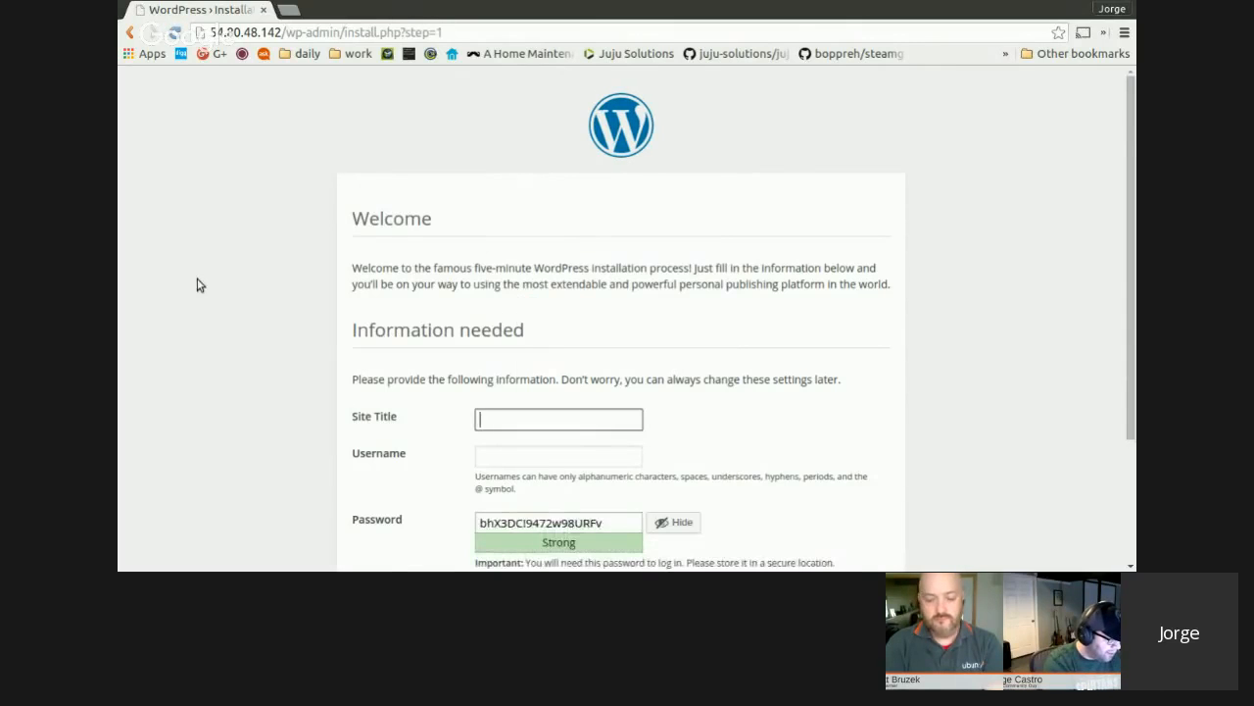
{"action": "type", "text": "juju de"}
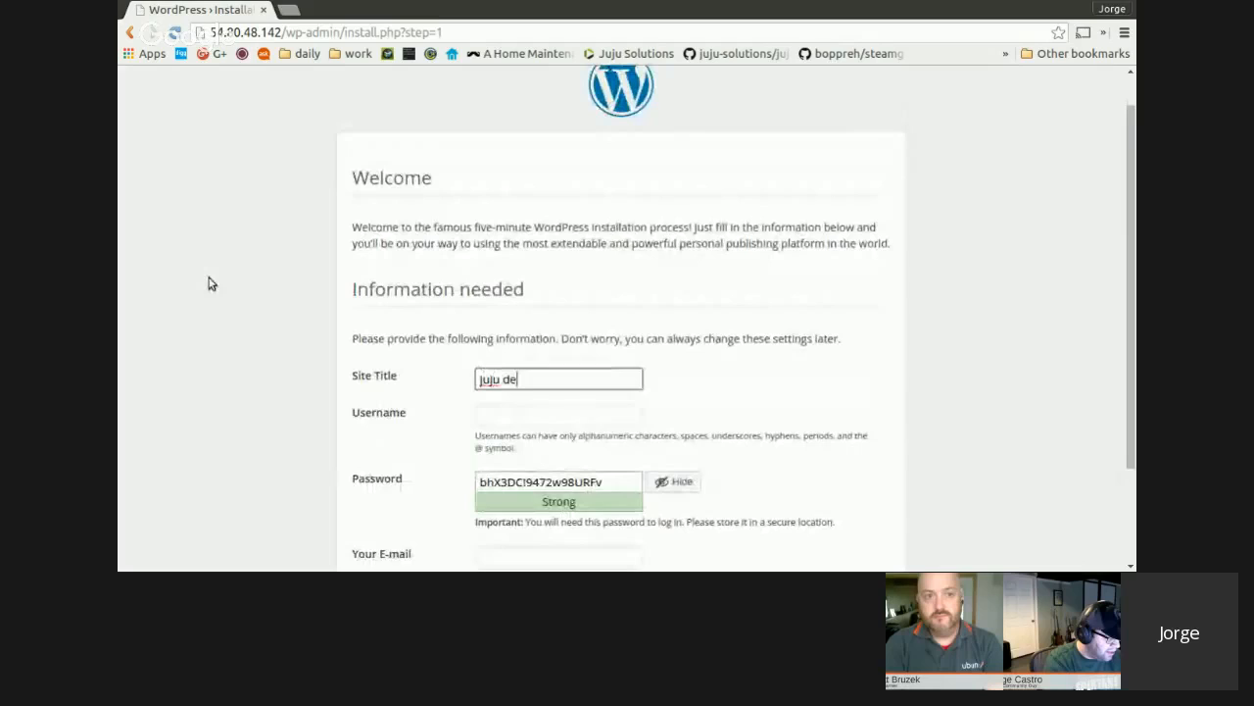
{"action": "type", "text": "jorge"}
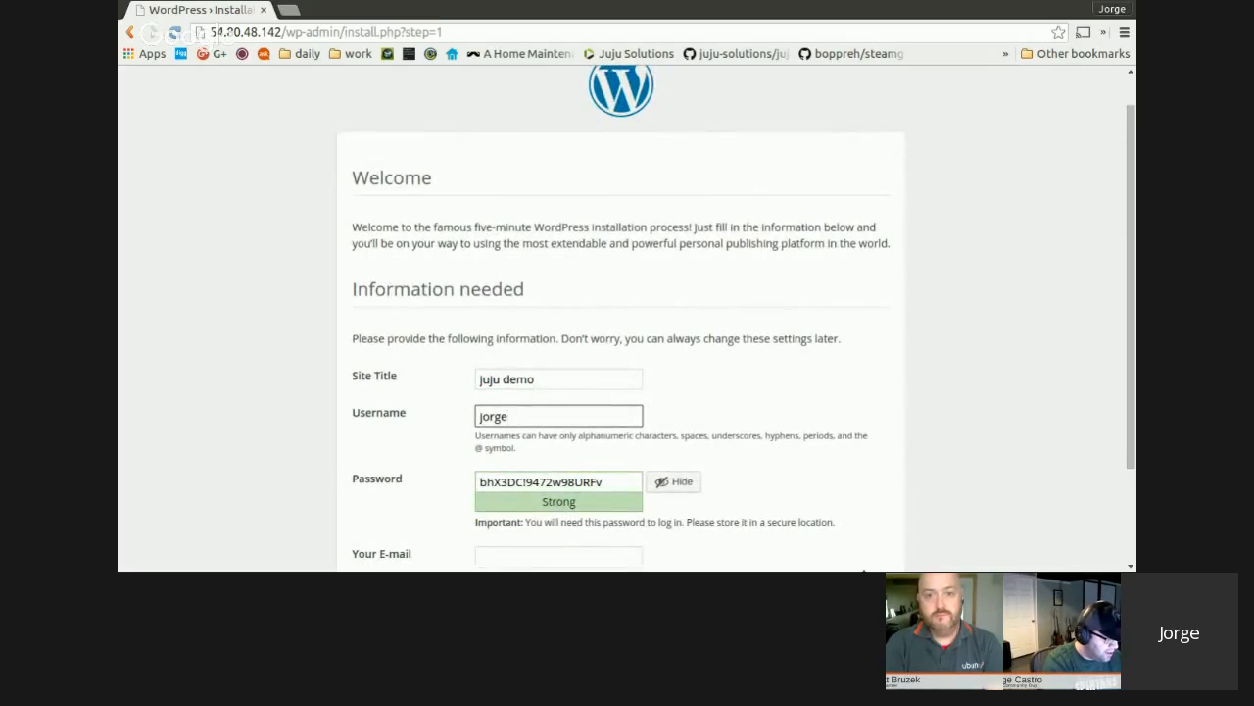
{"action": "left_click", "coordinate": [675, 481]}
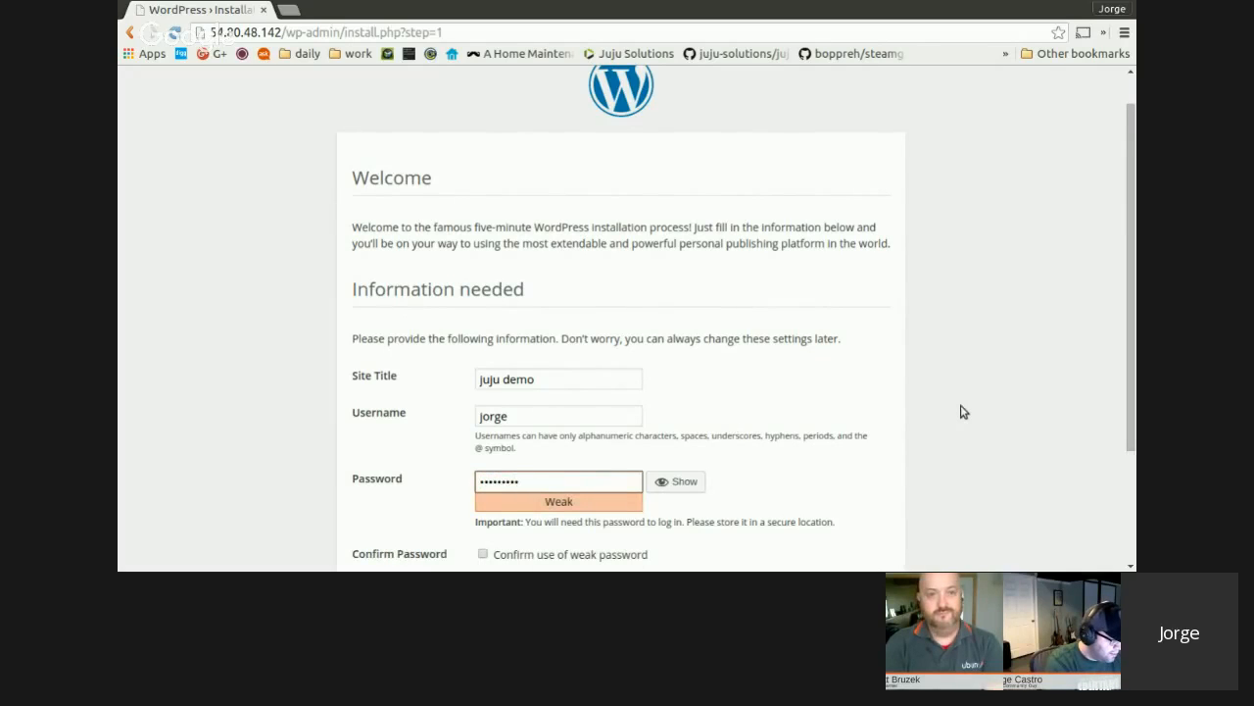
{"action": "scroll", "scroll_direction": "down", "scroll_amount": 3}
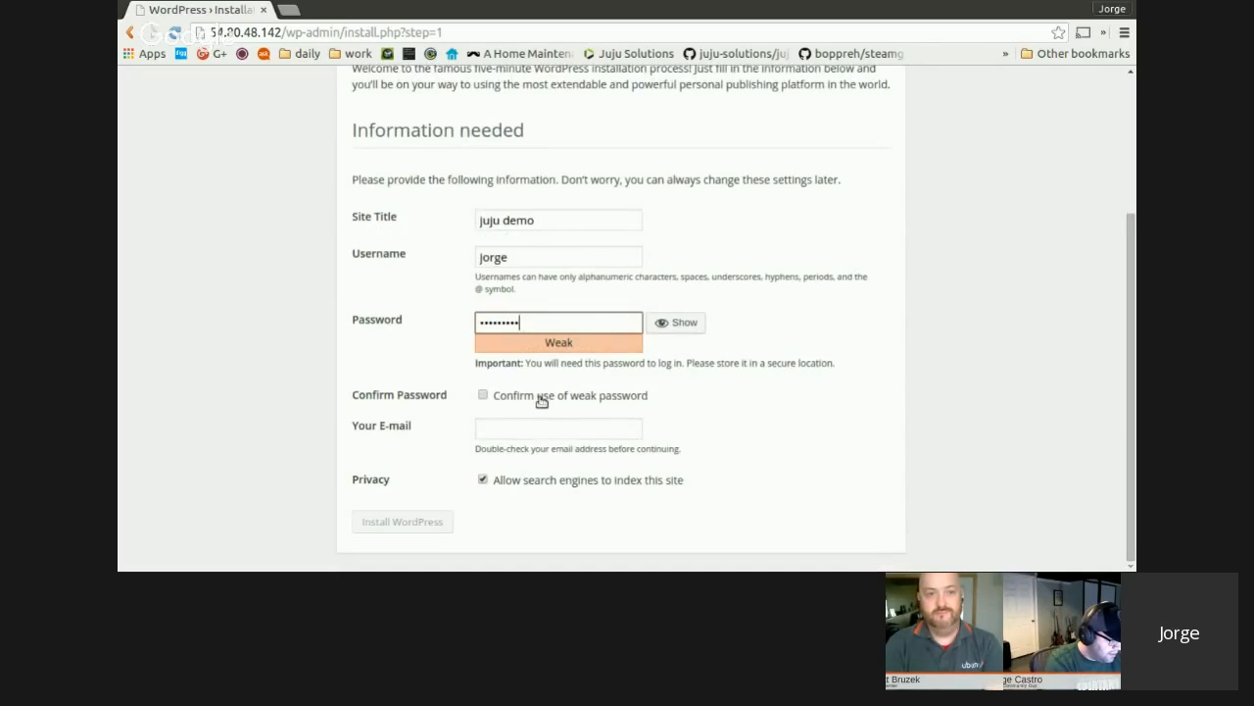
Confirm the weak password, enter jorge's email address, and submit the installation.
{"action": "left_click", "coordinate": [482, 394]}
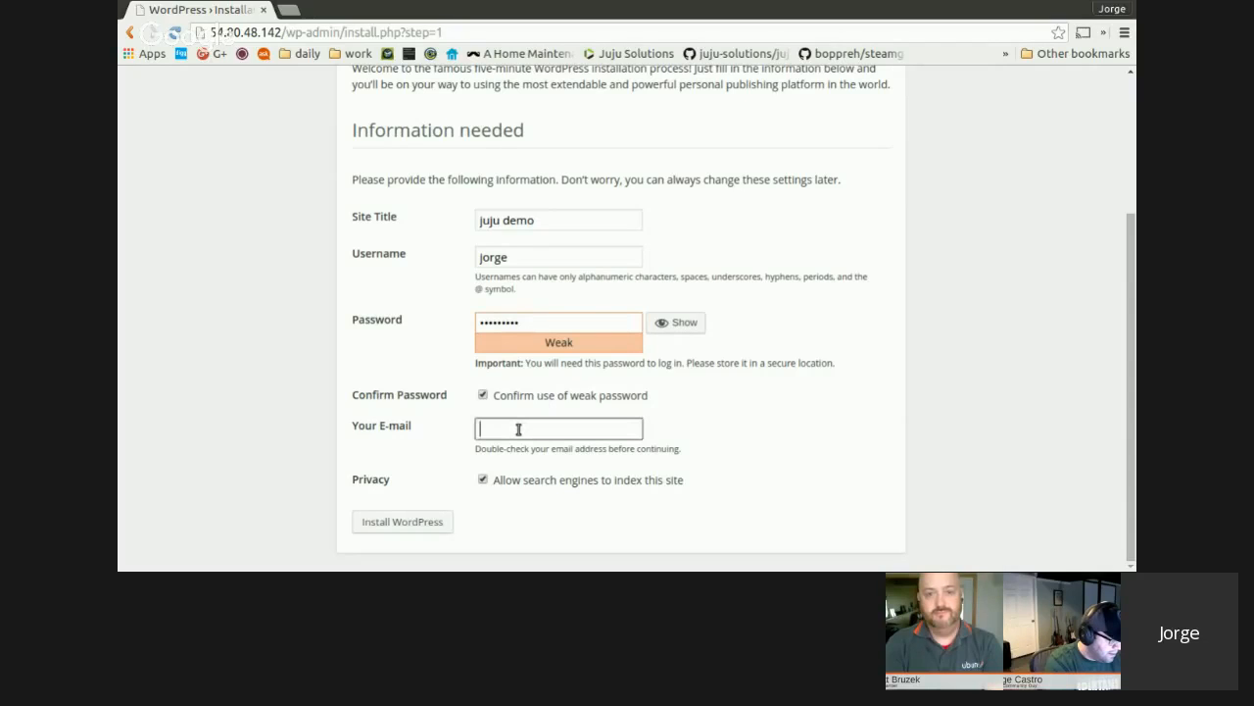
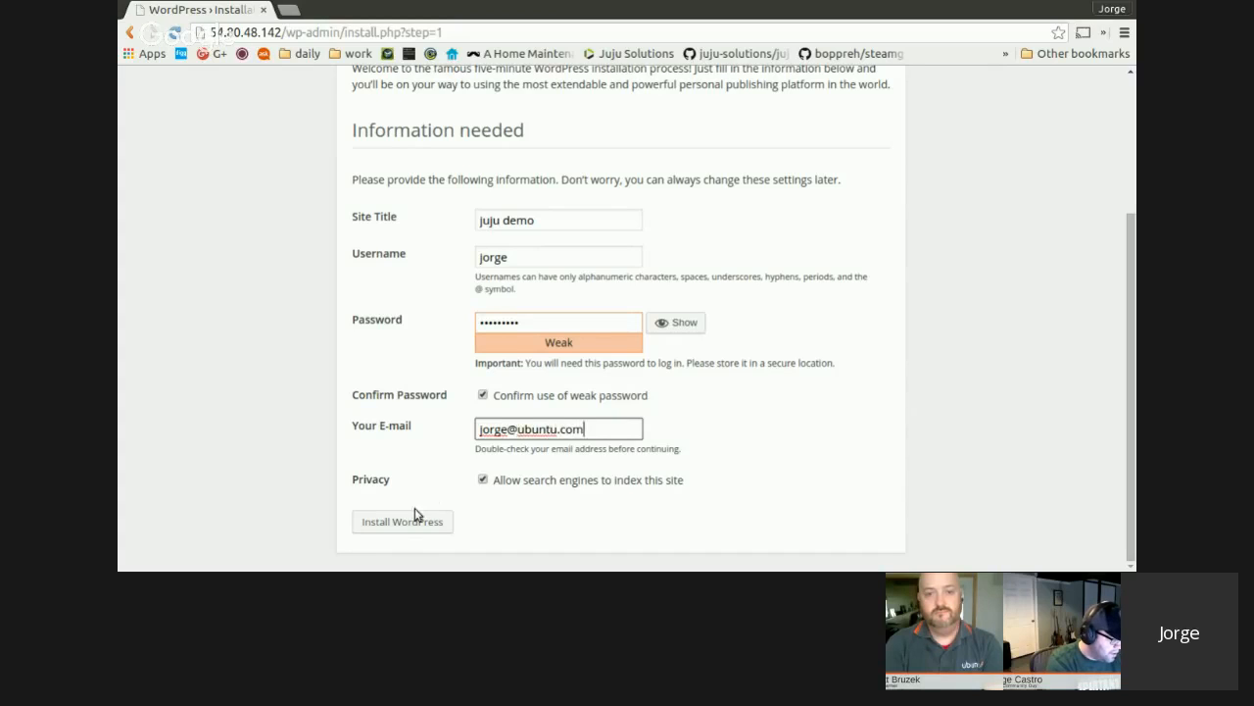
{"action": "left_click", "coordinate": [402, 520]}
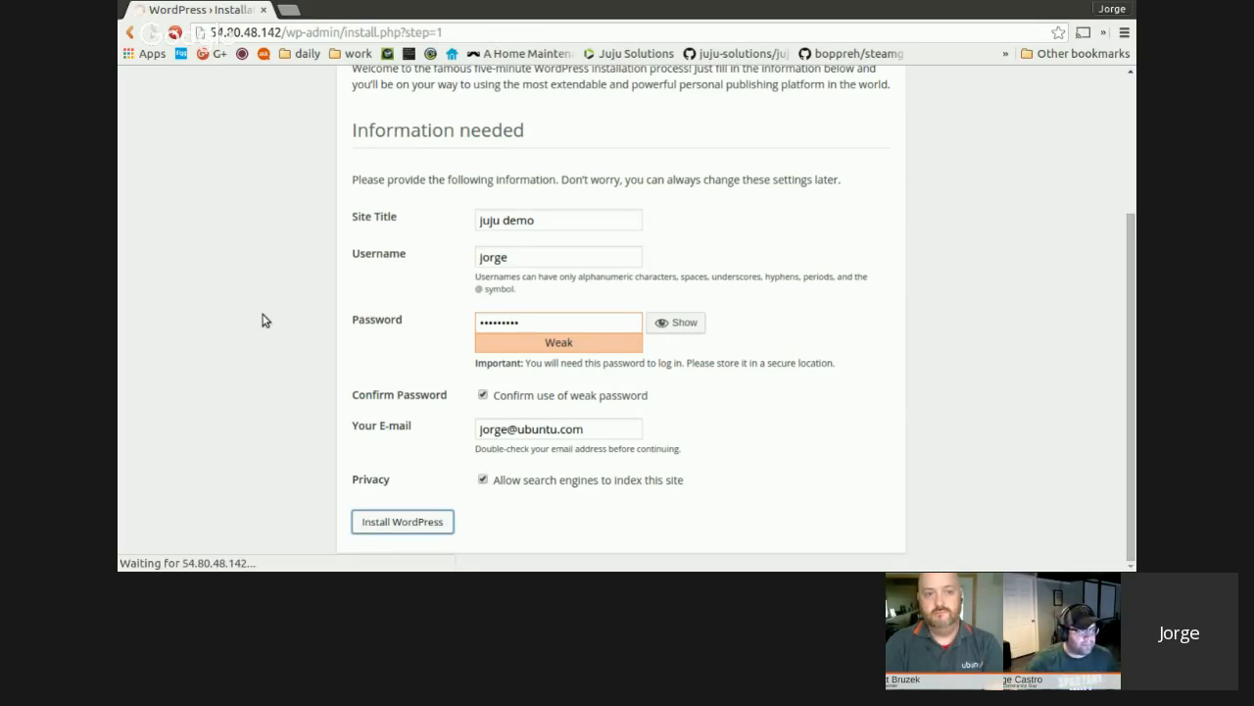
Dismiss the save-password prompt and log in as jorge to the Dashboard.
{"action": "left_click", "coordinate": [402, 521]}
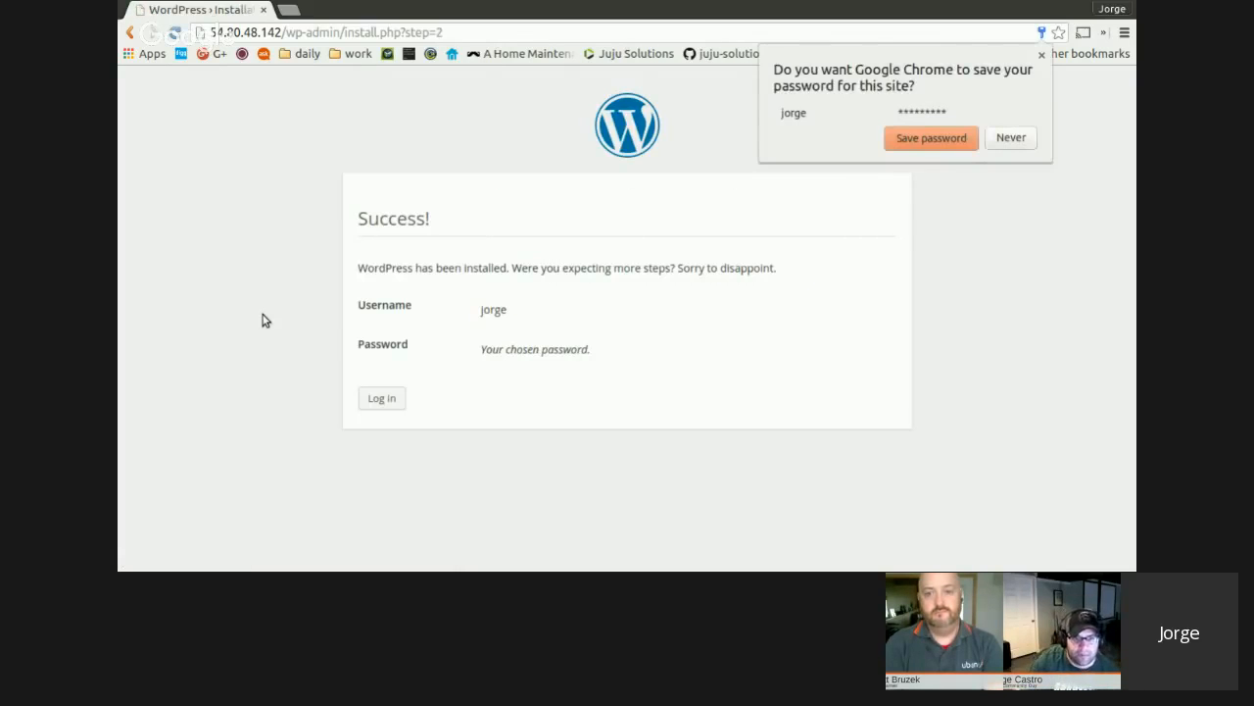
{"action": "mouse_move", "coordinate": [338, 353]}
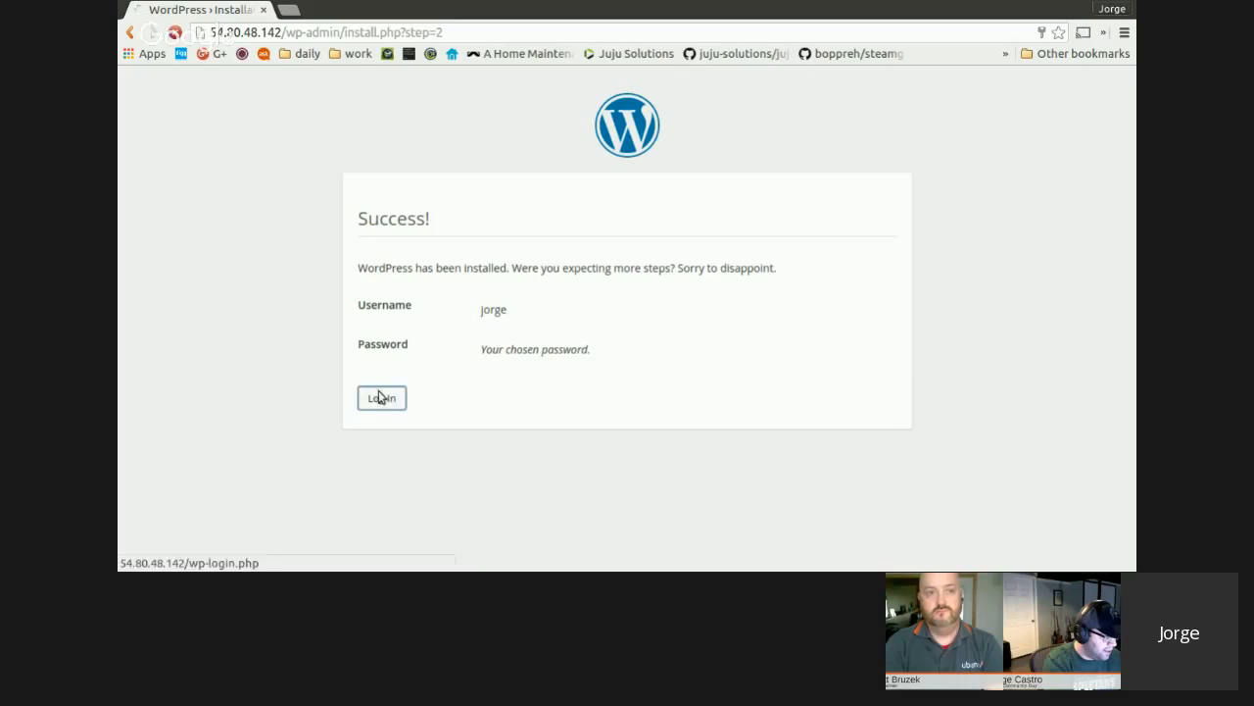
{"action": "left_click", "coordinate": [381, 398]}
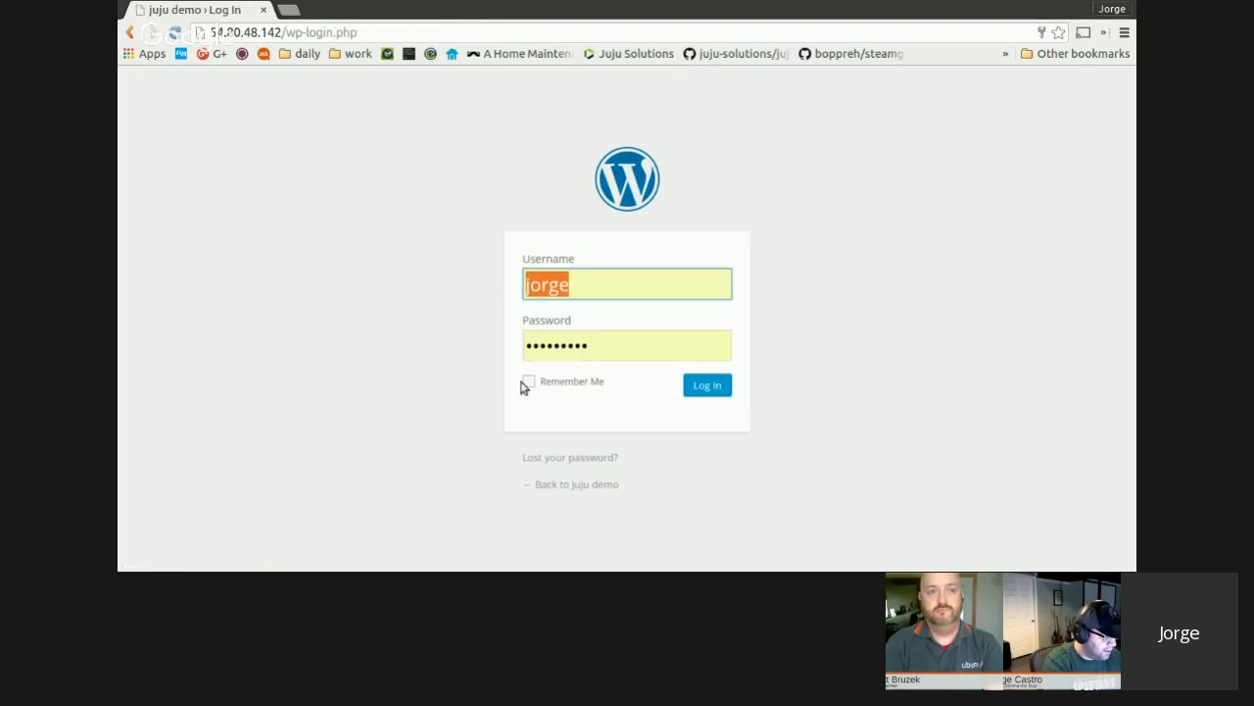
{"action": "left_click", "coordinate": [707, 384]}
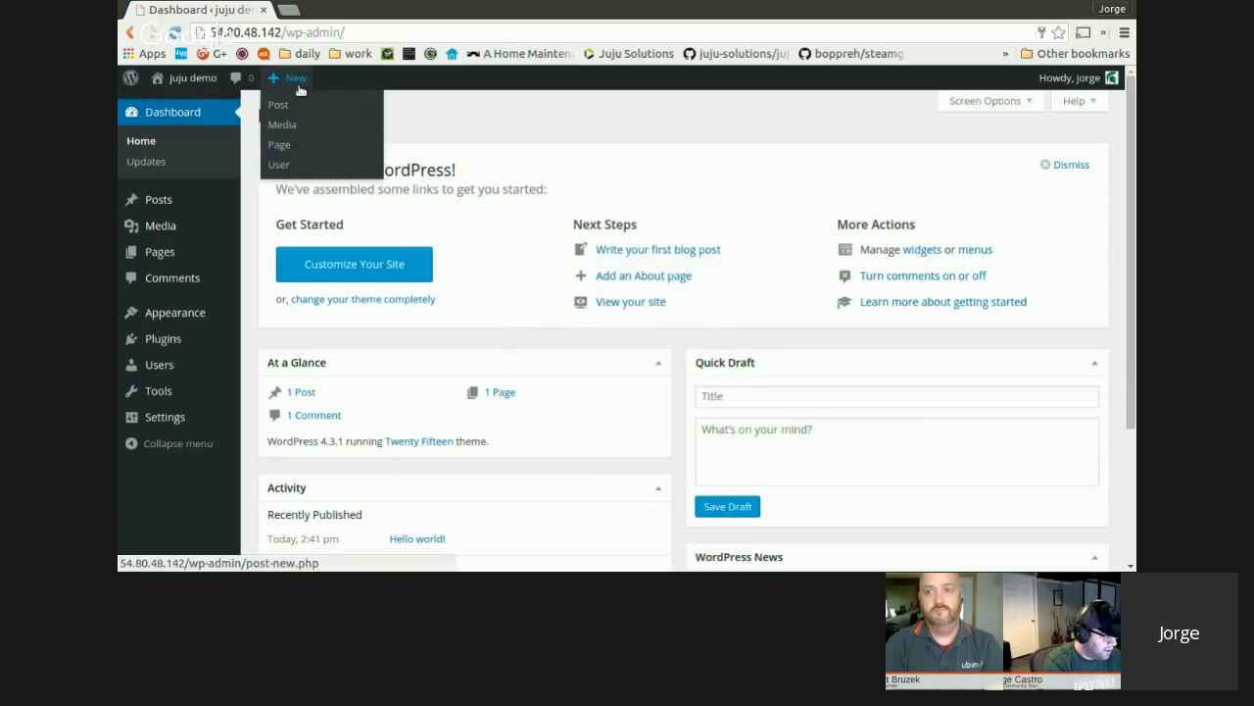
Create and publish a post titled 'Test post' with body 'Hello!'.
{"action": "left_click", "coordinate": [278, 105]}
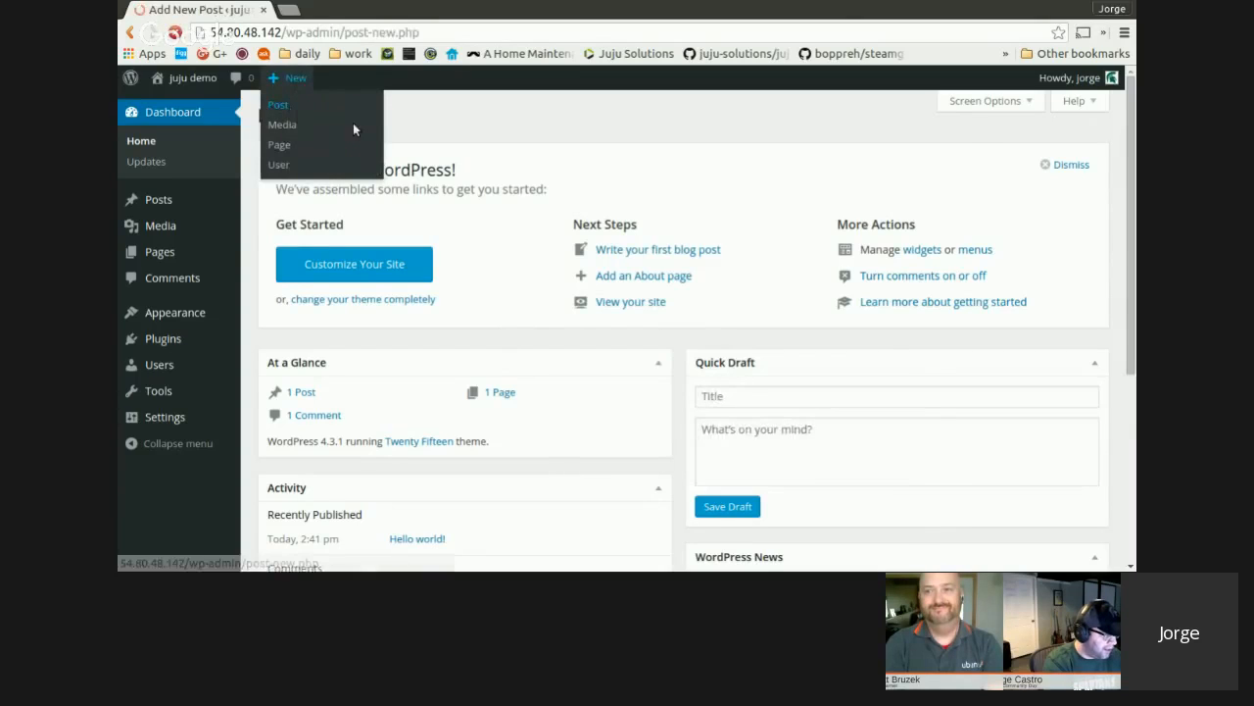
{"action": "left_click", "coordinate": [279, 104]}
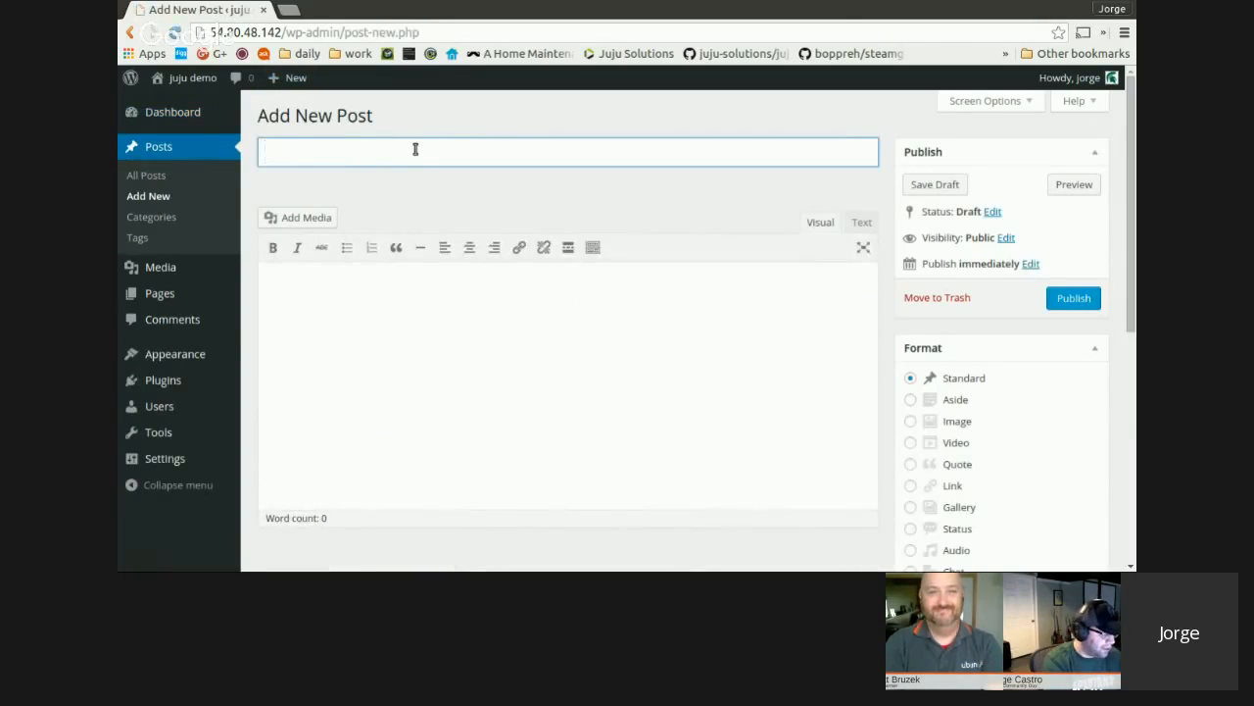
{"action": "type", "text": "Test post"}
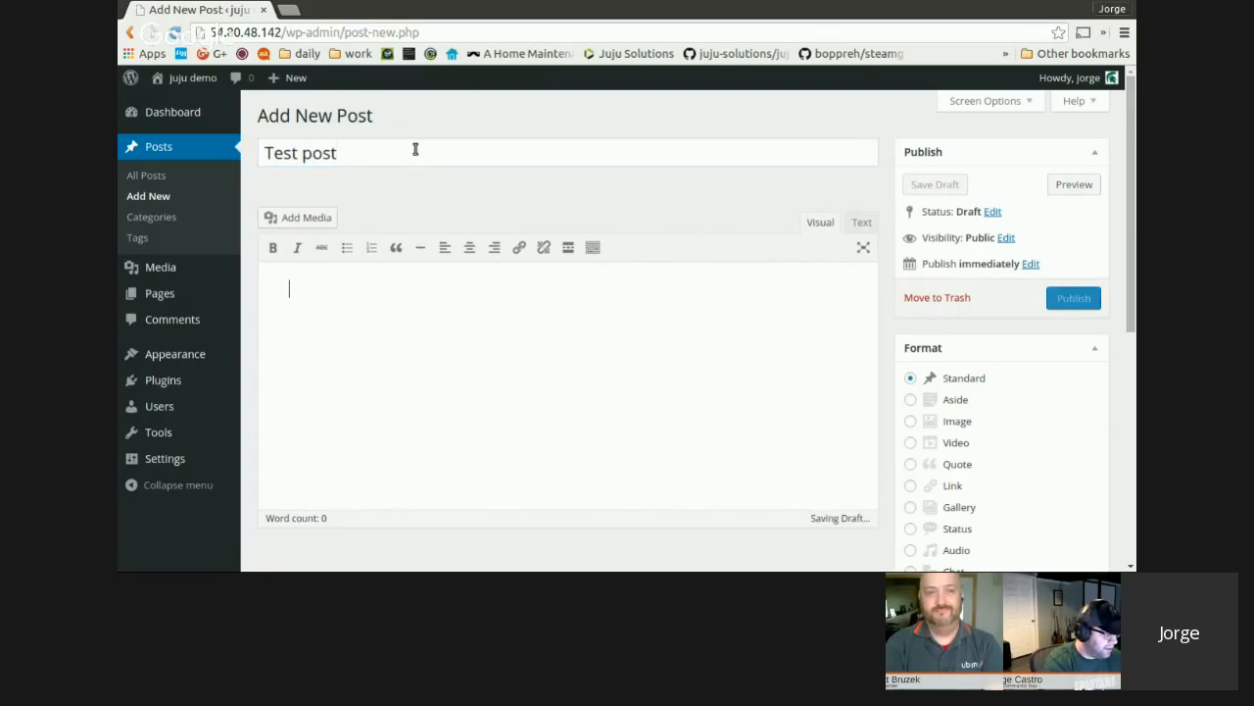
{"action": "type", "text": "Hello!"}
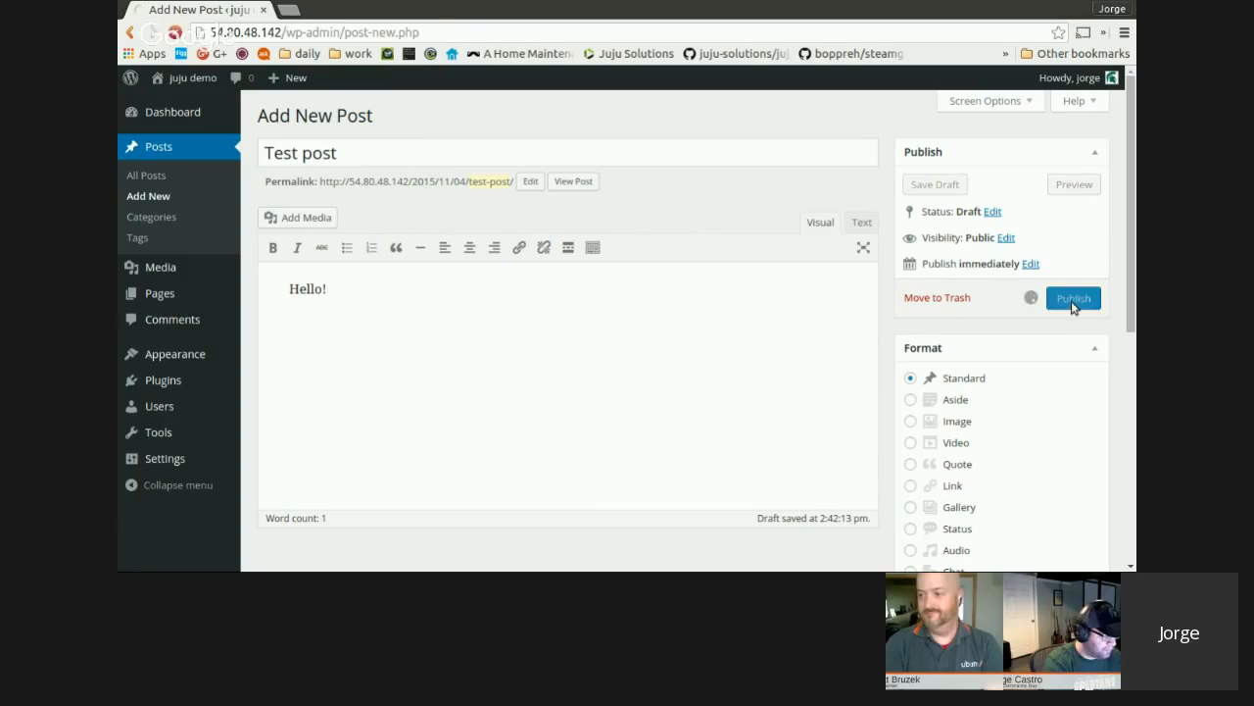
{"action": "left_click", "coordinate": [1073, 297]}
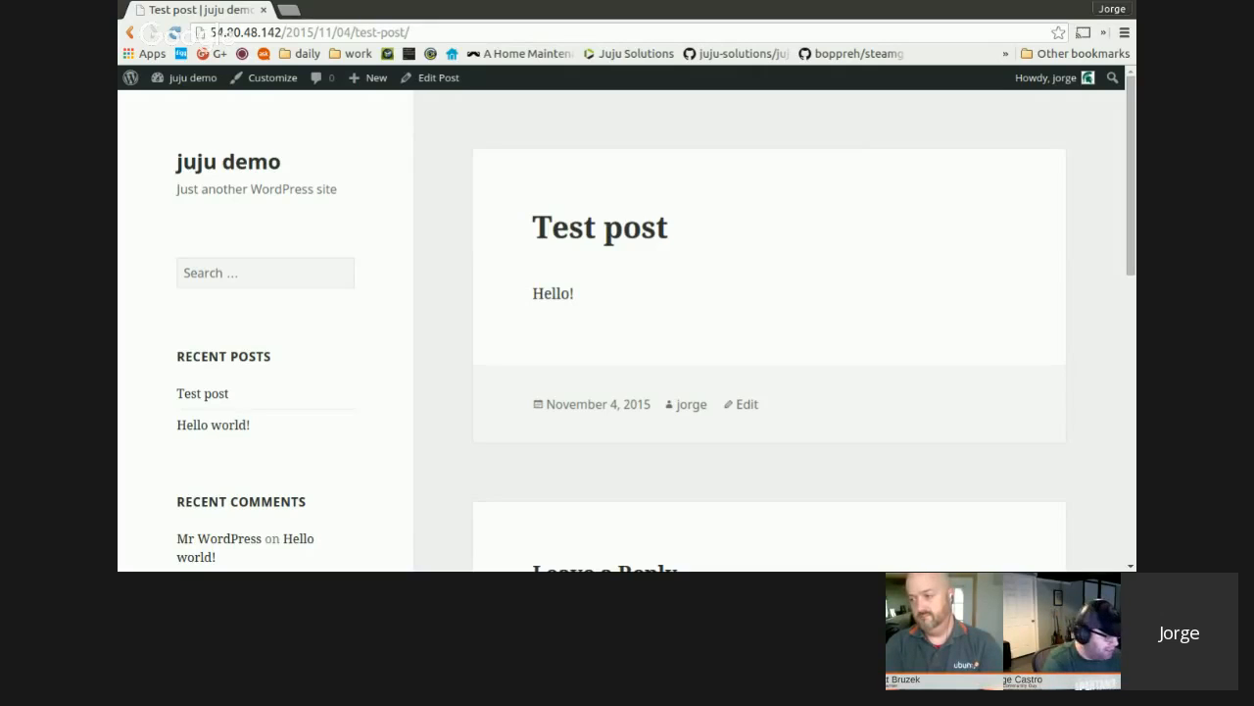
{"action": "mouse_move", "coordinate": [766, 535]}
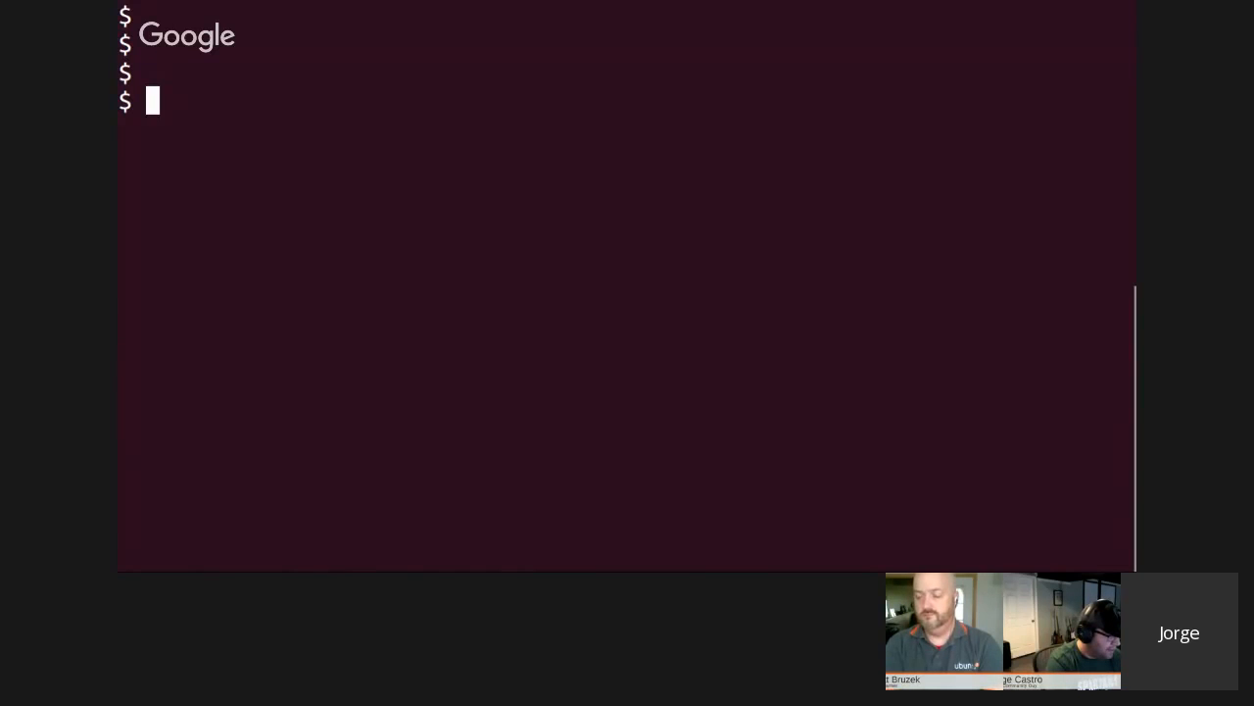
Run juju status --format=tabular, showing all units idle and four machines started.
{"action": "type", "text": "juju status --f"}
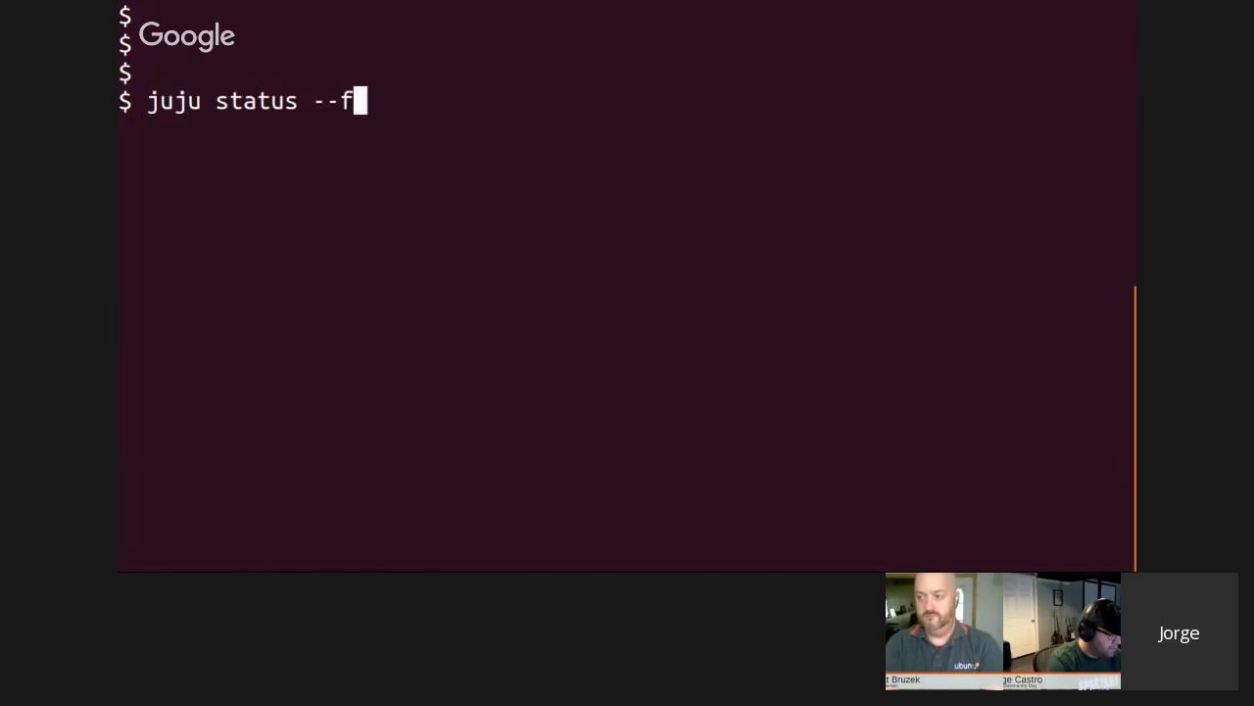
{"action": "type", "text": "ormat=tabul"}
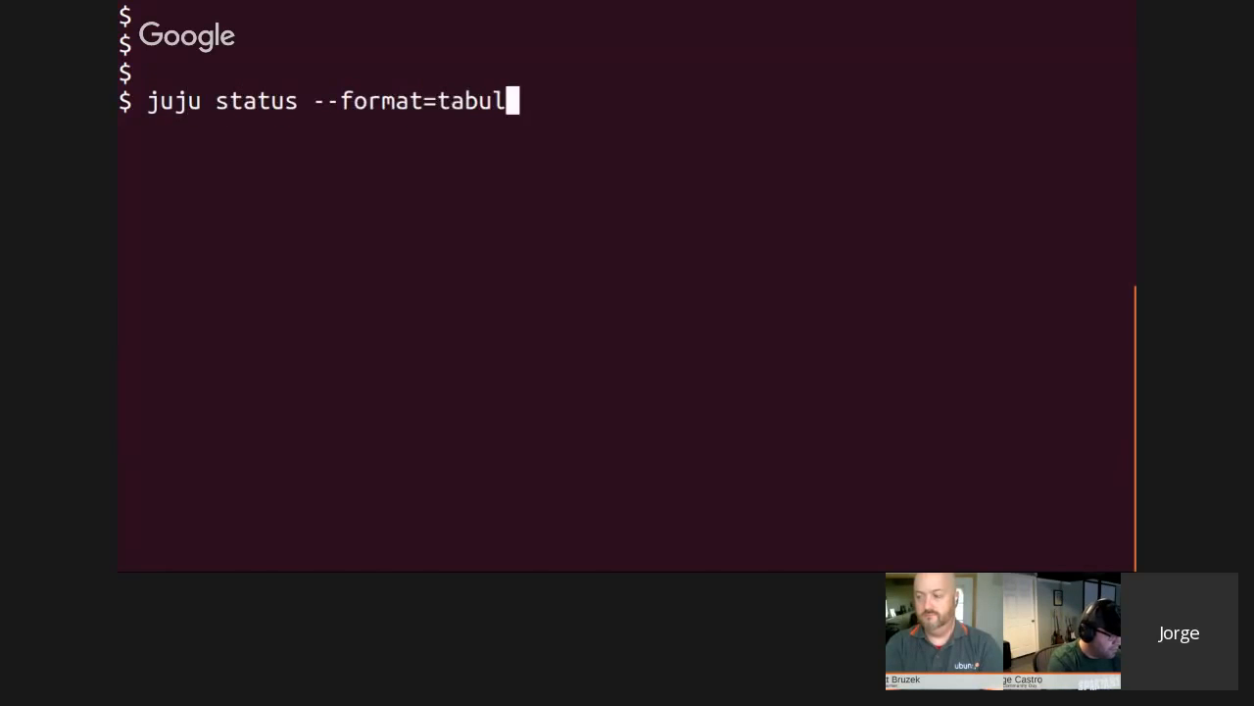
{"action": "key", "text": "Return"}
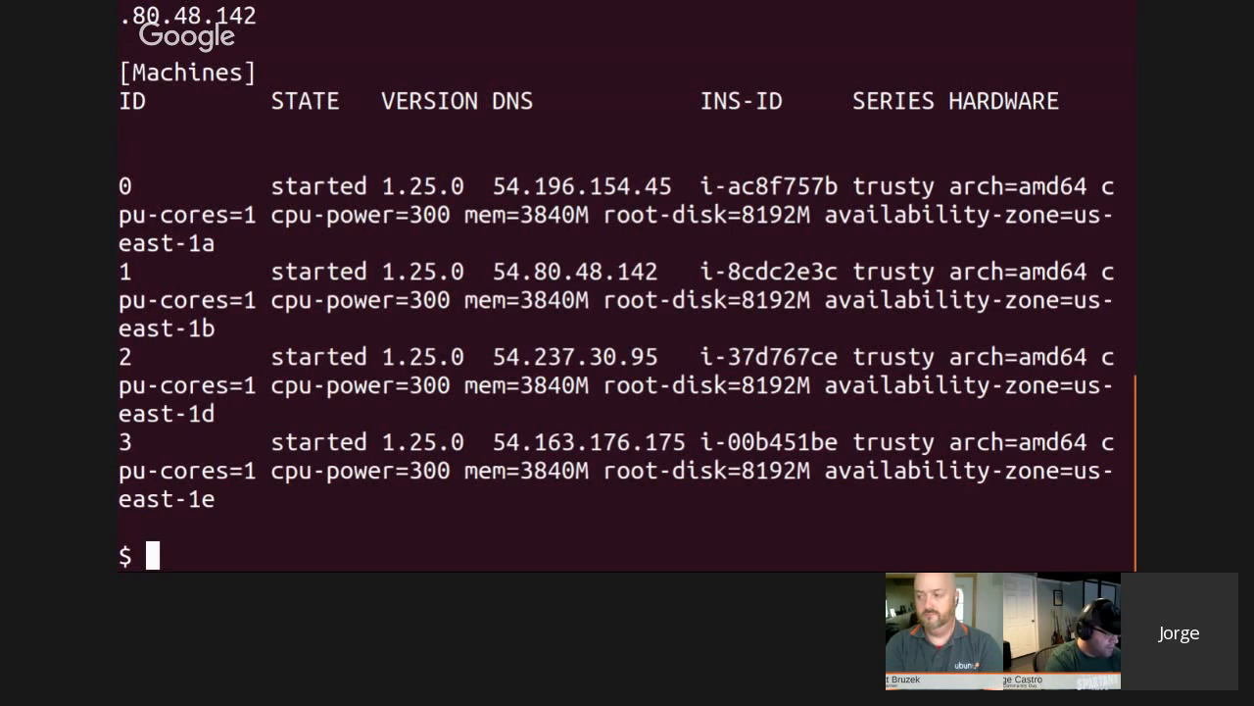
{"action": "key", "text": "Return"}
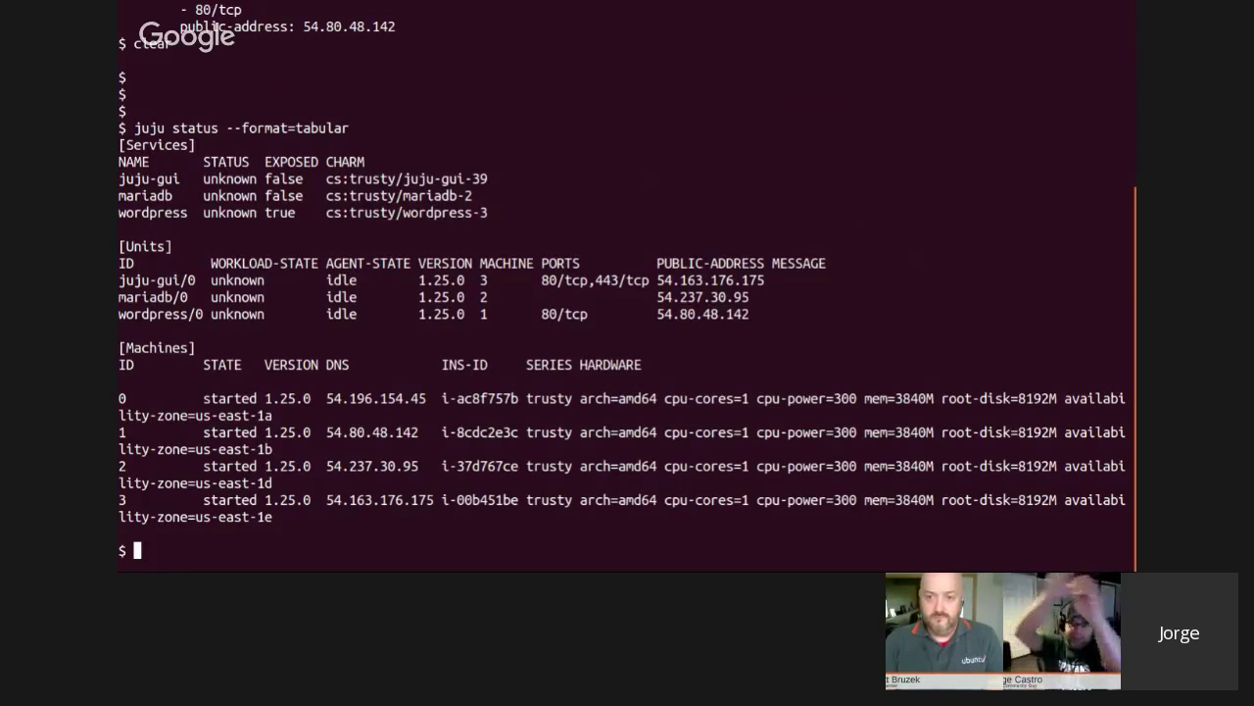
Deploy the haproxy charm as the service jorge-blog-balancer.
{"action": "type", "text": "juu"}
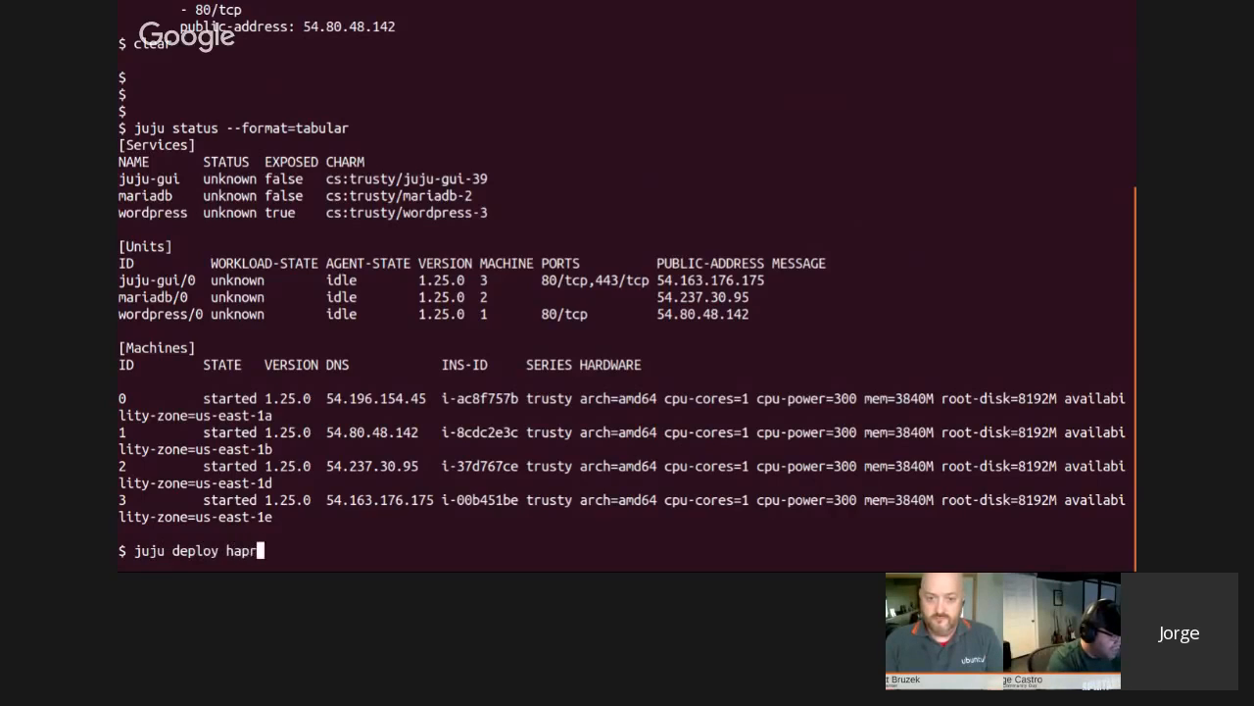
{"action": "type", "text": "oxy"}
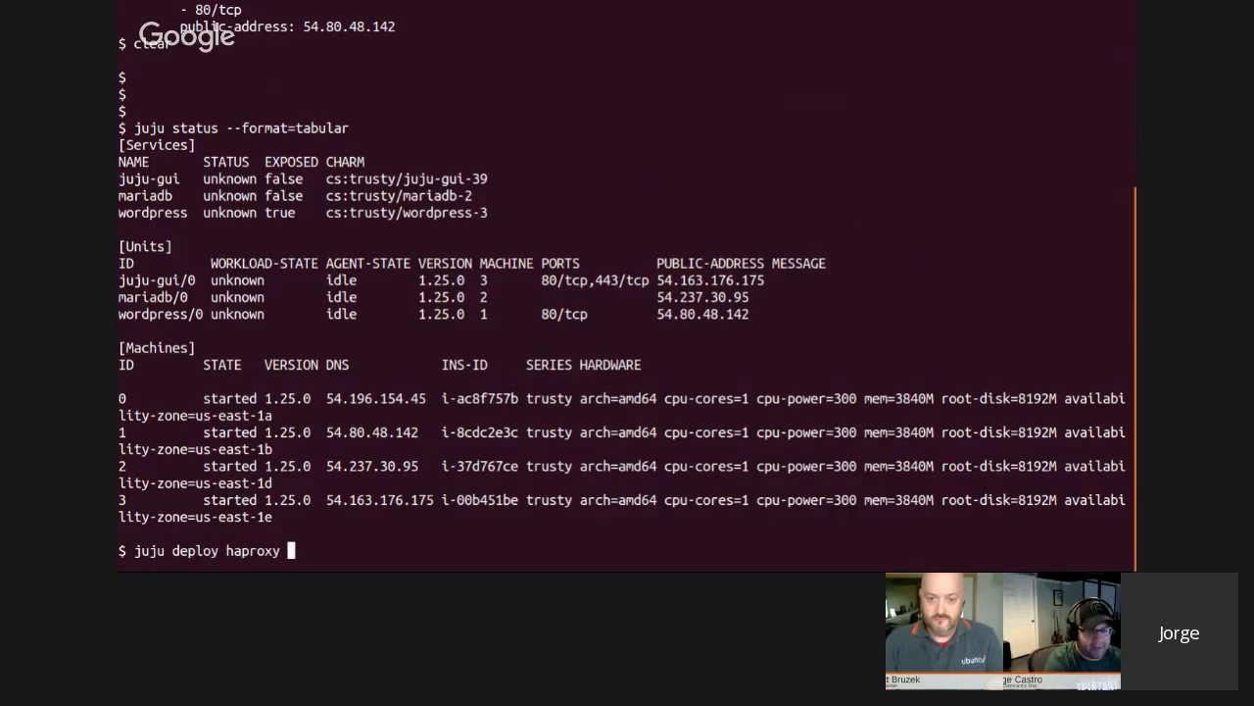
{"action": "type", "text": "jorge-"}
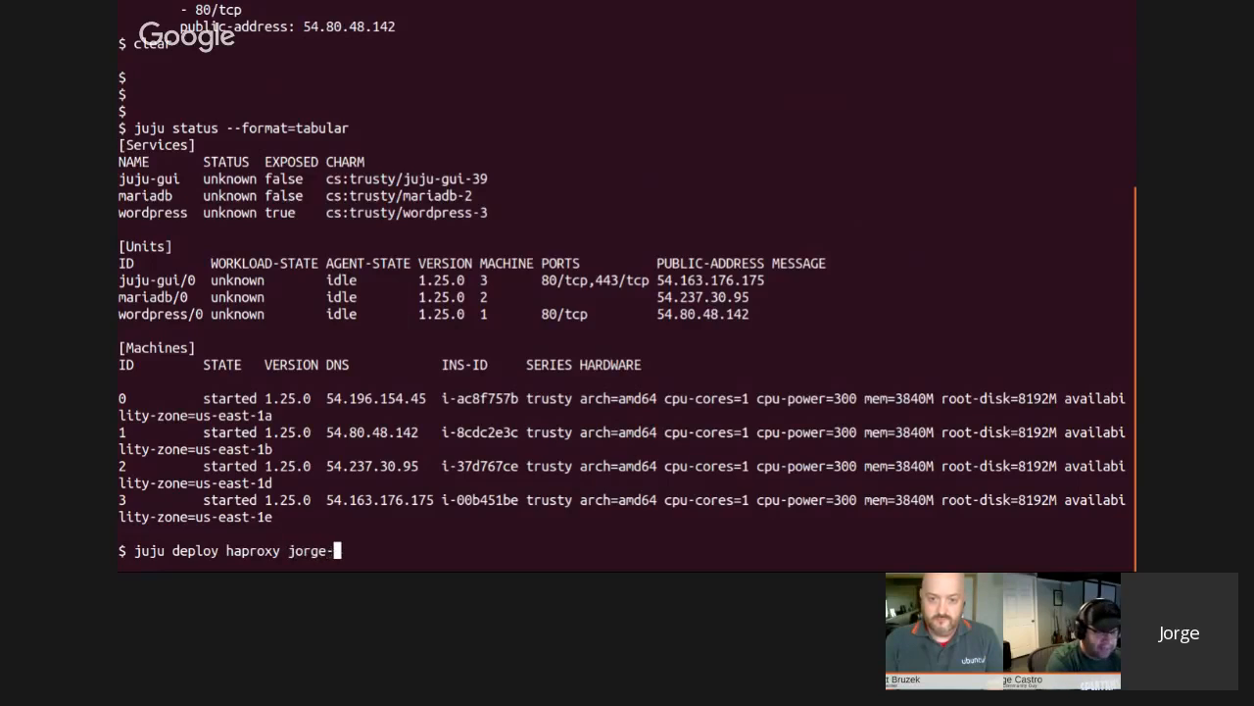
{"action": "type", "text": "blog-p"}
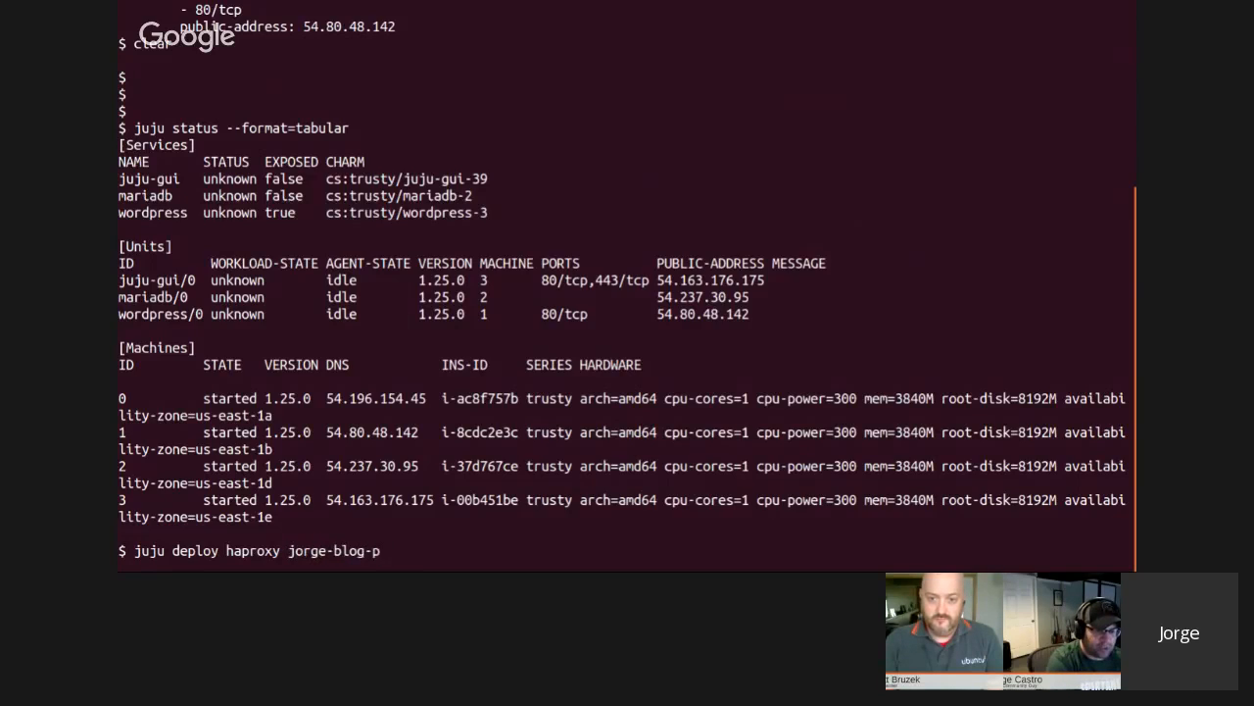
{"action": "type", "text": "na"}
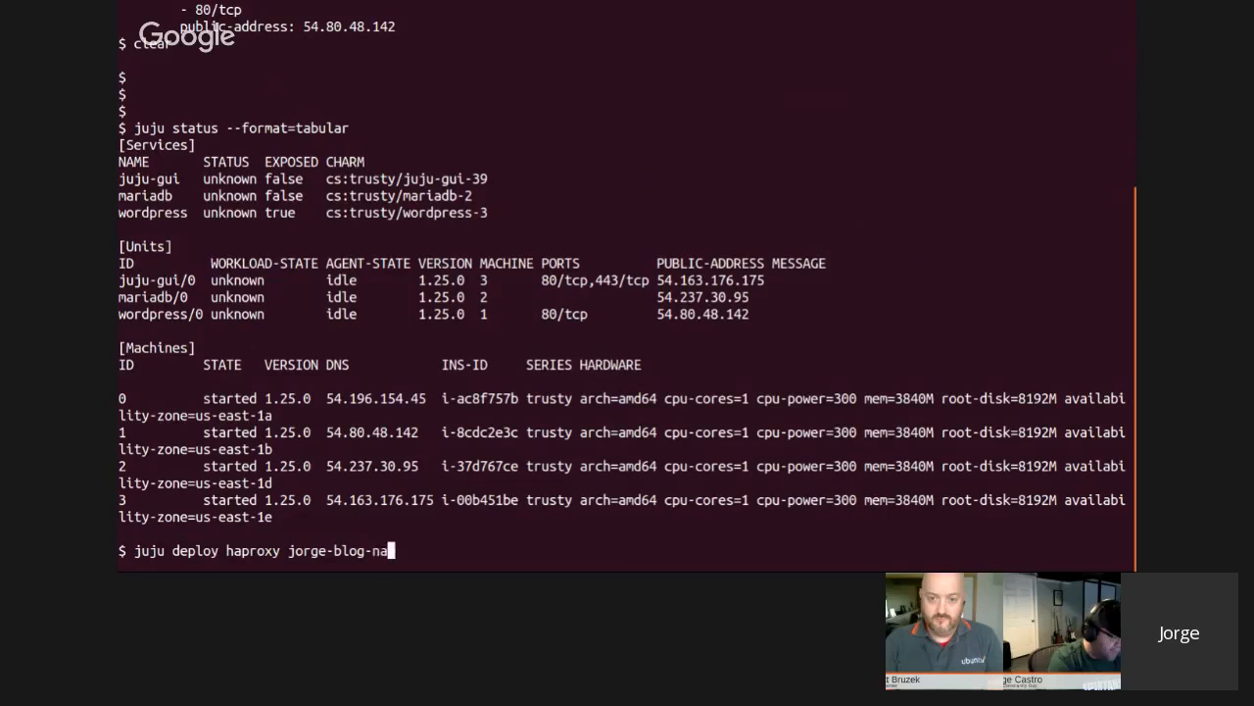
{"action": "key", "text": "Backspace"}
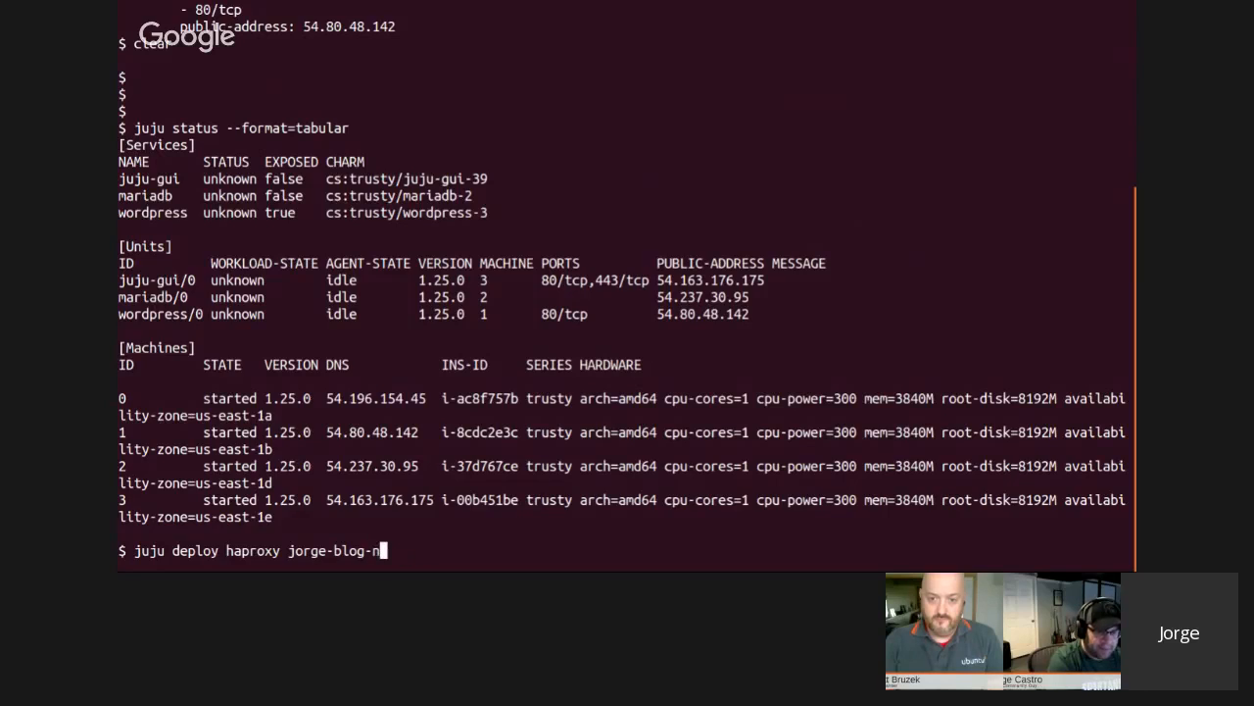
{"action": "type", "text": "balancer"}
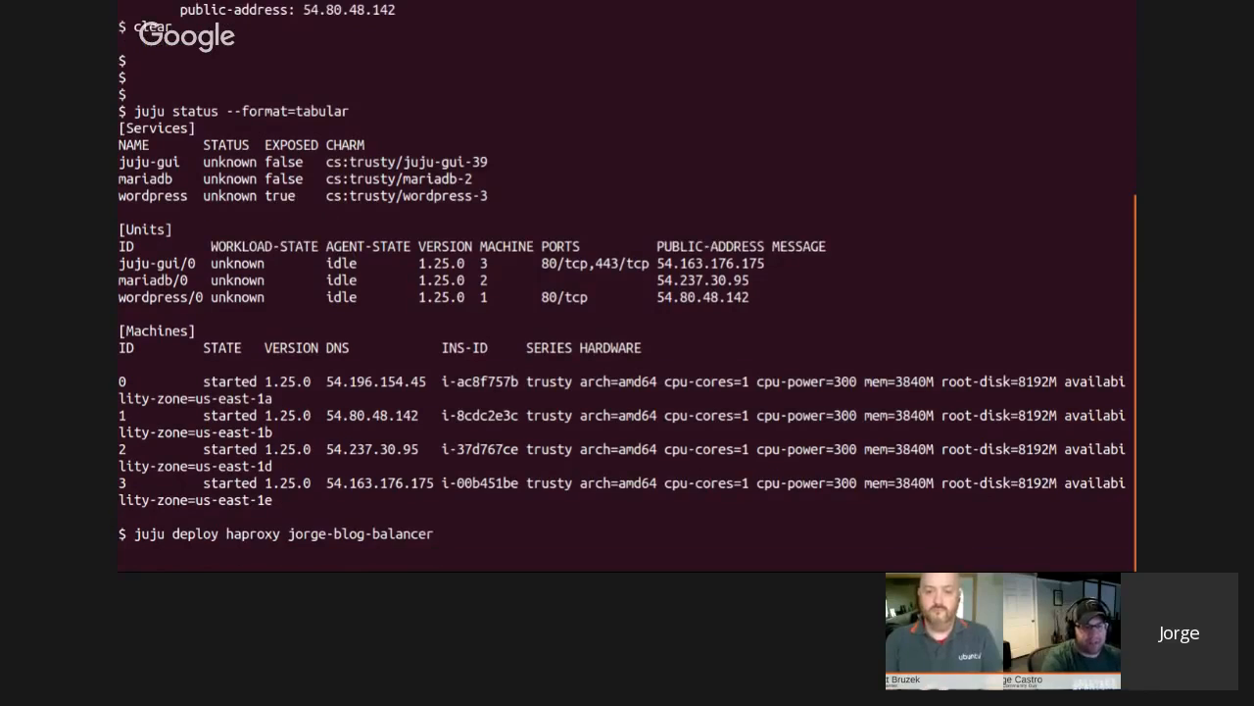
{"action": "key", "text": "Return"}
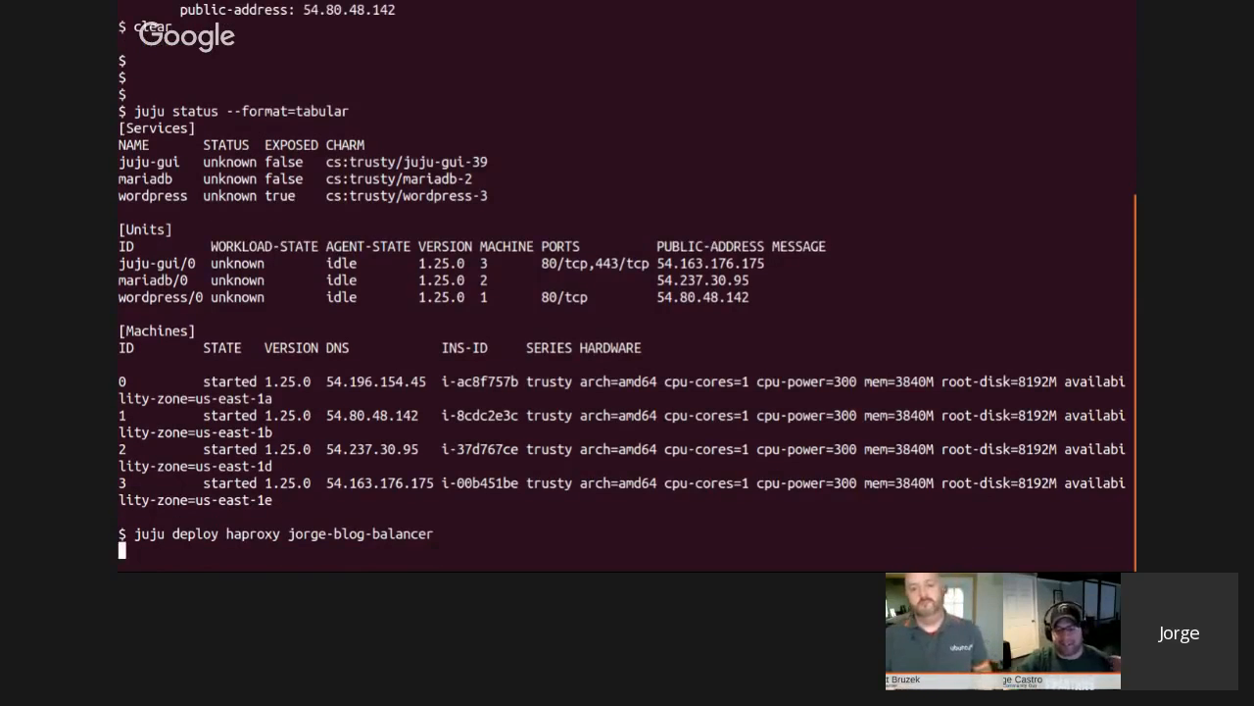
{"action": "key", "text": "Return"}
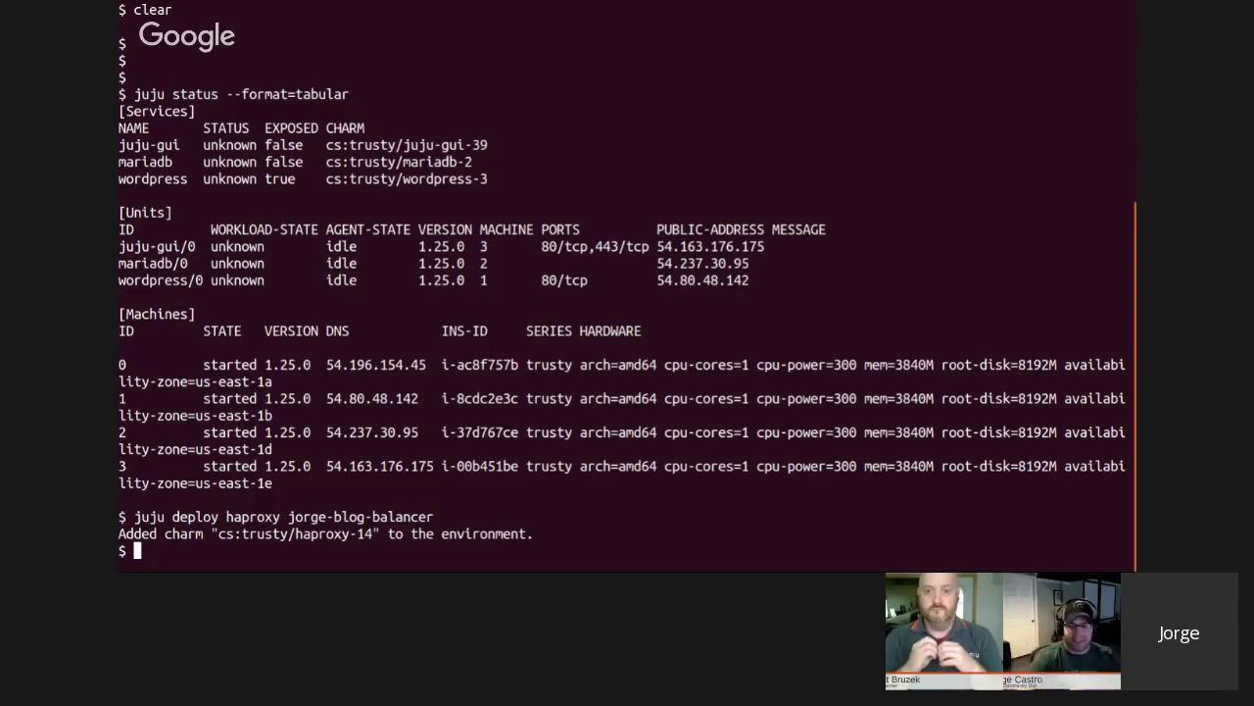
Relate jorge-blog-balancer to wordpress and clear the screen.
{"action": "type", "text": "juju"}
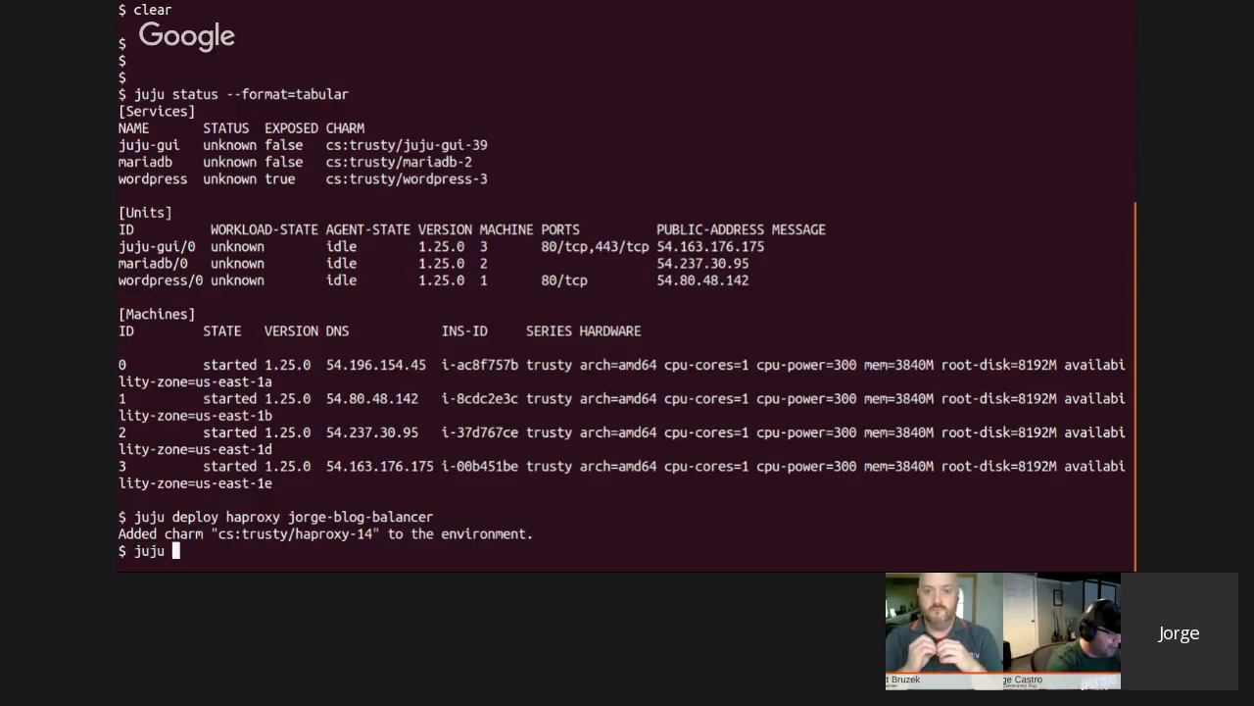
{"action": "type", "text": "add-relation"}
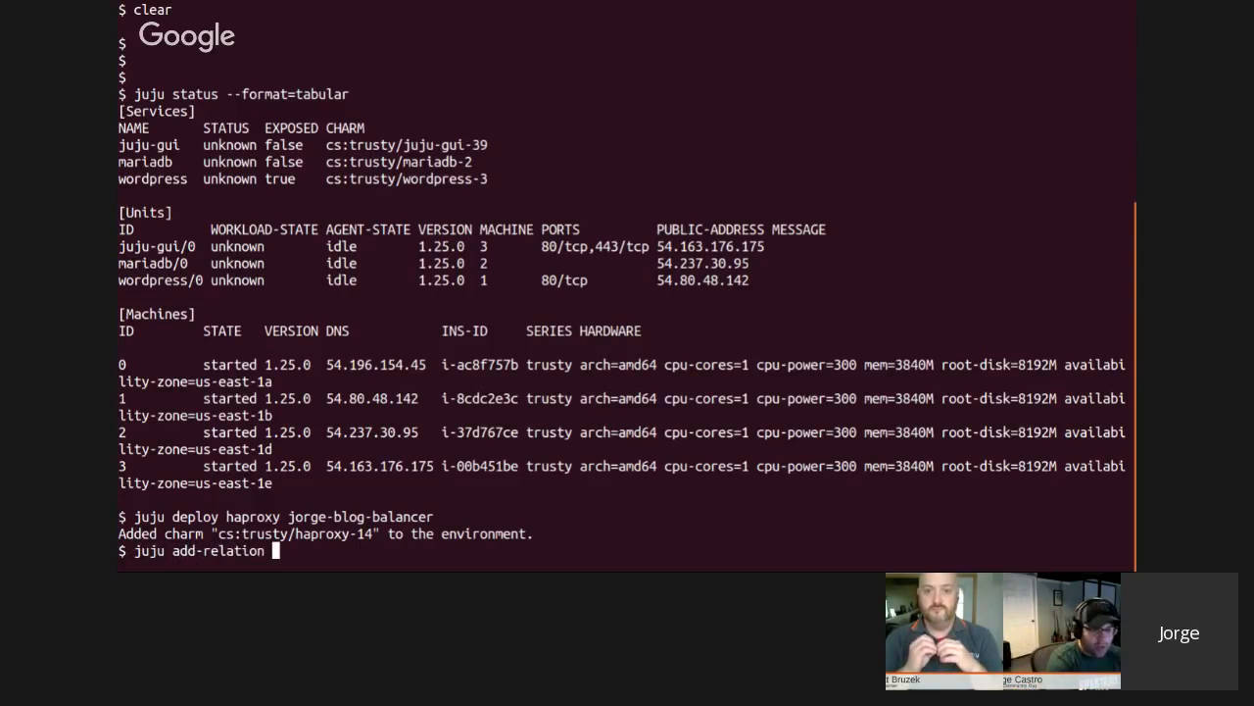
{"action": "type", "text": "jorge"}
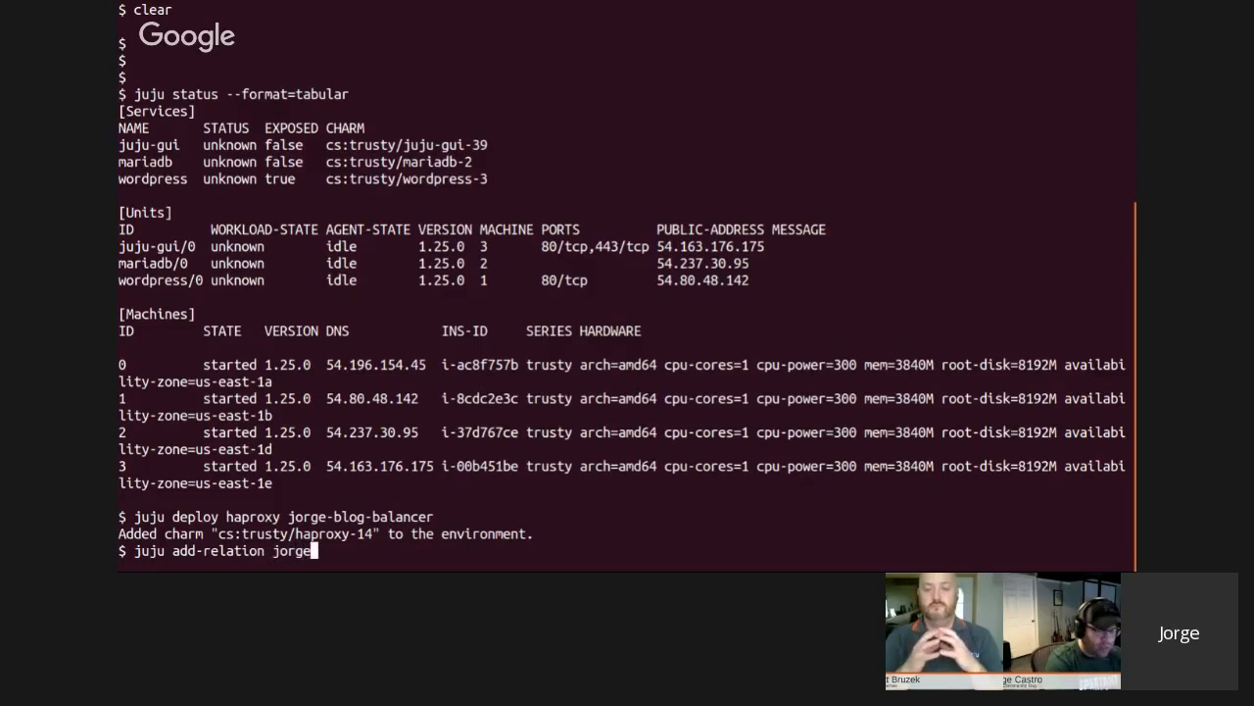
{"action": "type", "text": "-blog-balancer wor"}
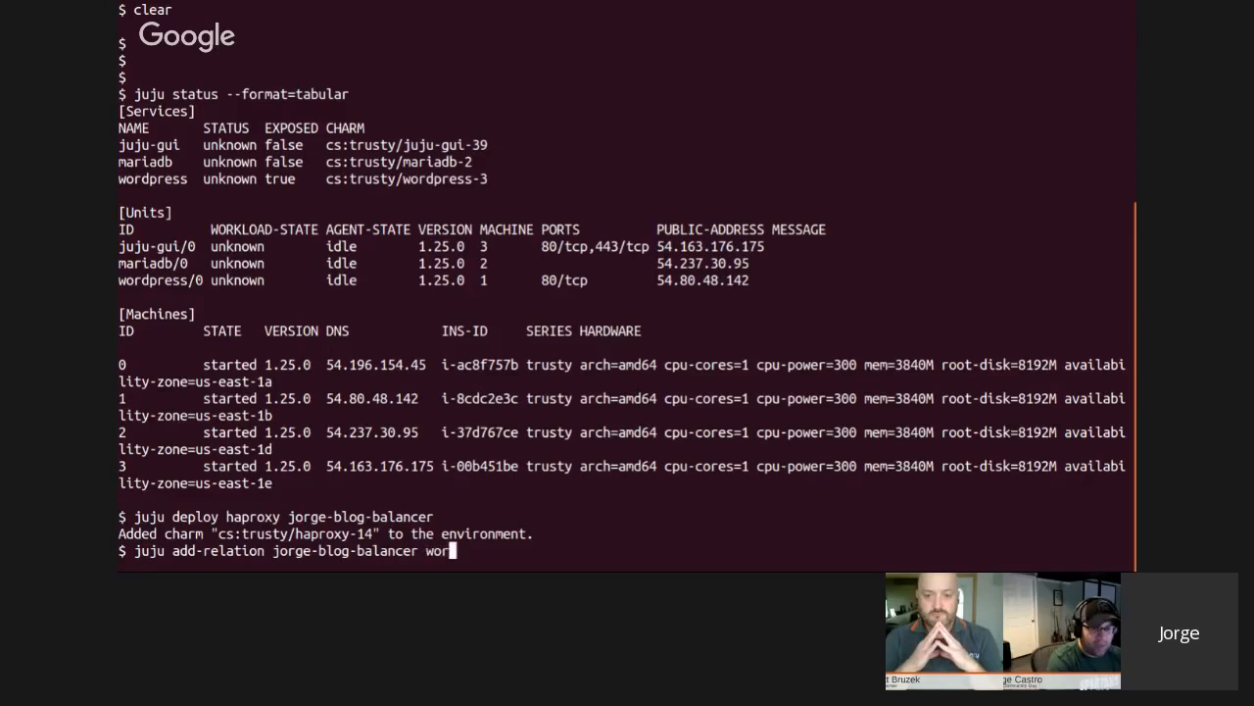
{"action": "type", "text": "dpress"}
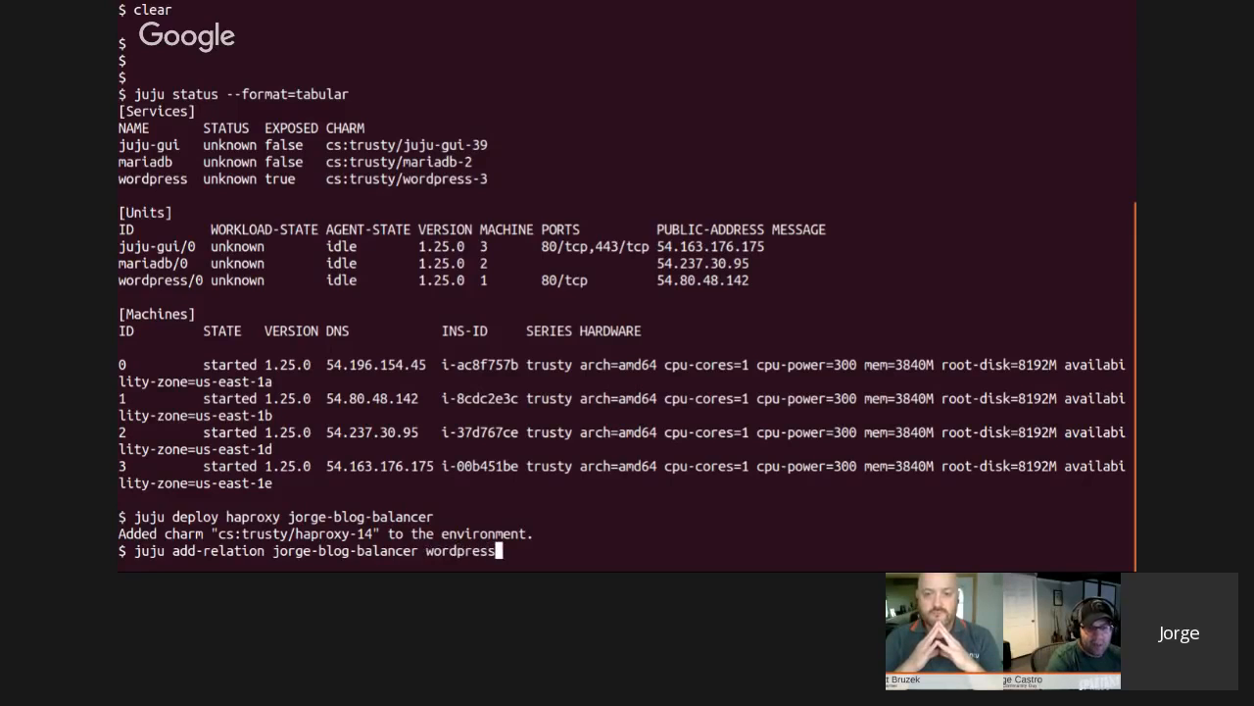
{"action": "key", "text": "Return"}
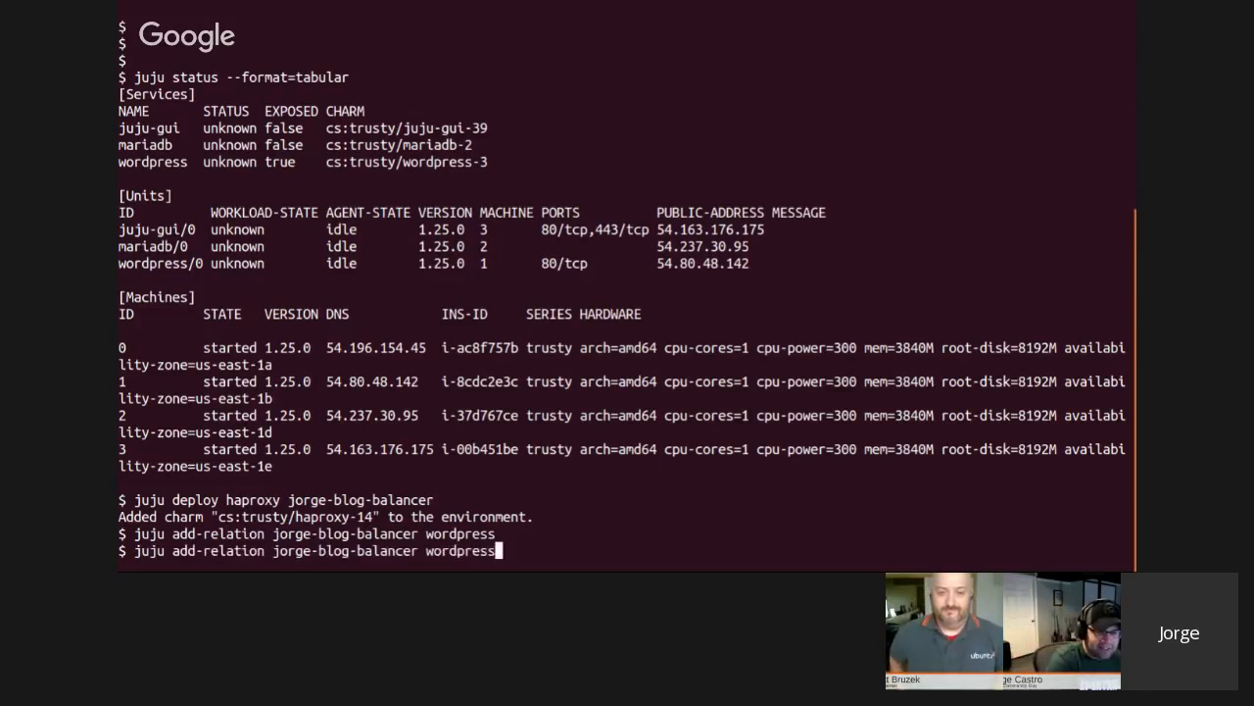
{"action": "type", "text": "clear"}
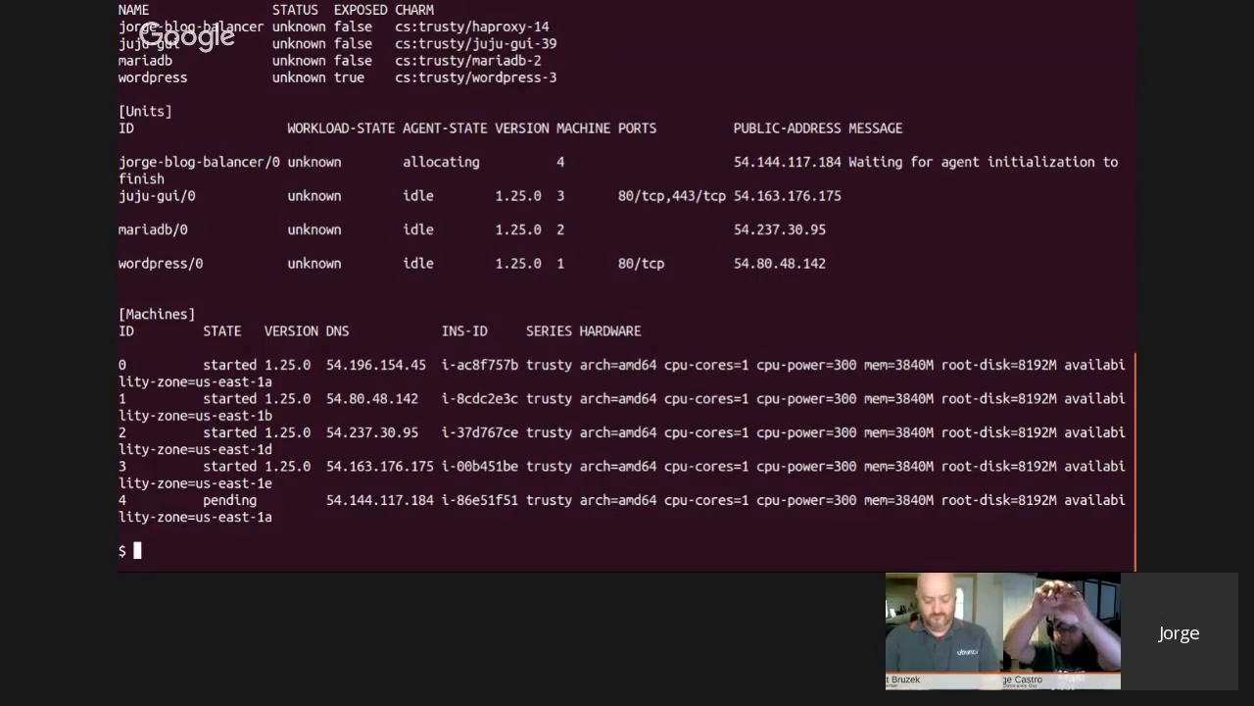
Unexpose the wordpress service with 'juju unexpose wordpress'.
{"action": "type", "text": "juju u"}
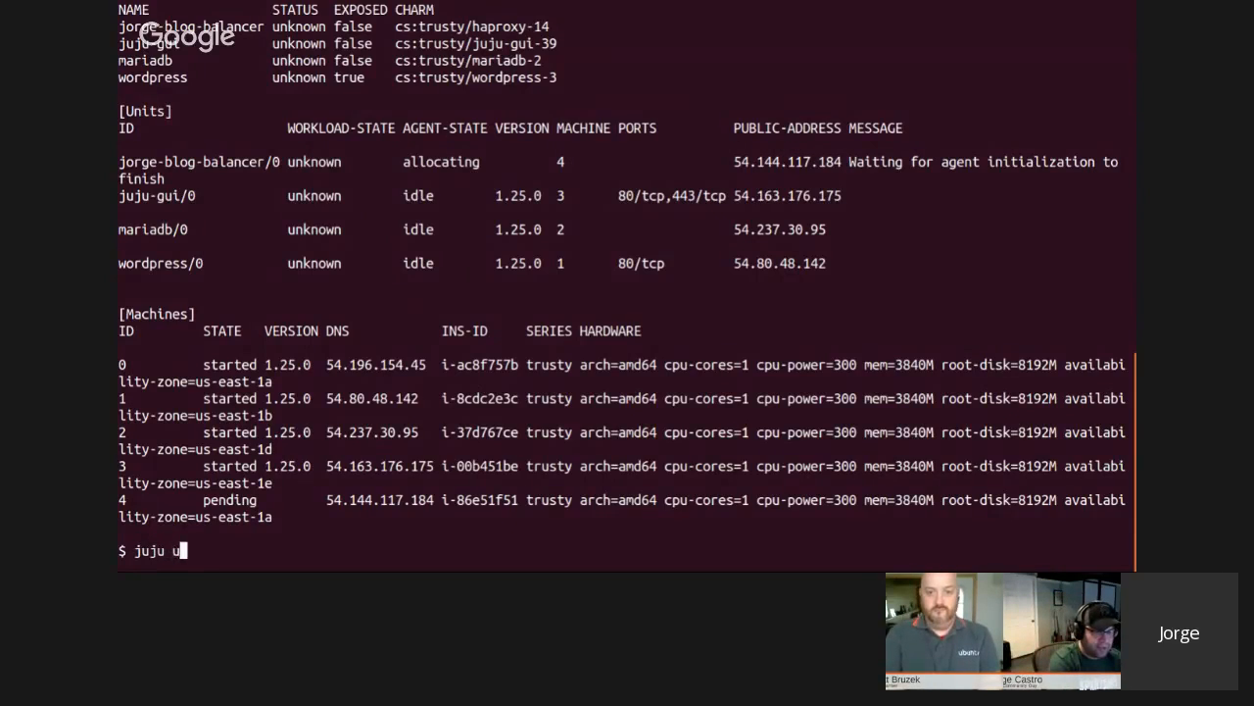
{"action": "type", "text": "nexpose wo"}
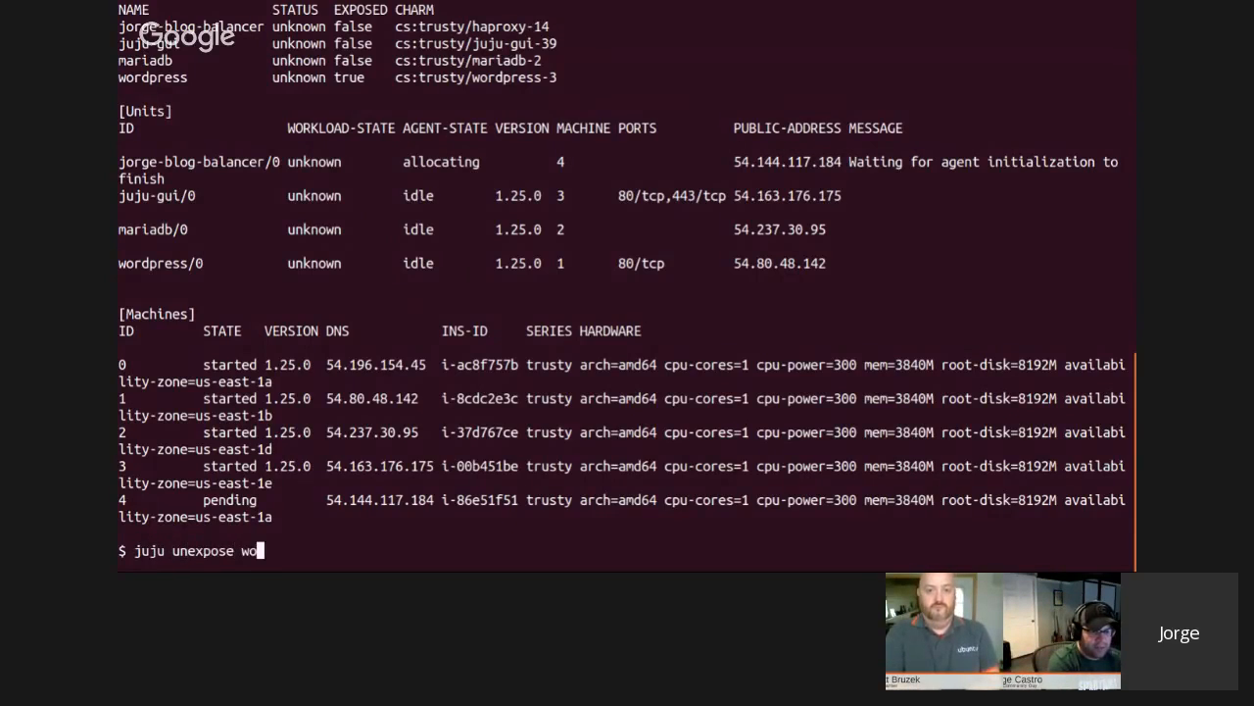
{"action": "key", "text": "Return"}
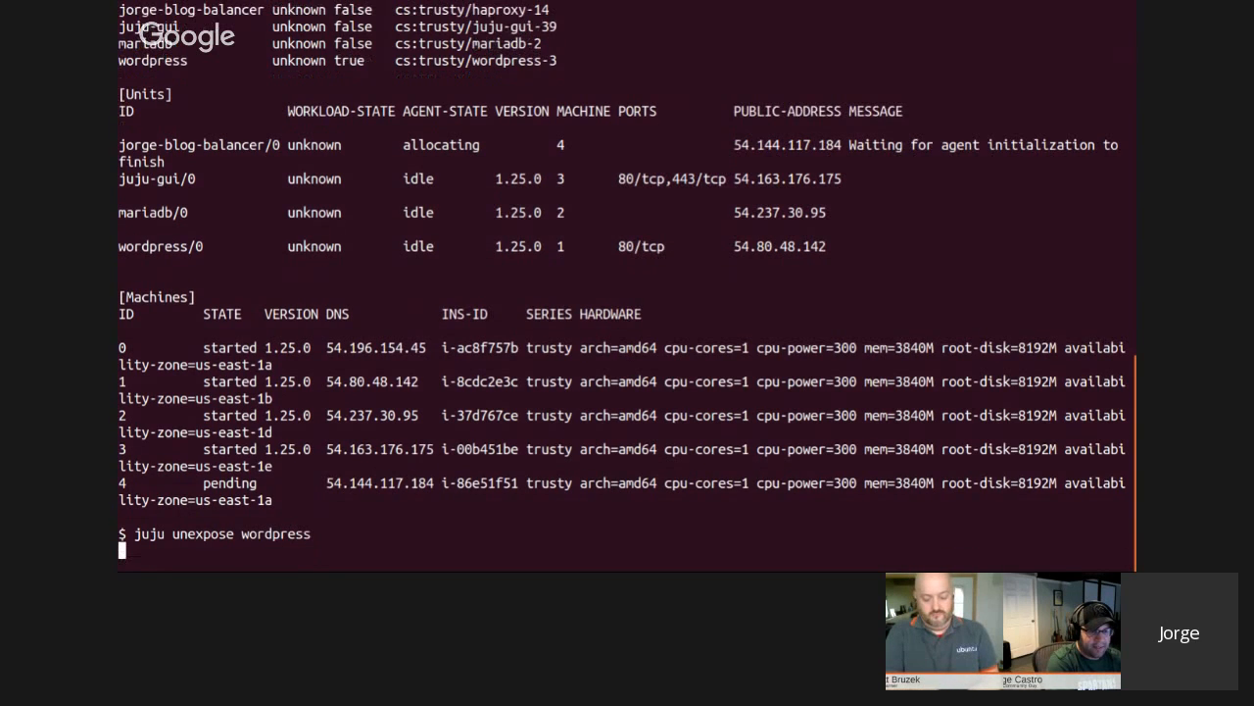
Expose jorge-blog-balancer after the 'juju expose haproxy' attempt fails as not found.
{"action": "type", "text": "j"}
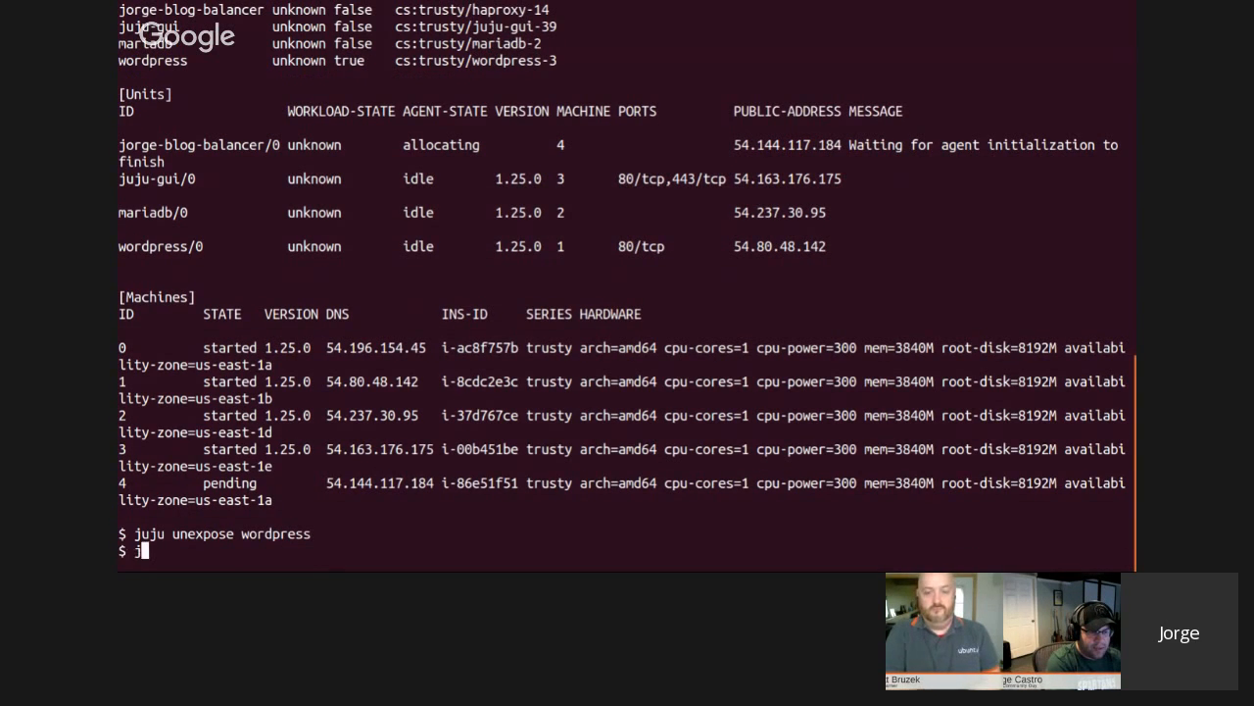
{"action": "type", "text": "juju expose ha"}
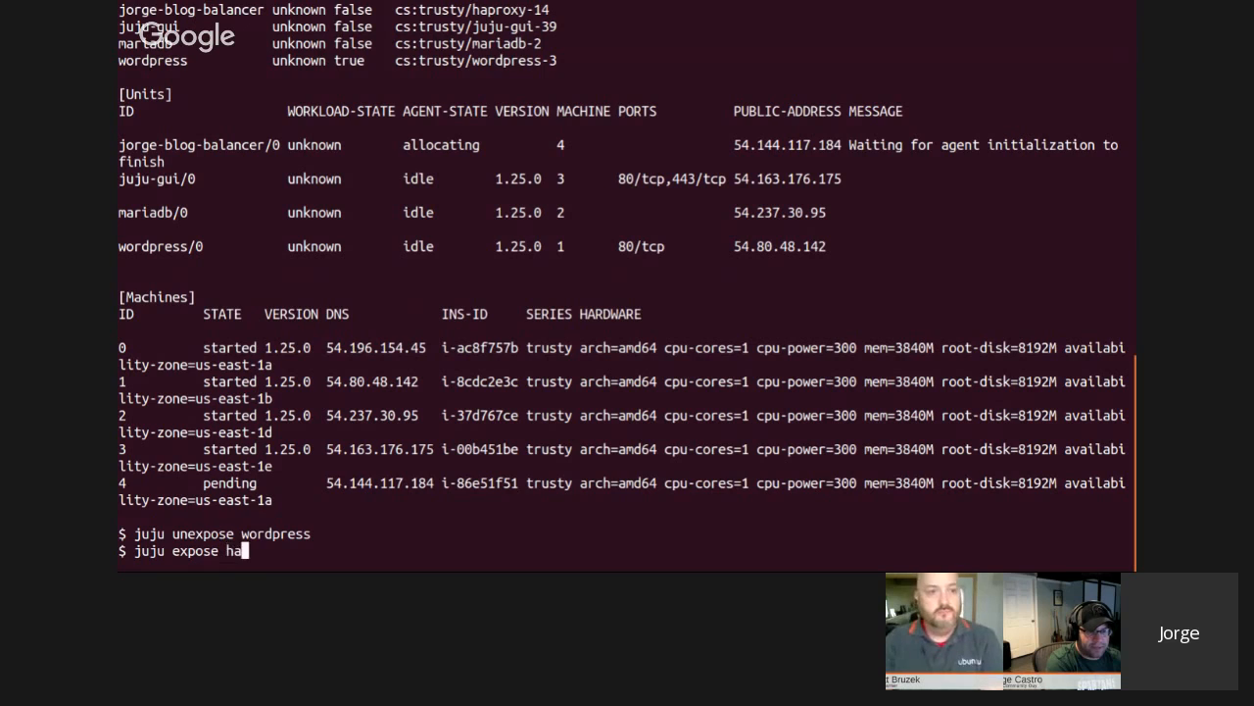
{"action": "key", "text": "Return"}
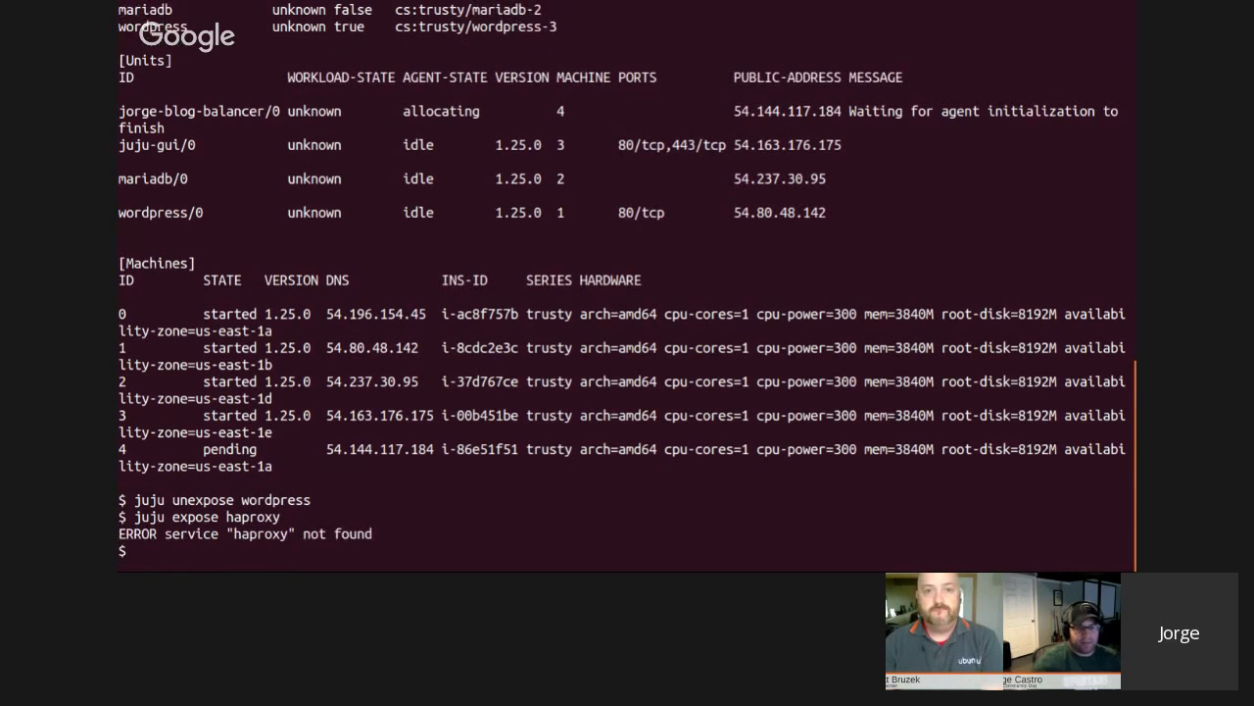
{"action": "type", "text": "juju expose haproxy"}
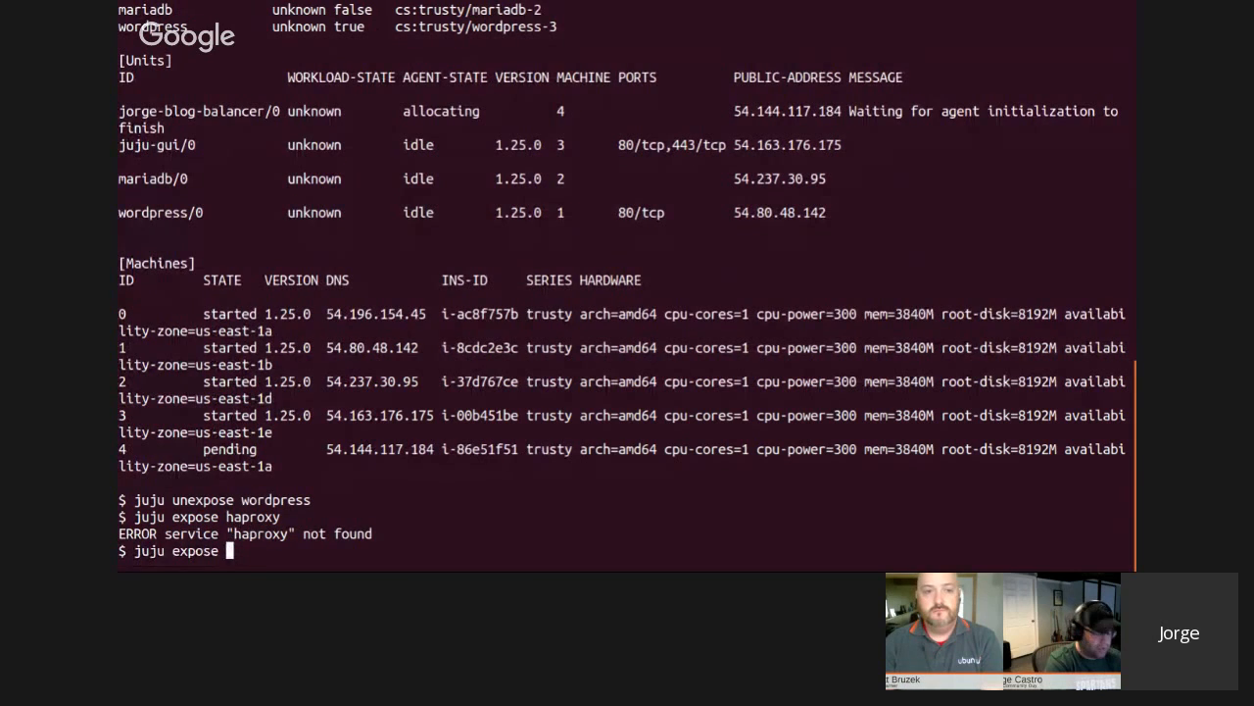
{"action": "type", "text": "jorge-blog-"}
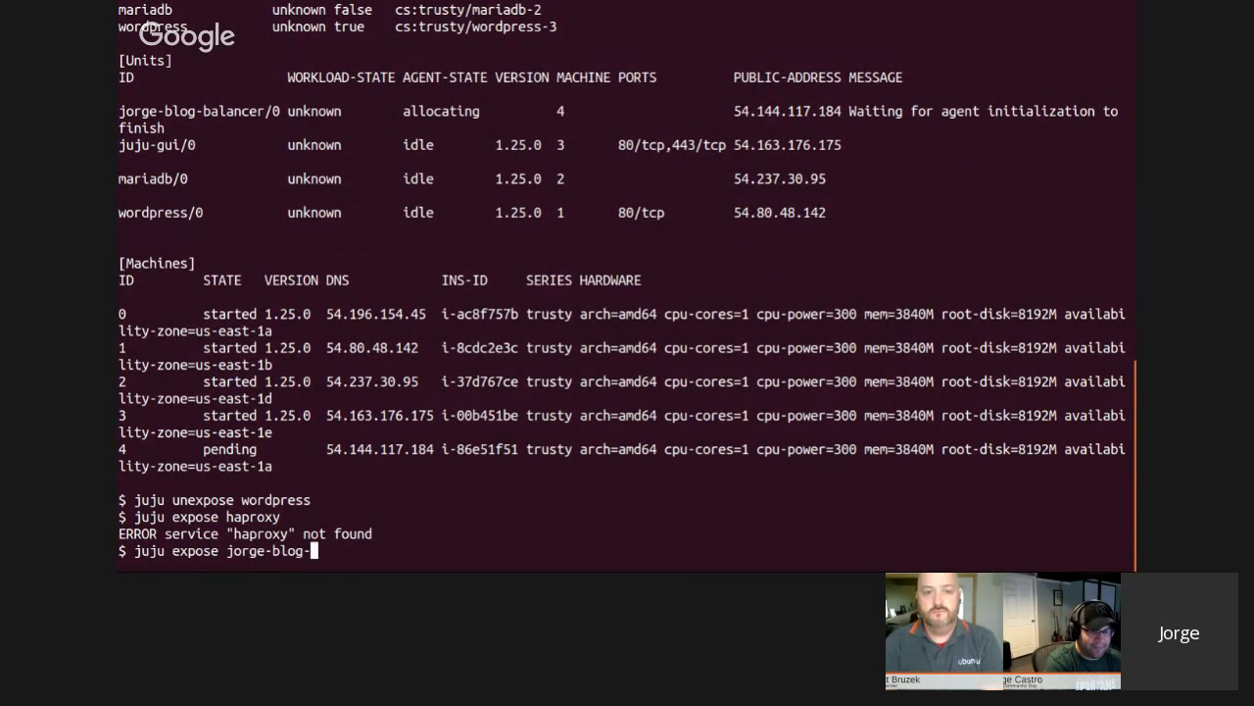
{"action": "type", "text": "balance"}
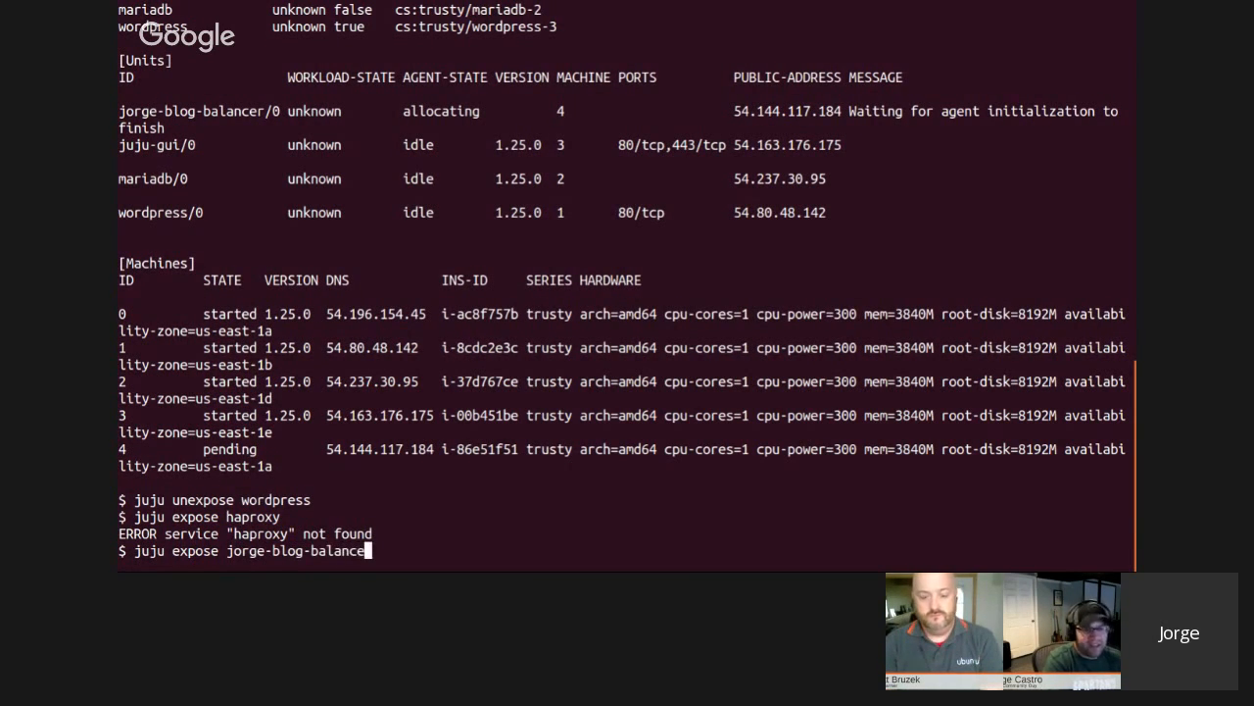
{"action": "key", "text": "Return"}
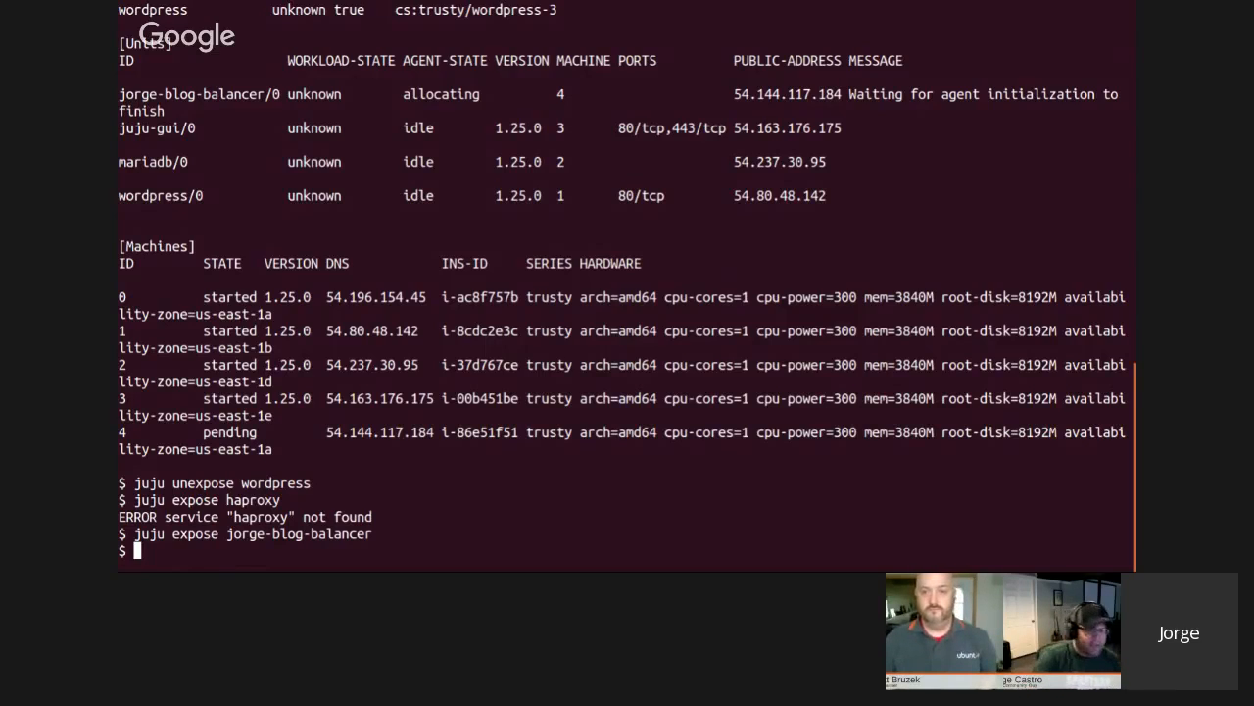
Check status showing the balancer exposed, then run 'juju add-unit -n3 wordpress'.
{"action": "type", "text": "juju expose haproxy"}
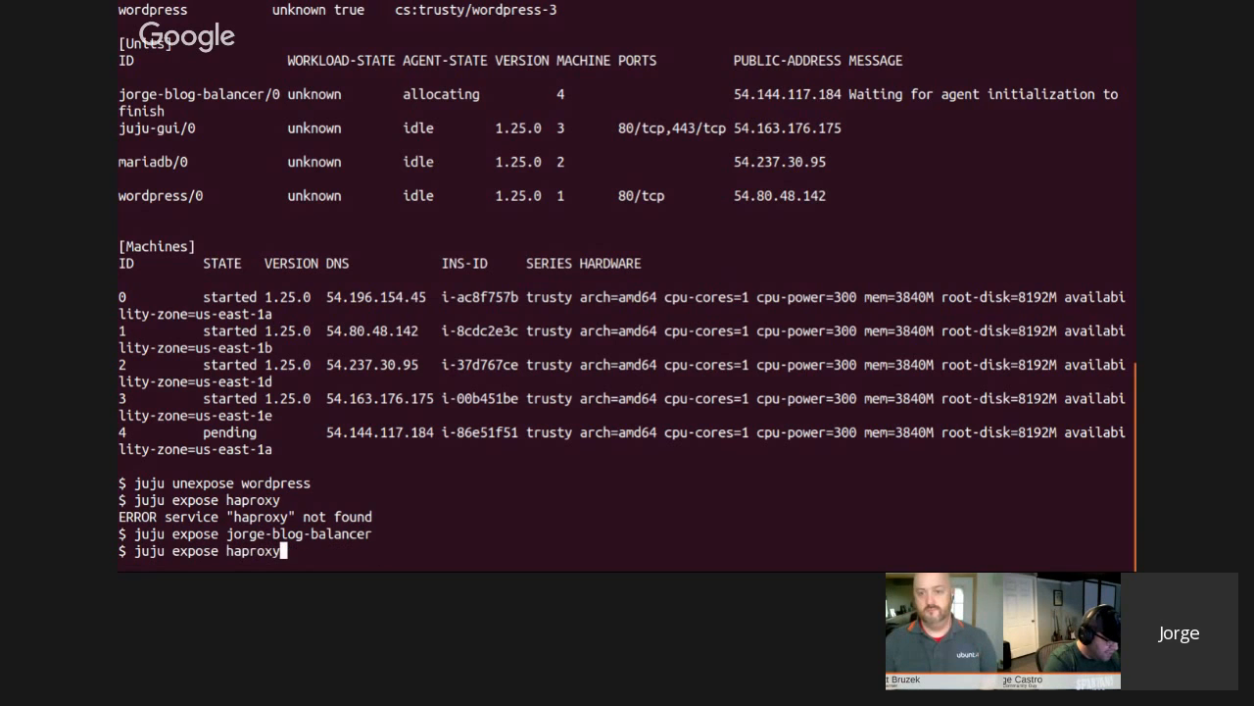
{"action": "key", "text": "Return"}
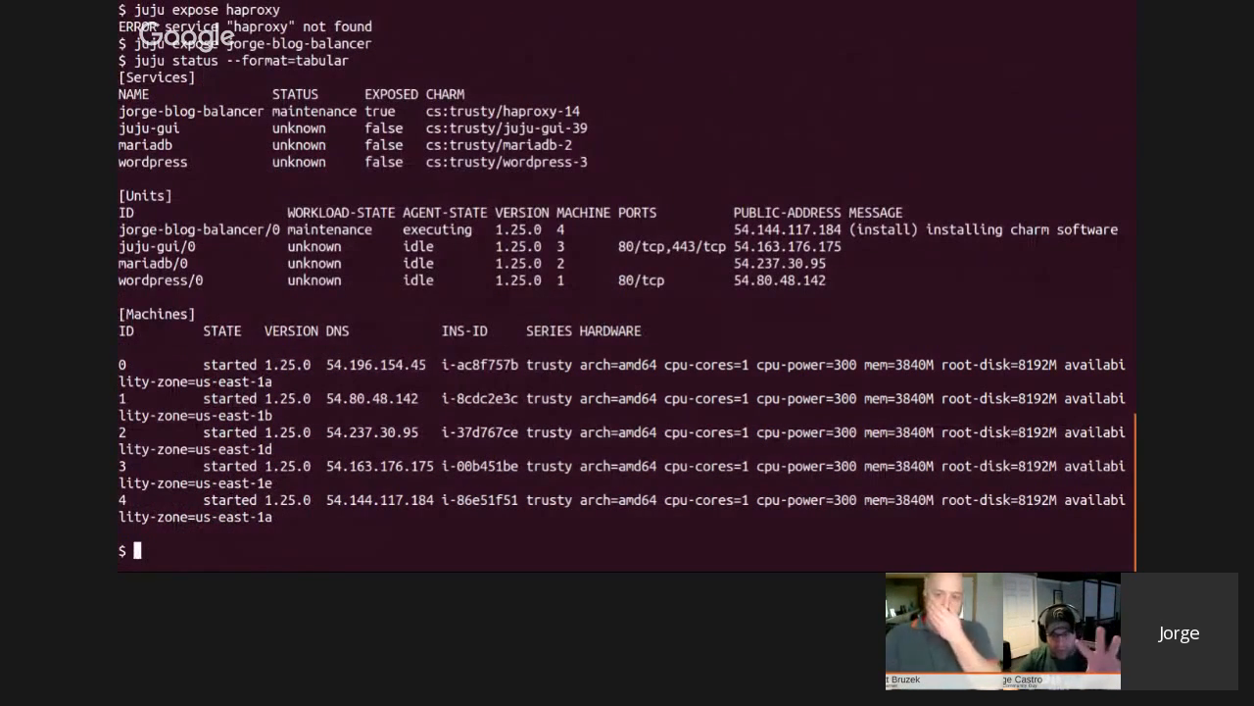
{"action": "type", "text": "j"}
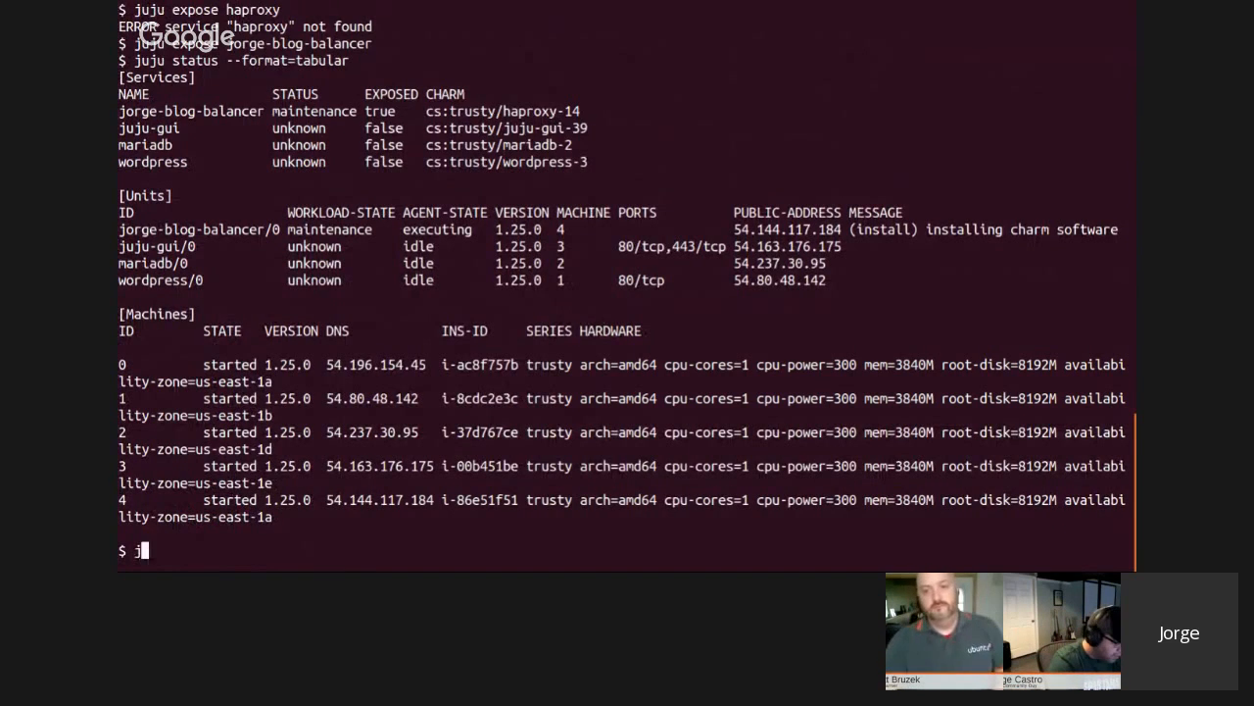
{"action": "type", "text": "juju add-"}
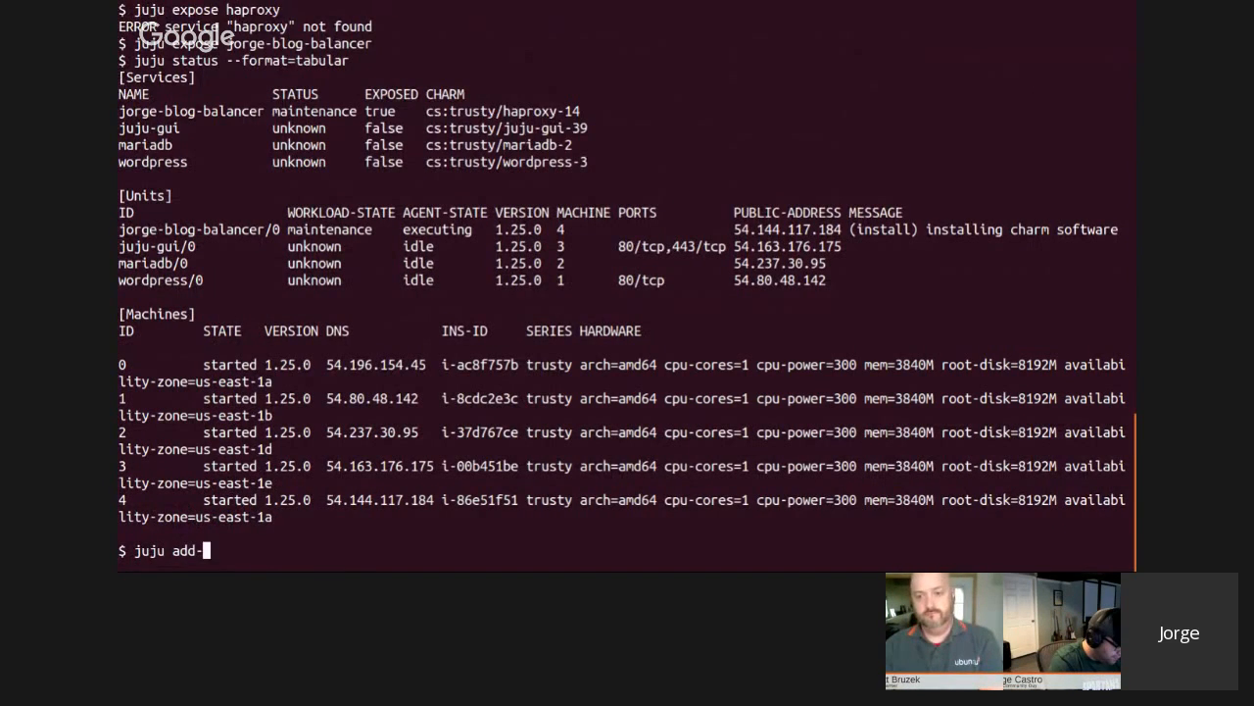
{"action": "type", "text": "unit -n"}
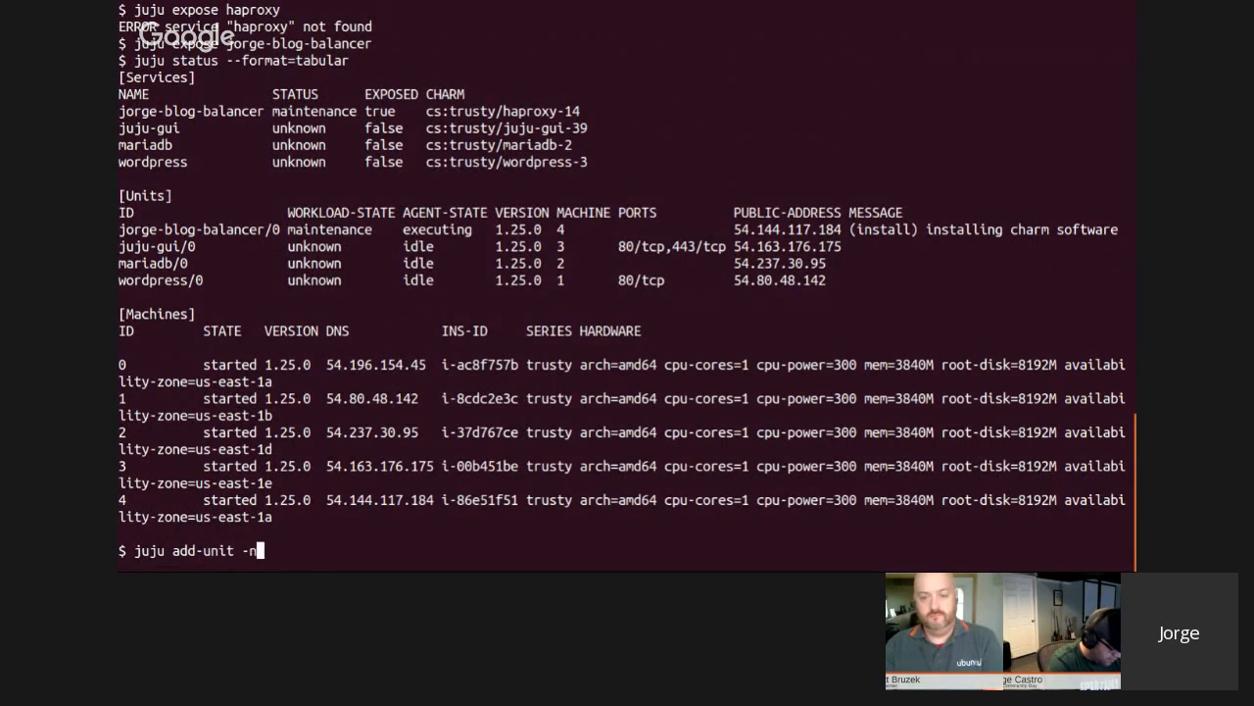
{"action": "type", "text": "3 wordp"}
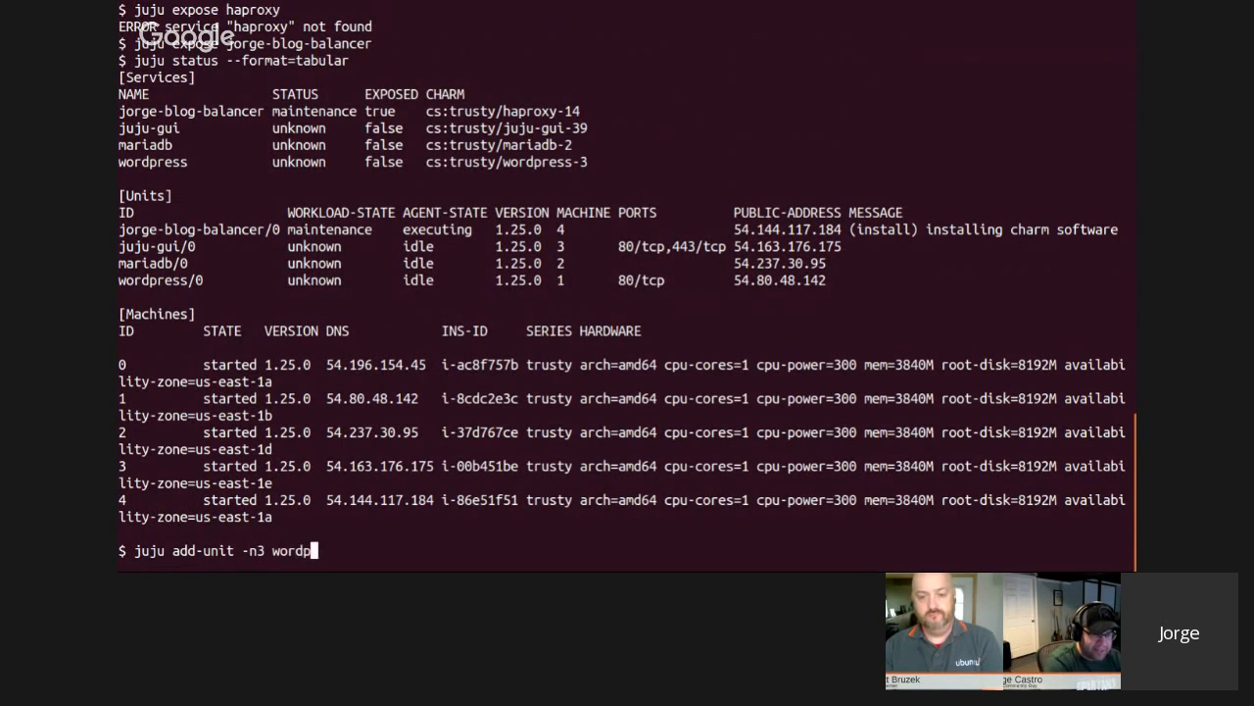
{"action": "type", "text": "ress"}
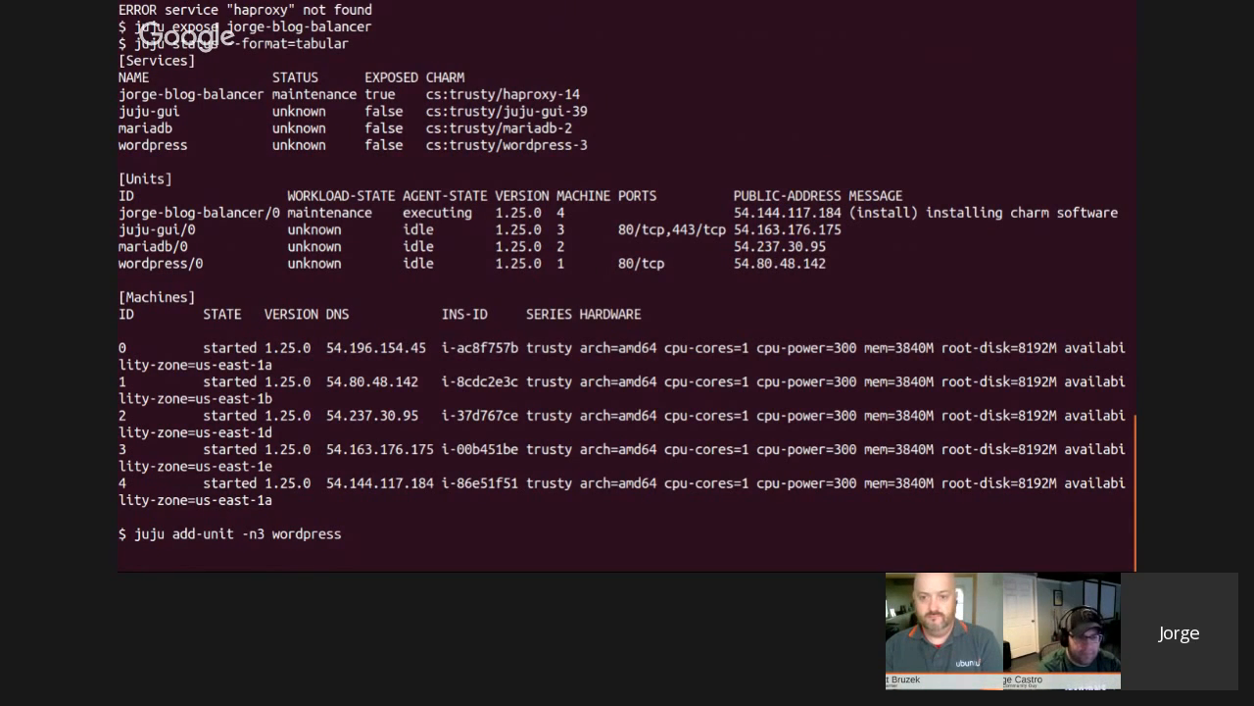
{"action": "key", "text": "Return"}
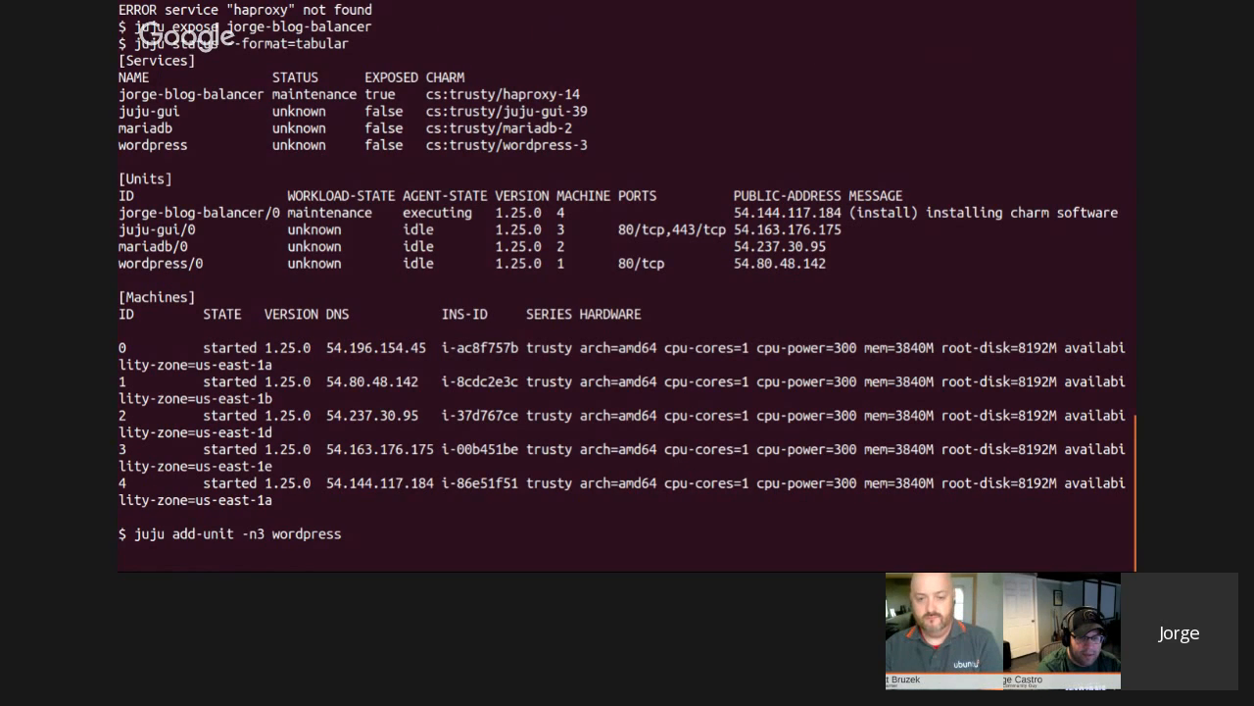
{"action": "key", "text": "Return"}
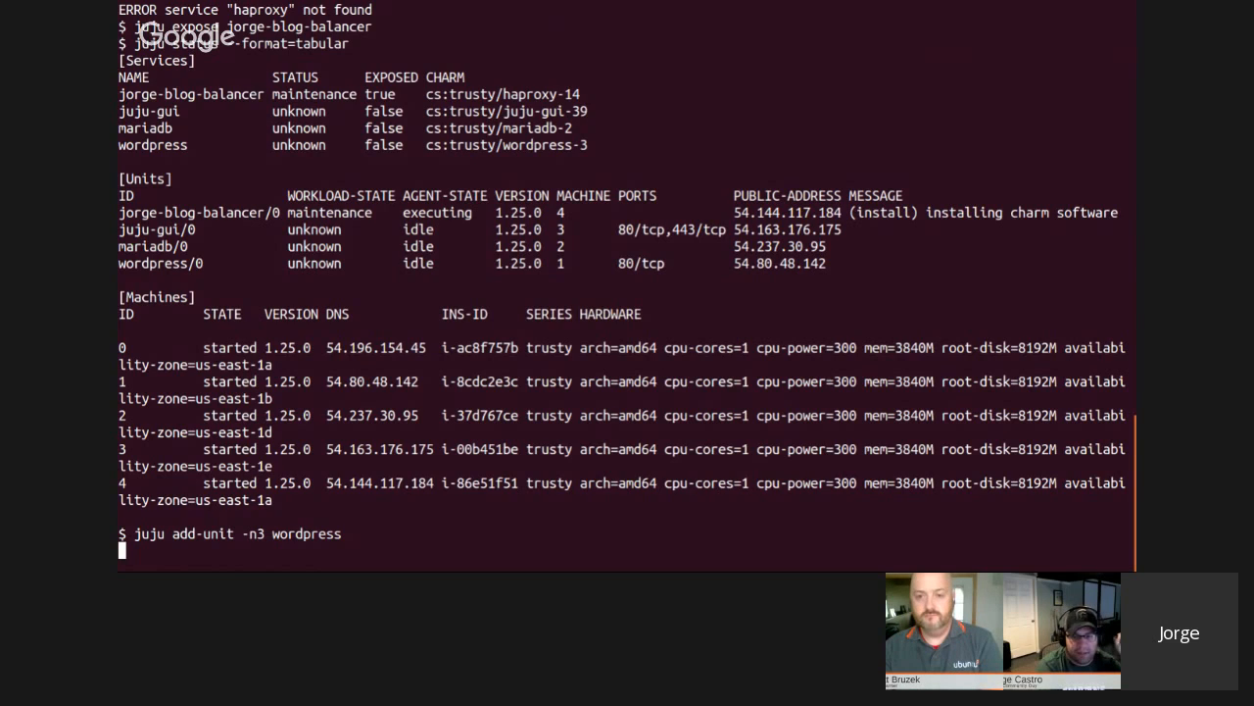
Run 'watch juju status --format=tabular' to follow wordpress units 1–3 allocating.
{"action": "key", "text": "Return"}
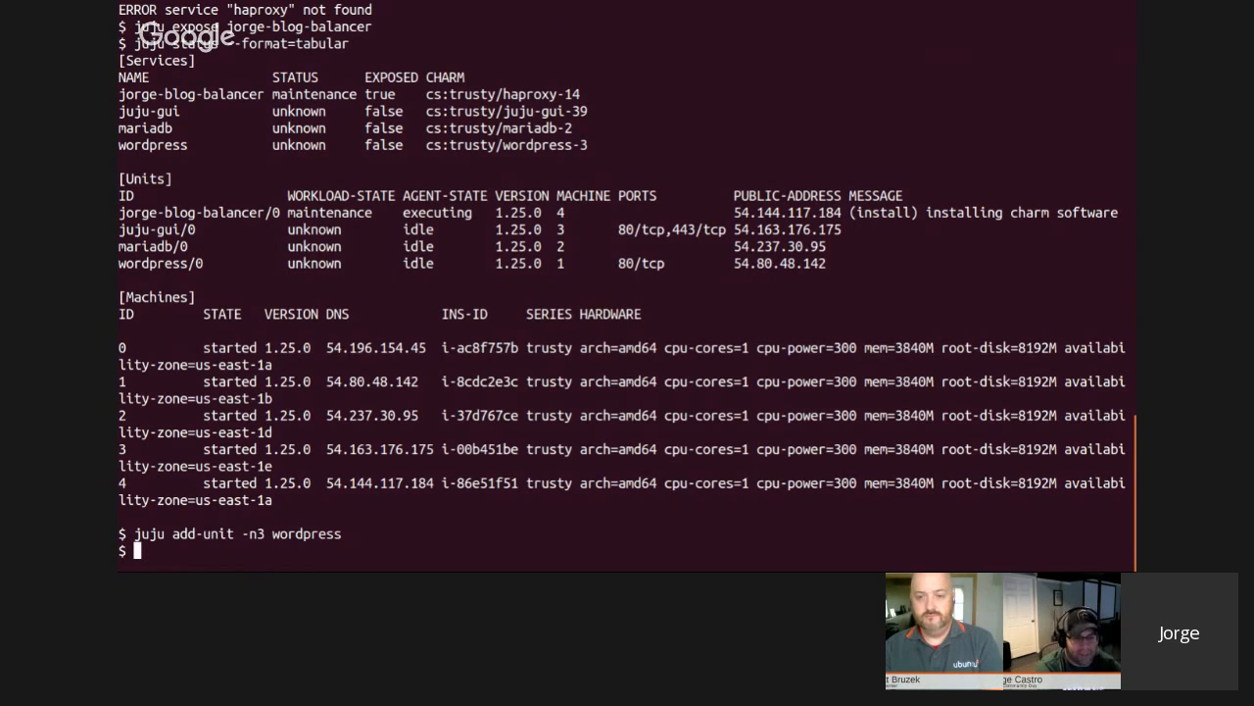
{"action": "type", "text": "juju status --format=tabular"}
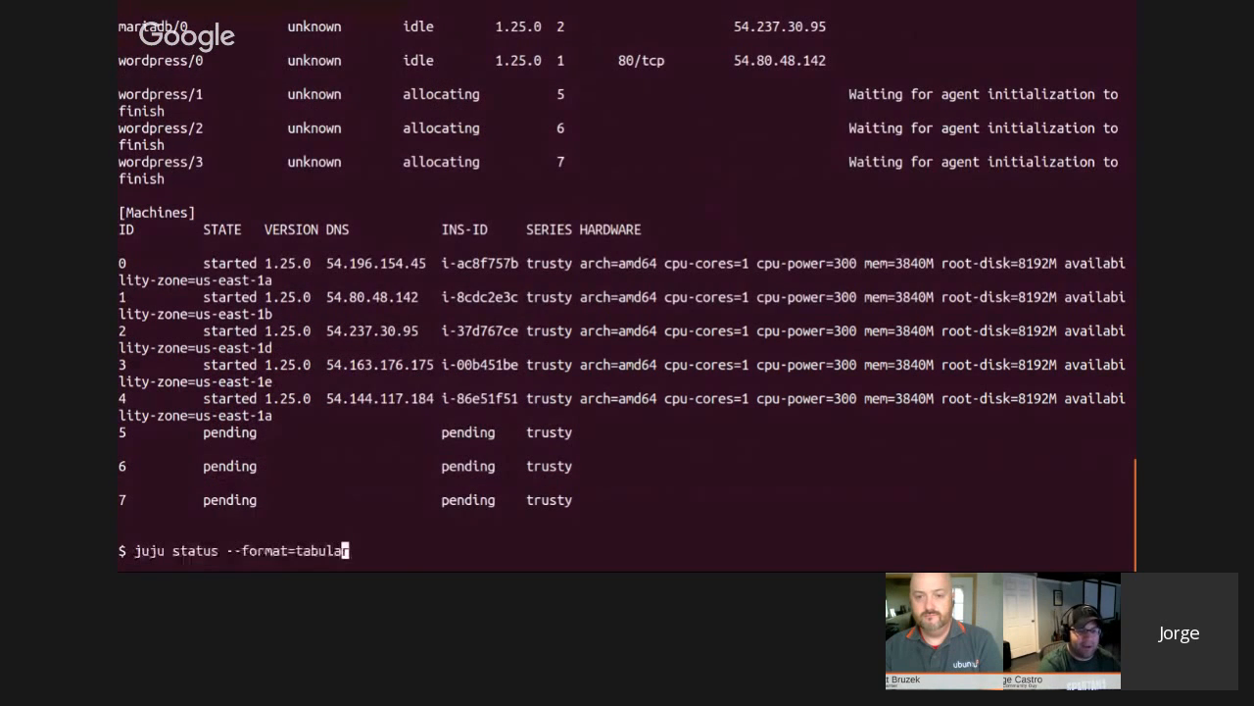
{"action": "type", "text": "watch"}
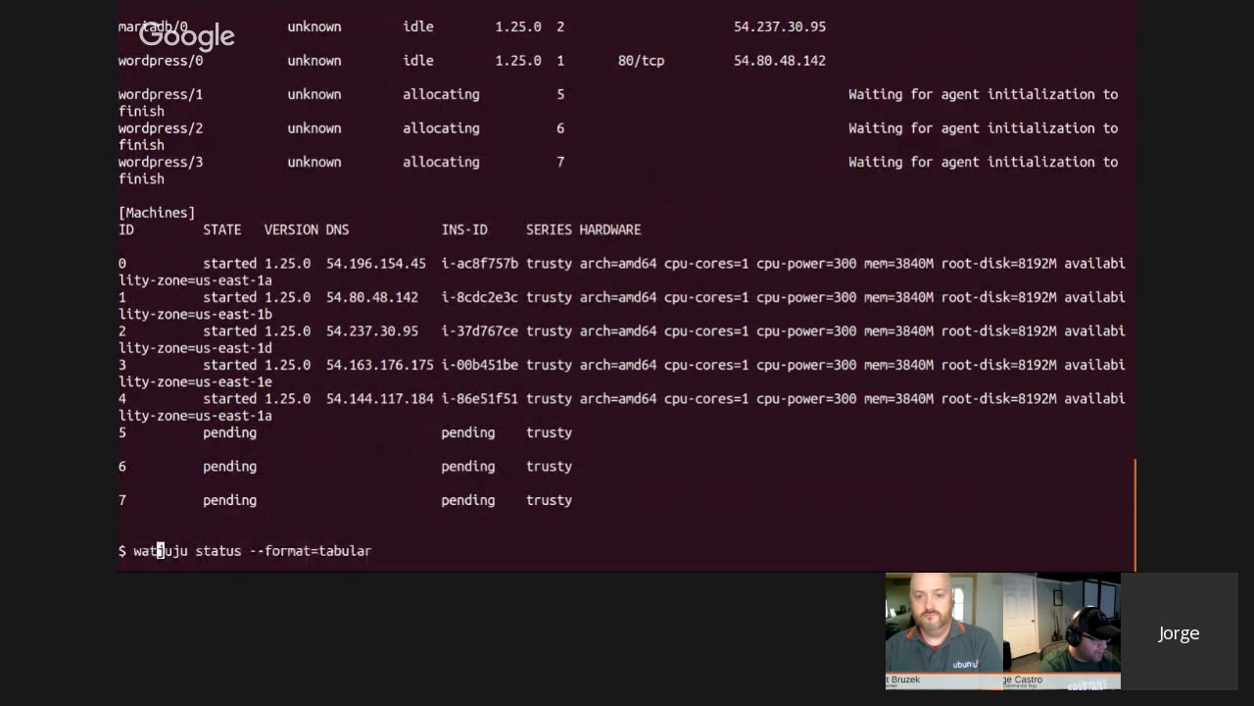
{"action": "key", "text": "Return"}
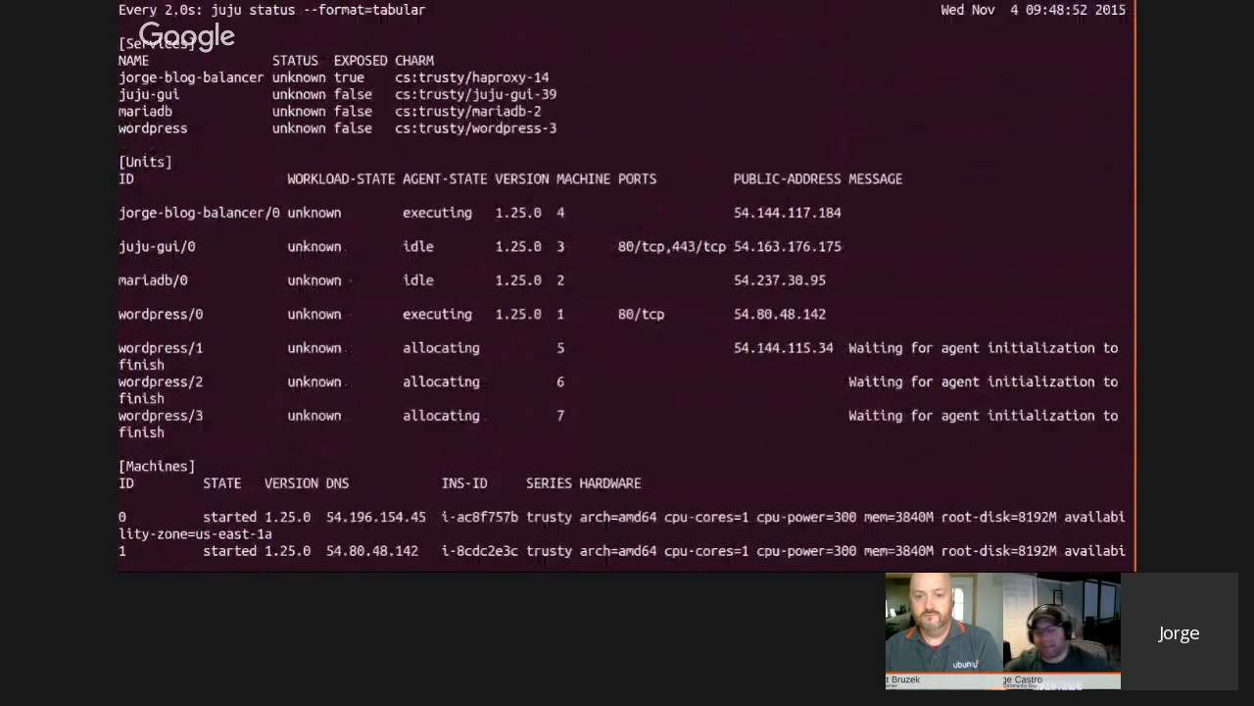